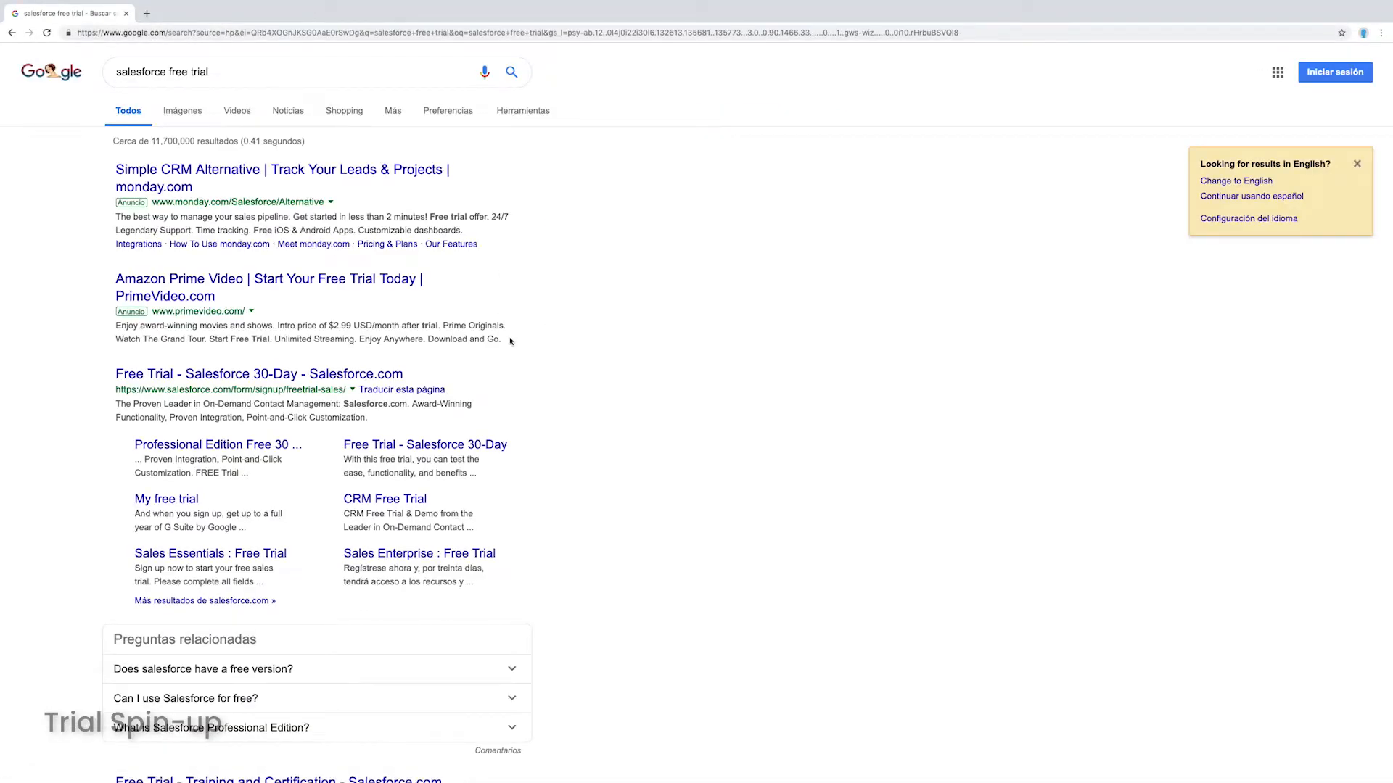
Step: Open the 'Free Trial - Salesforce 30-Day' page from the Google results
click(258, 374)
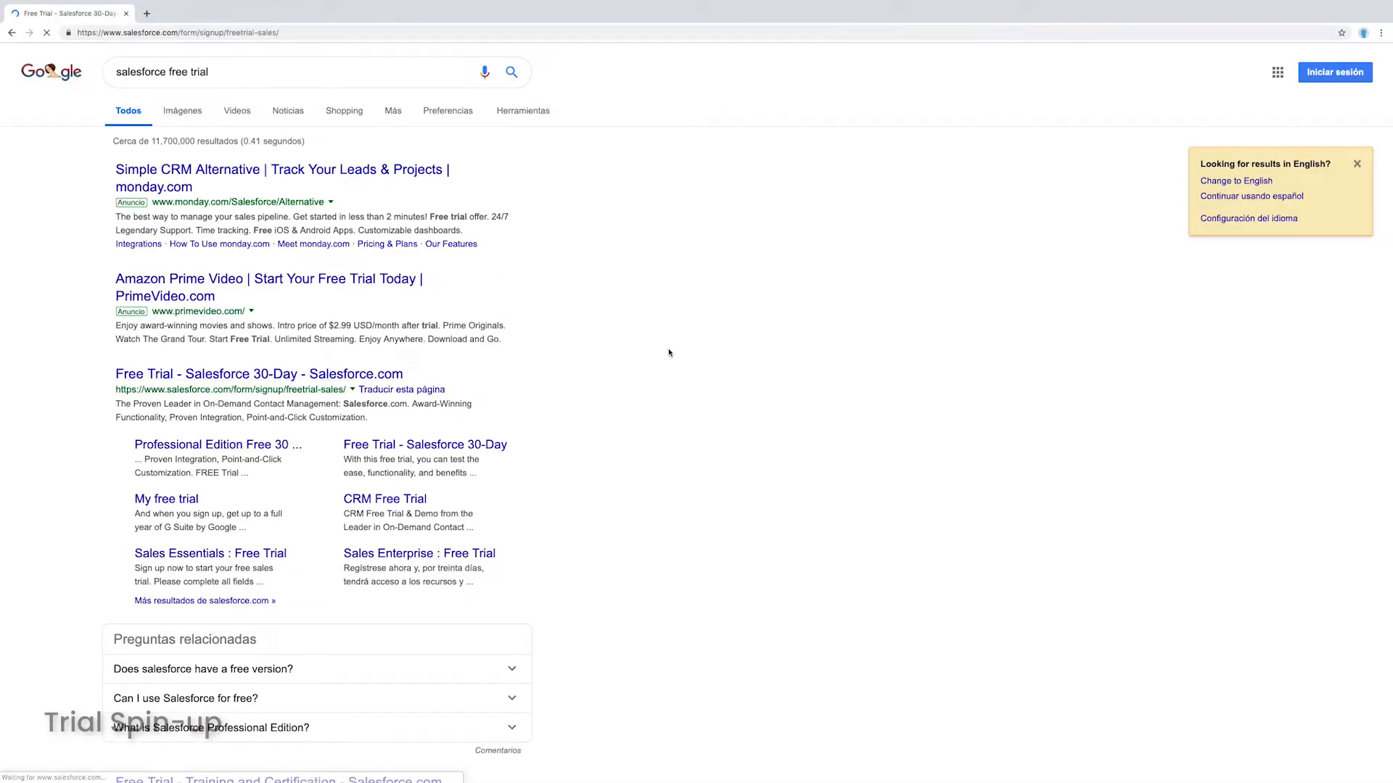
click(258, 373)
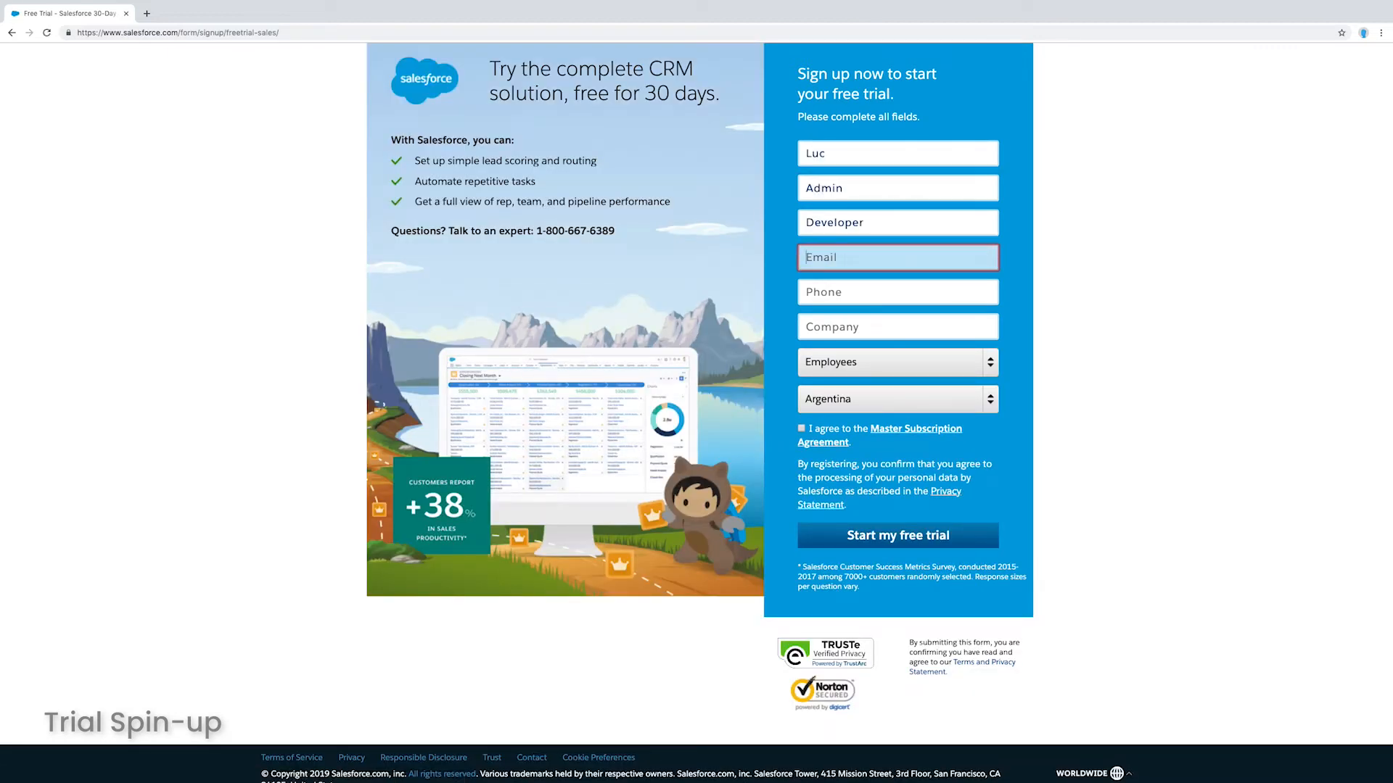
Step: Complete the trial signup with Oregon as the state and start the free trial
text(123 890 4567)
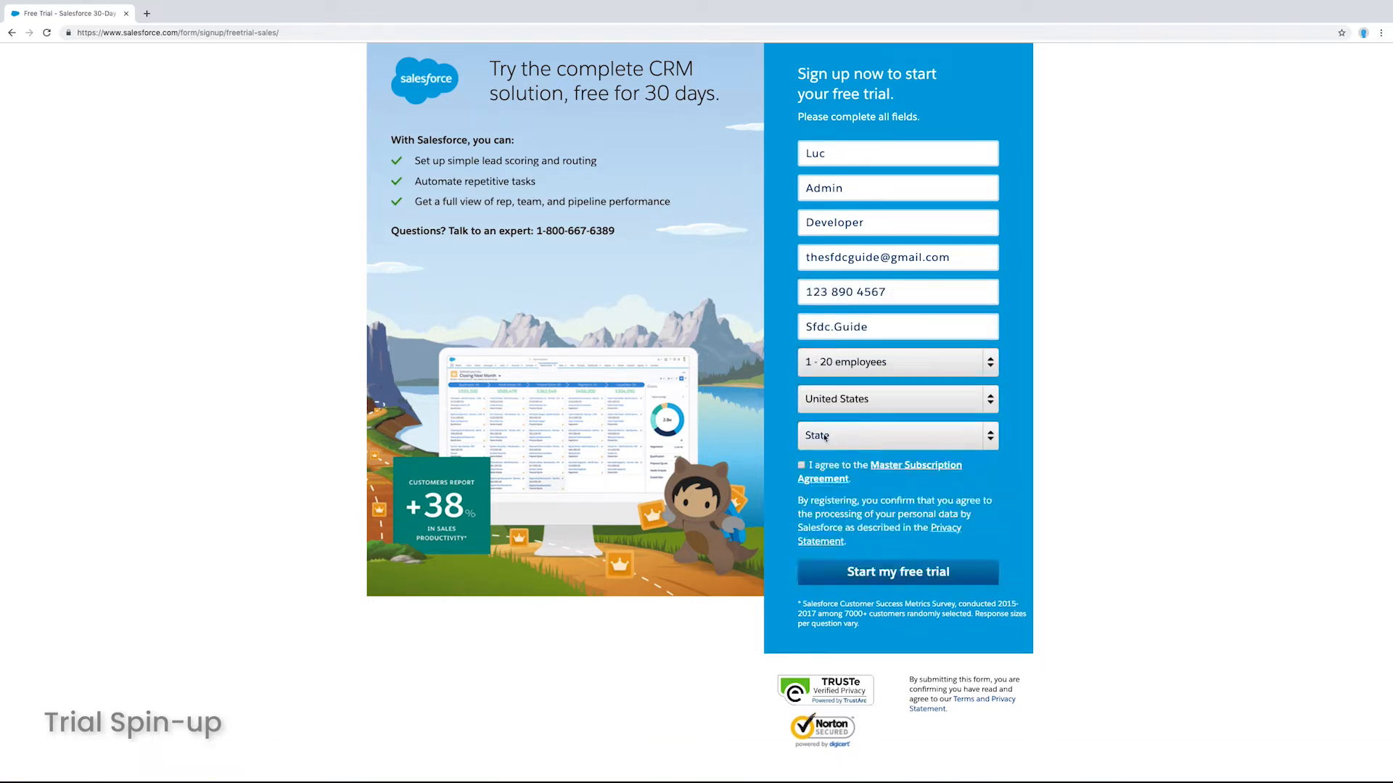
click(896, 435)
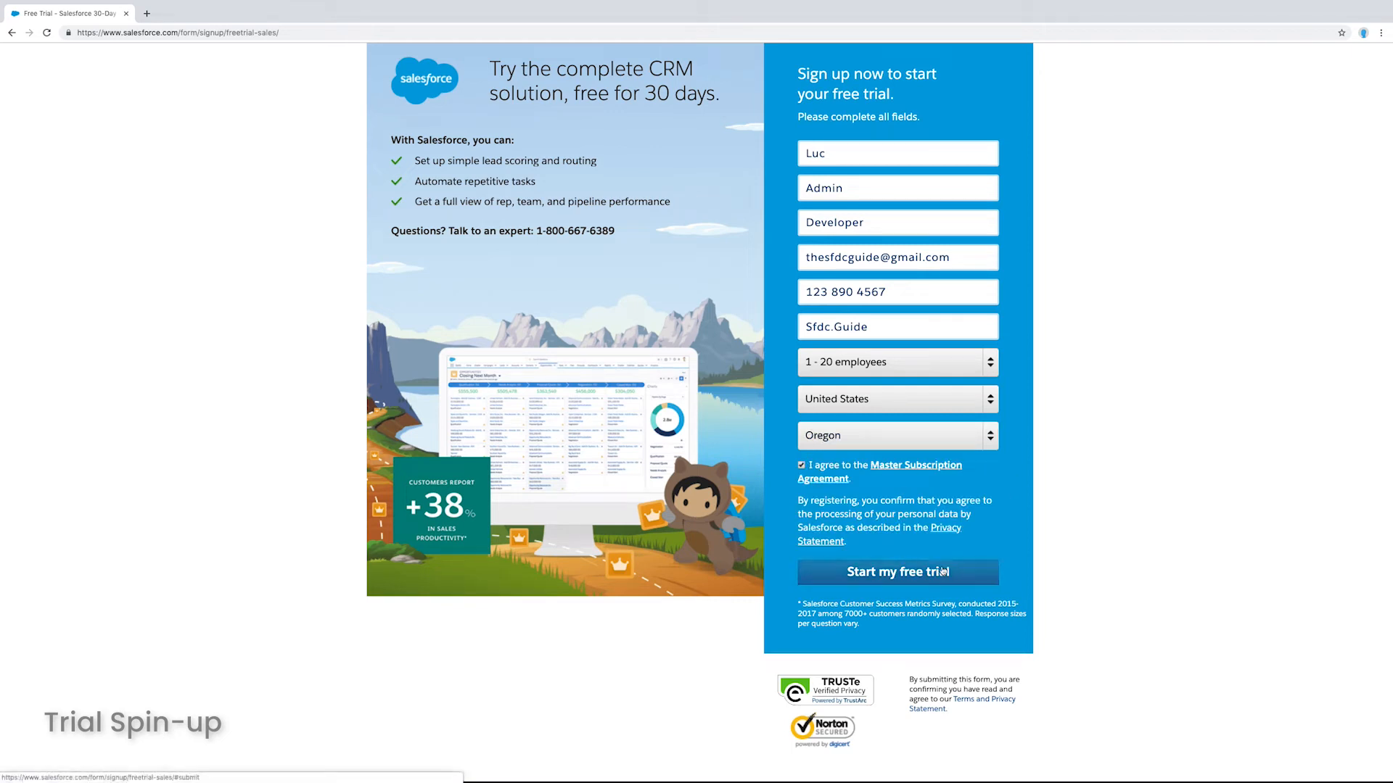
click(897, 571)
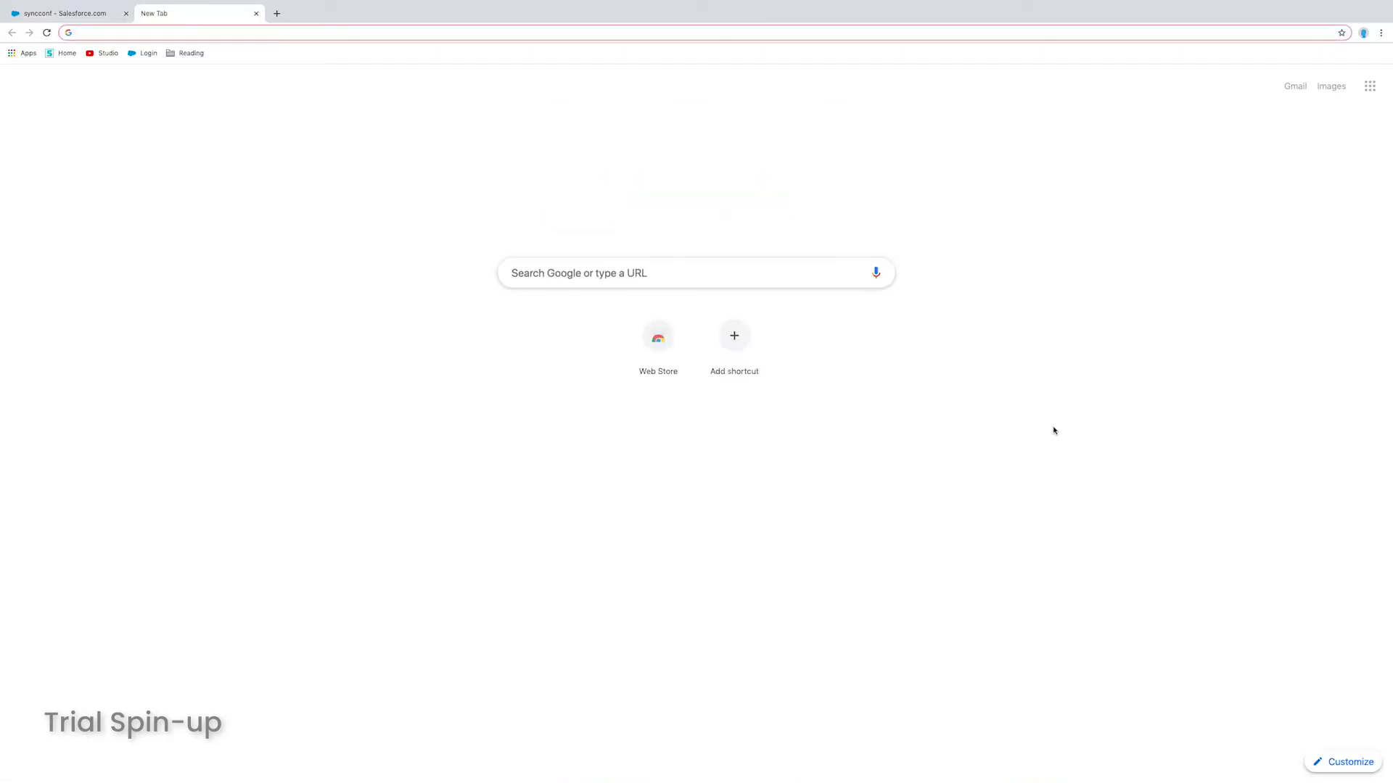
Step: Save the new account password and security answer to reach the Sales home page
click(1294, 64)
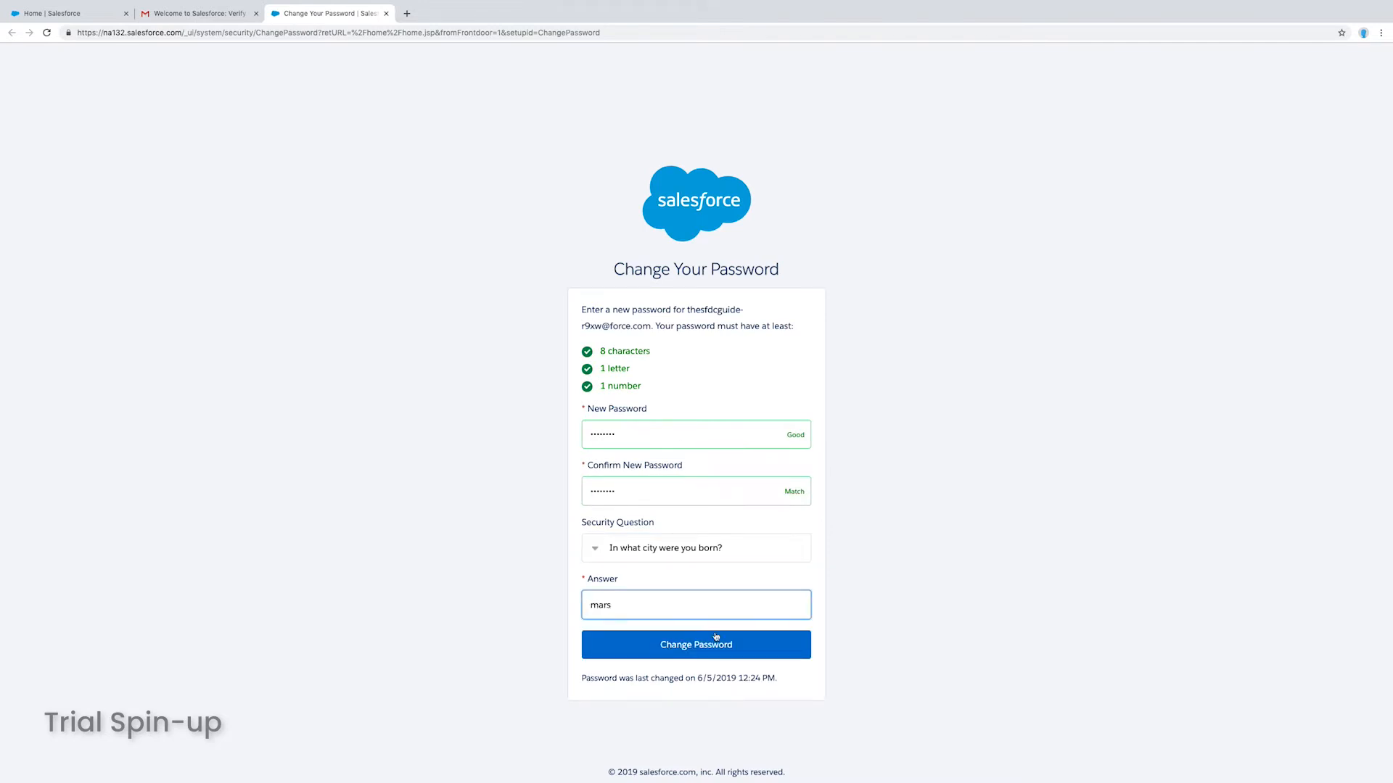
click(695, 644)
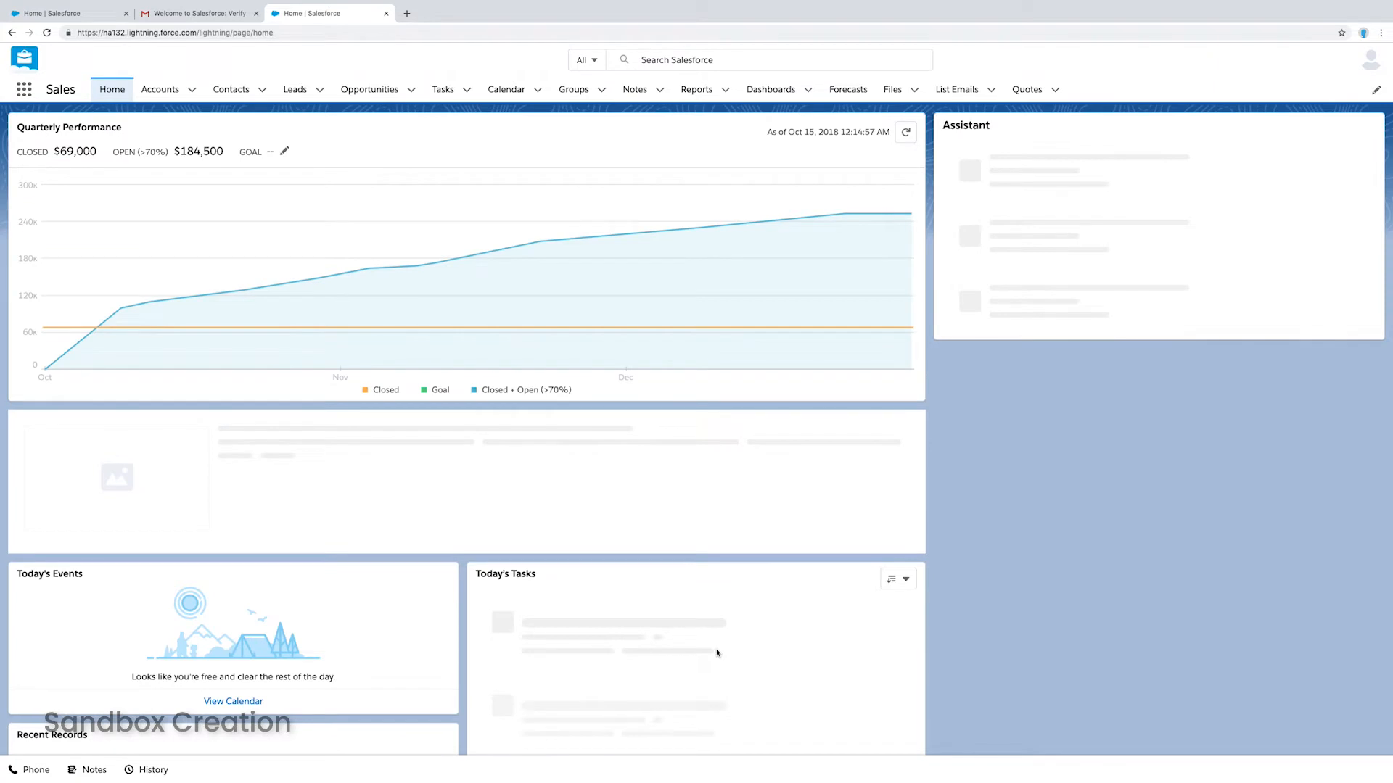
Step: Go to Setup and reach the Sandboxes settings via a 'sandb' Quick Find search
click(1322, 94)
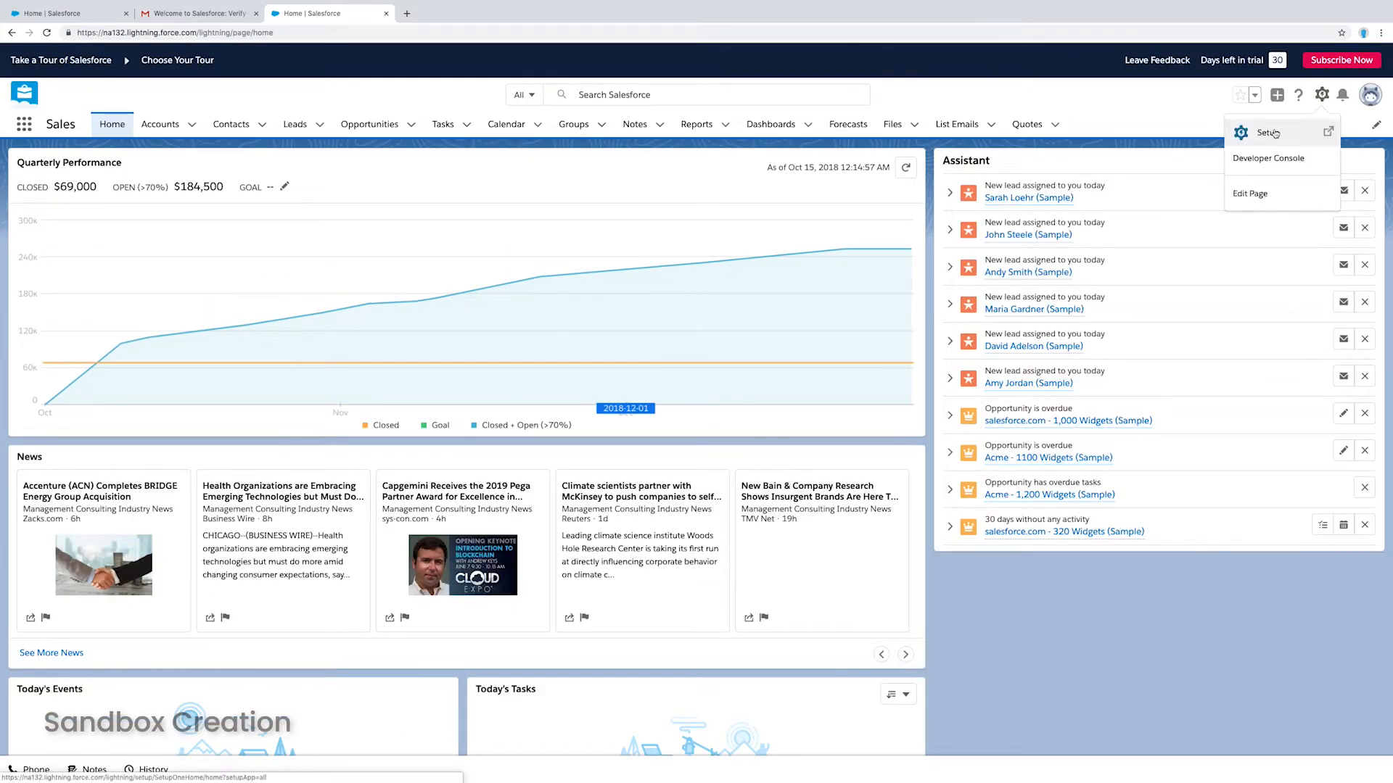
click(1268, 132)
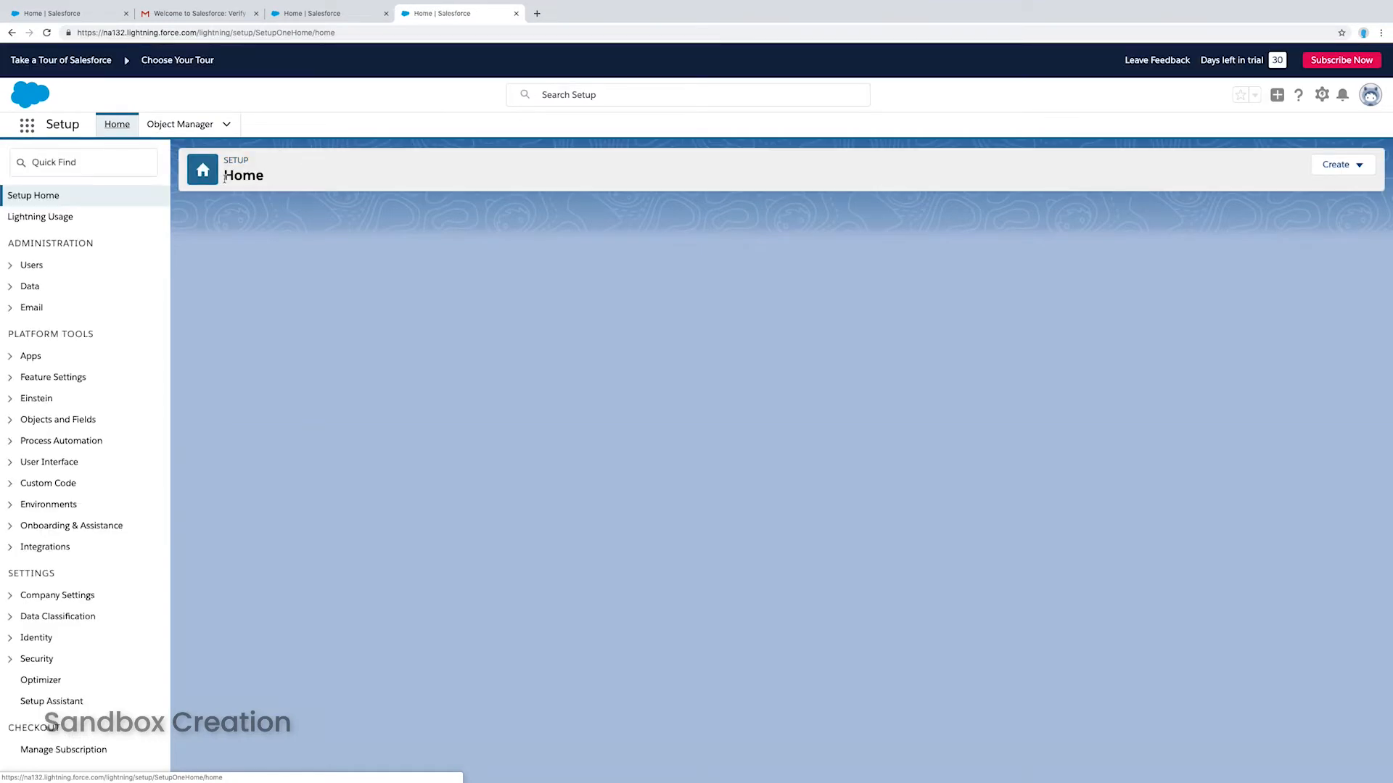
text(sandb)
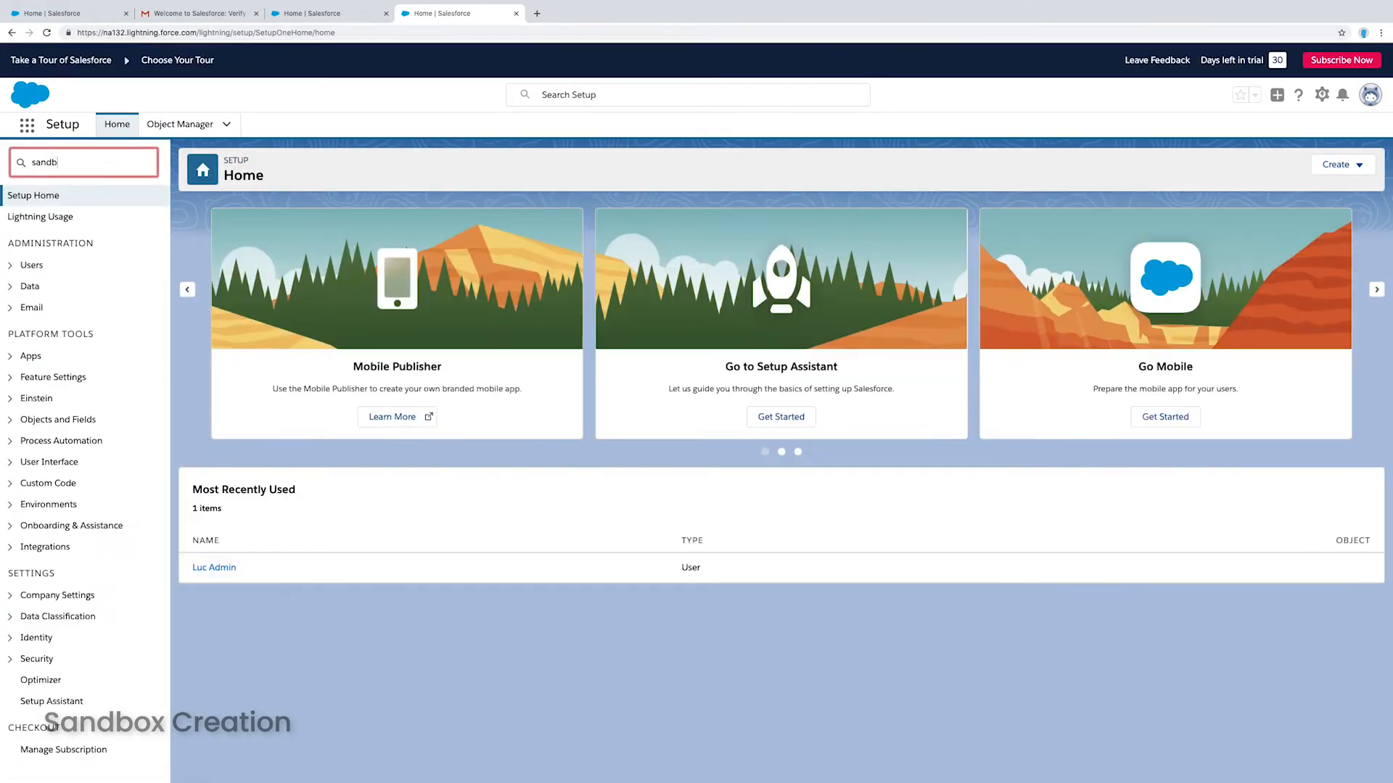
click(58, 216)
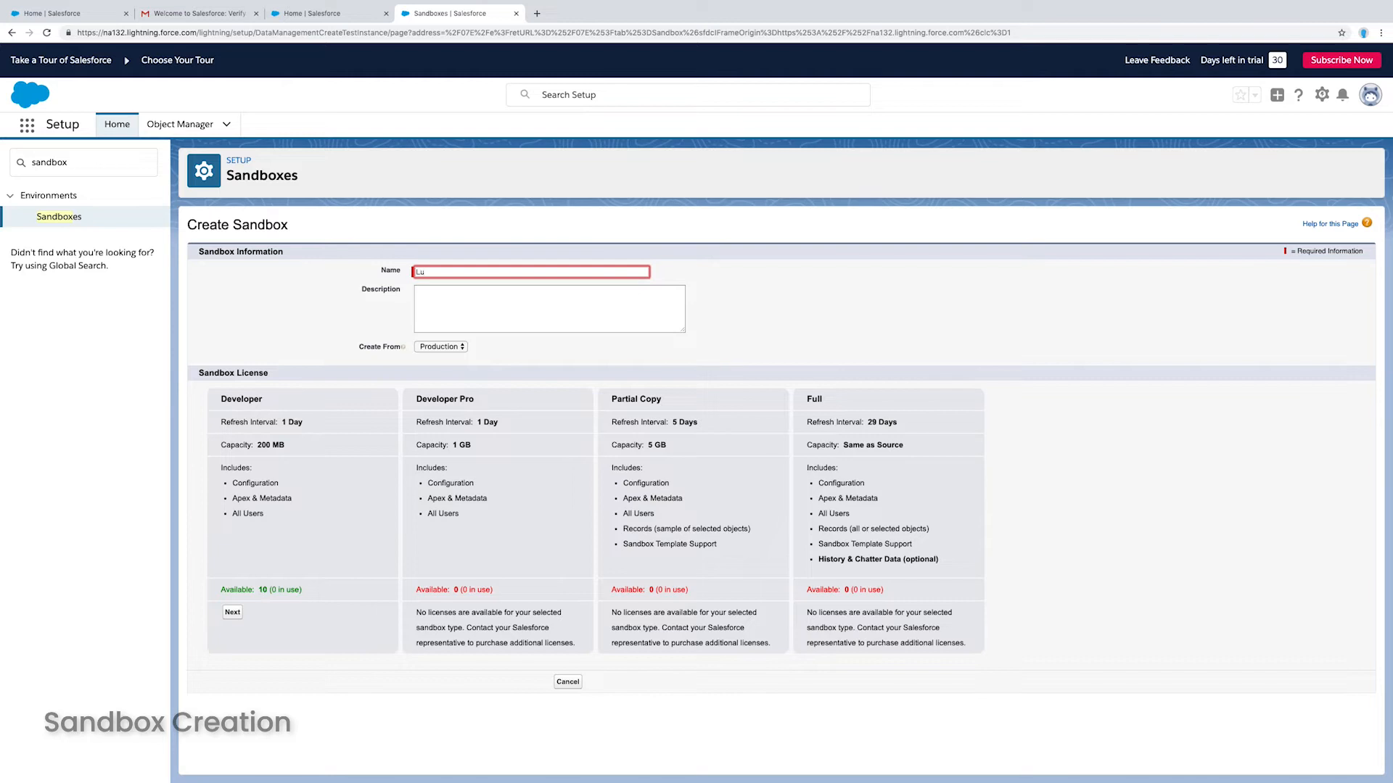
Step: Name the sandbox LucBox and create it as a Developer sandbox
text(cBox)
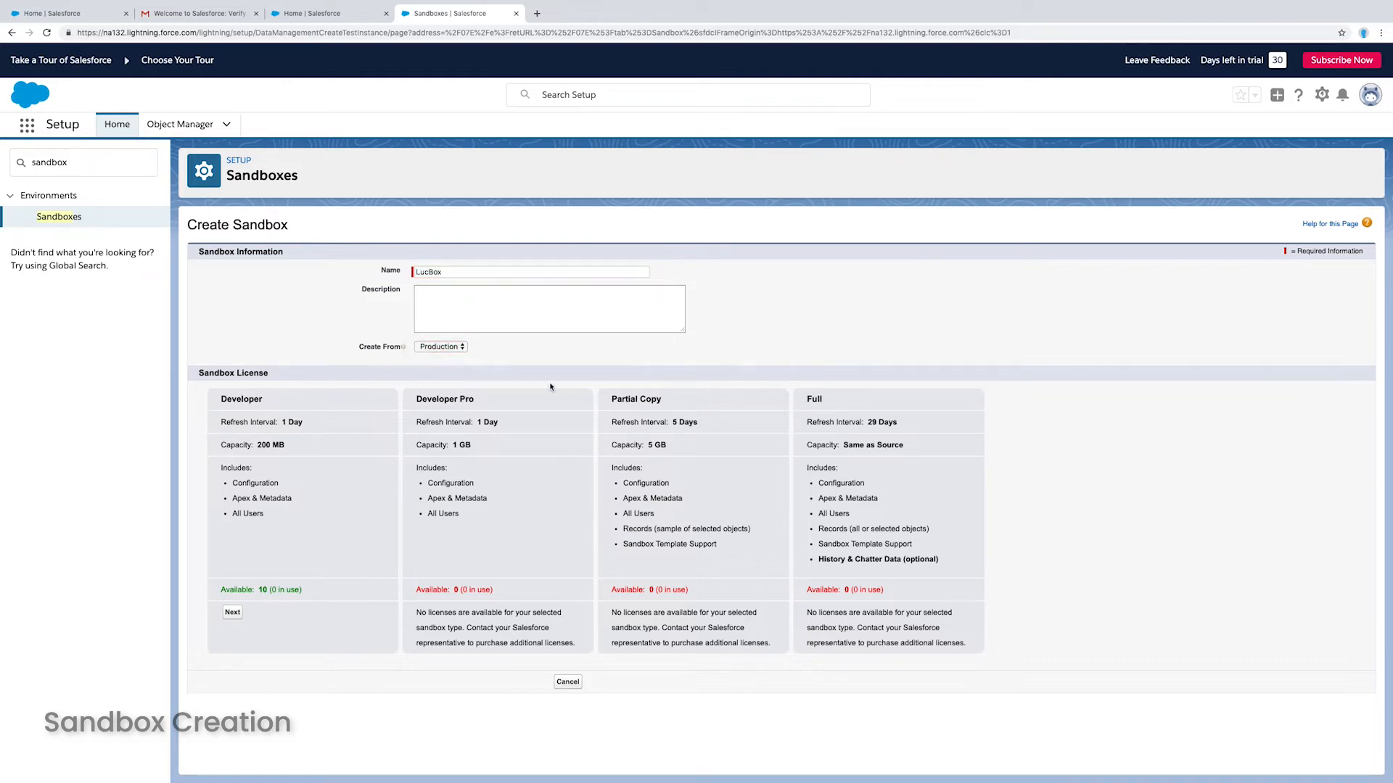
click(233, 613)
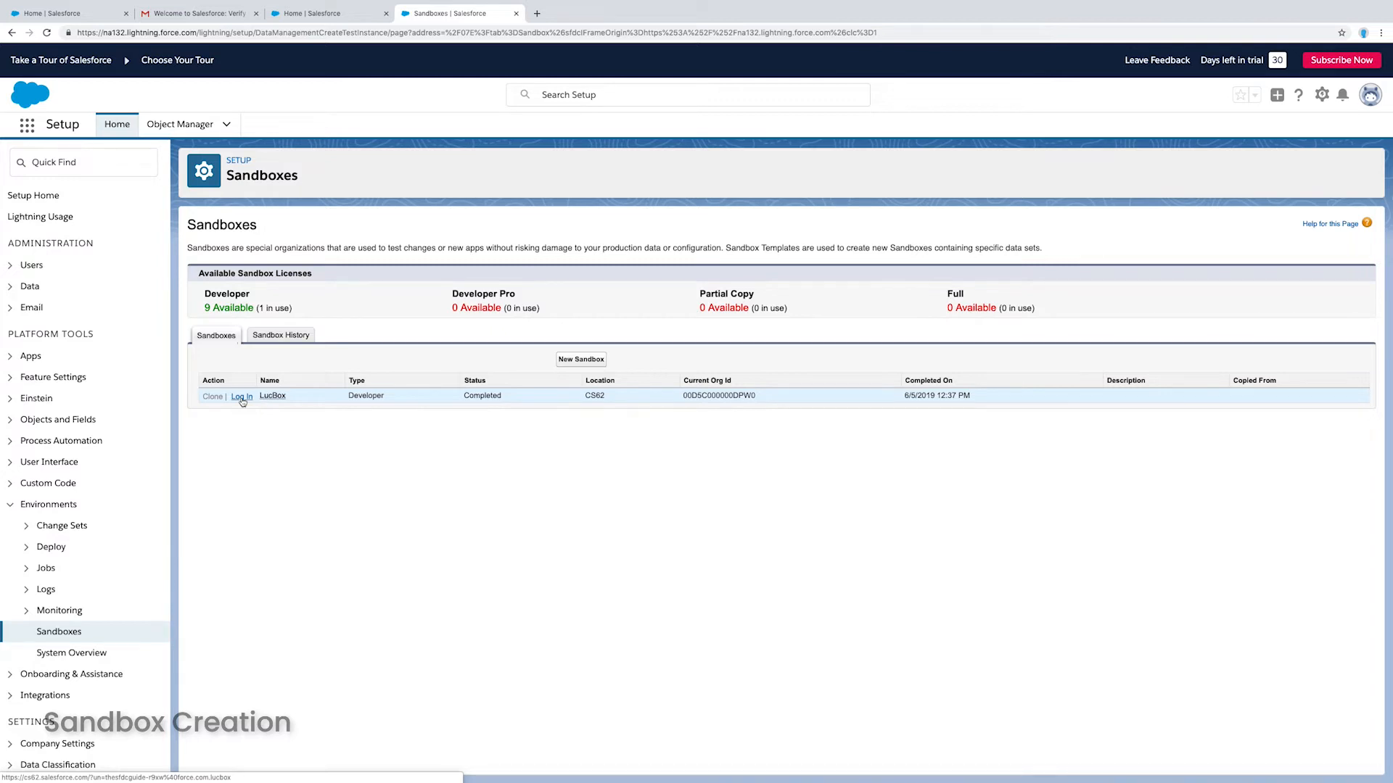
Step: Log in to the LucBox sandbox with the account password
click(240, 396)
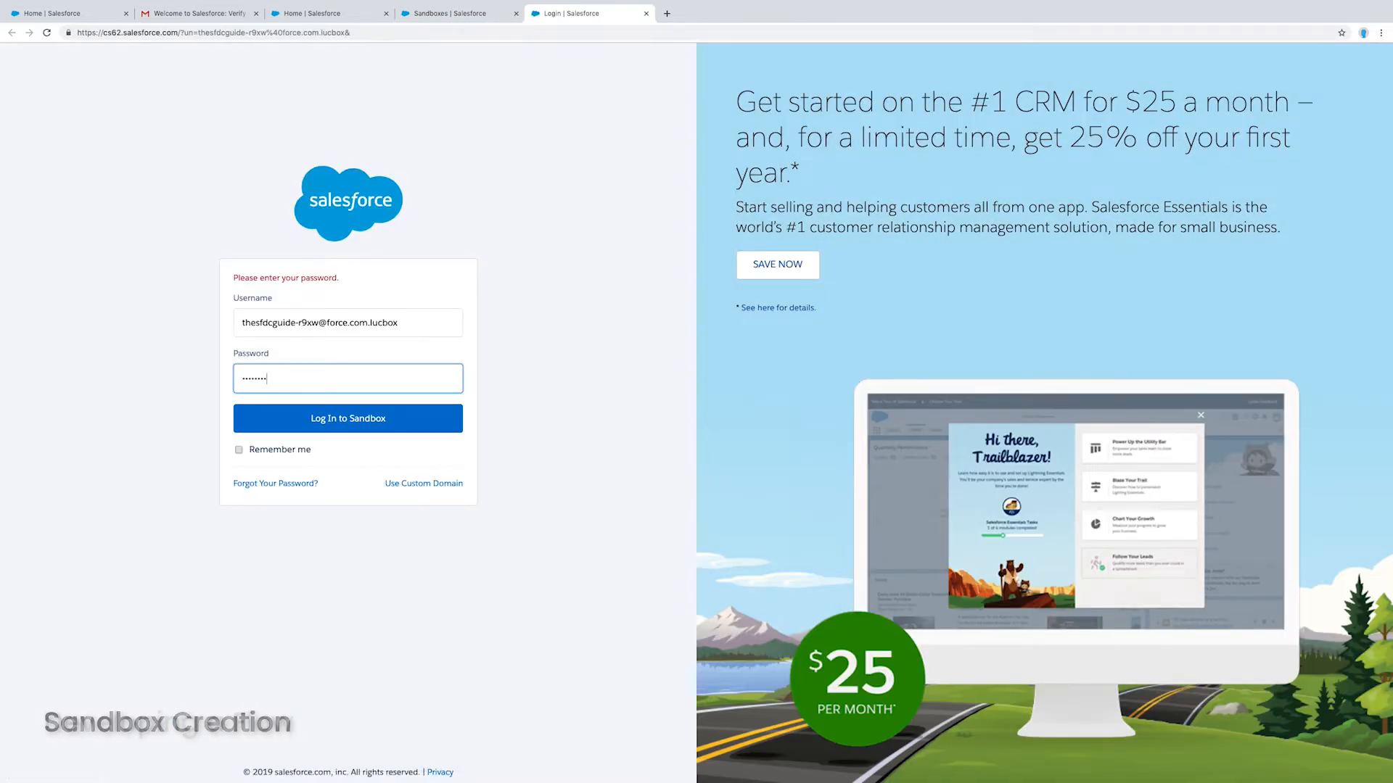
click(347, 418)
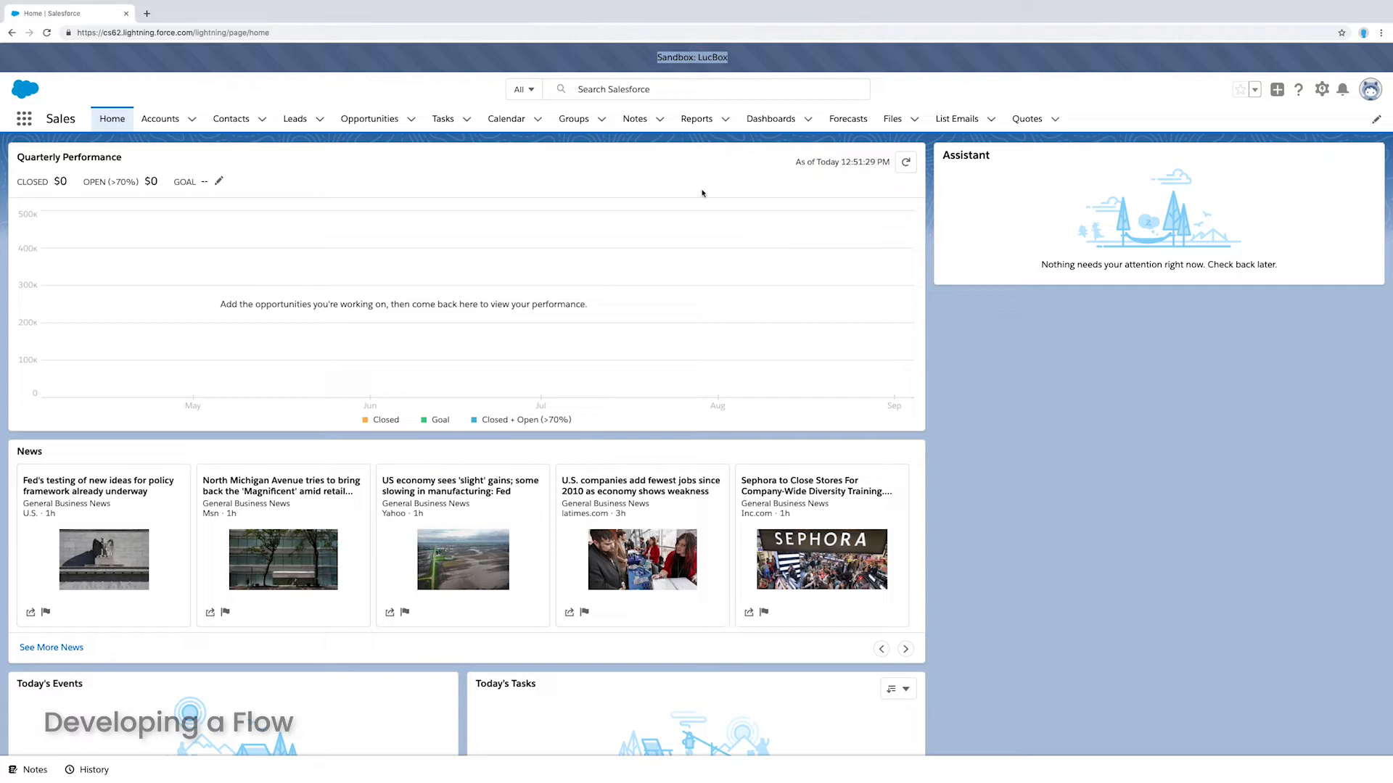
mouse_move(1331, 110)
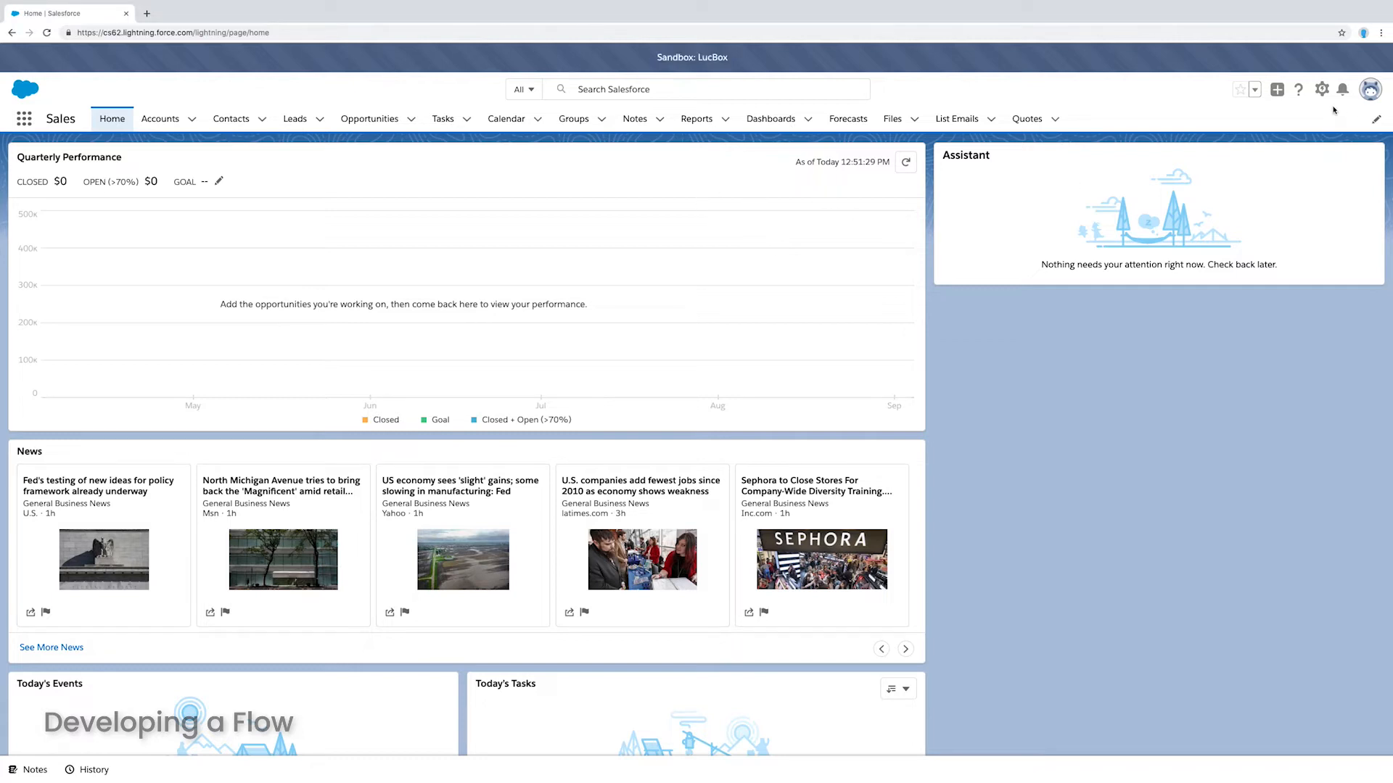
Step: Reach Process Builder in the sandbox's Setup via a 'process builder' search
click(1320, 88)
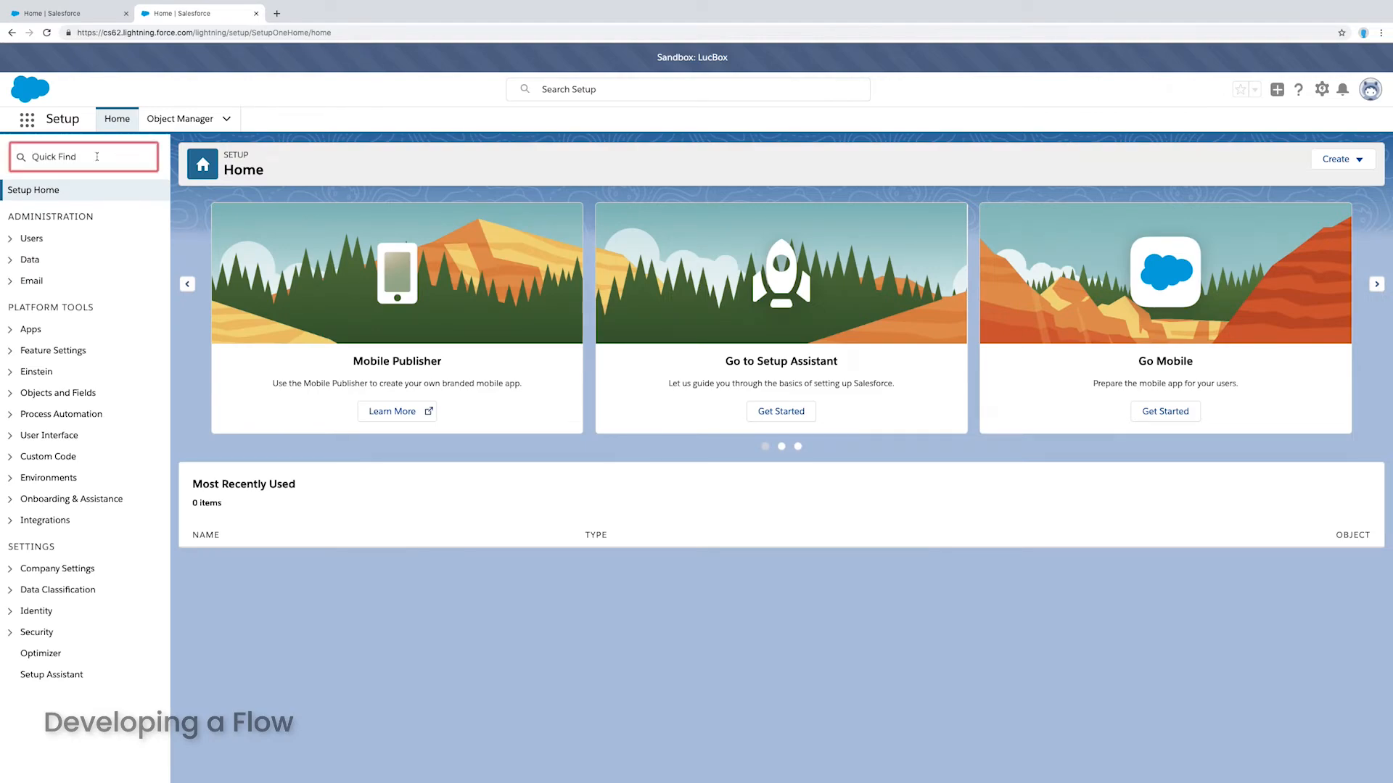
text(process builder)
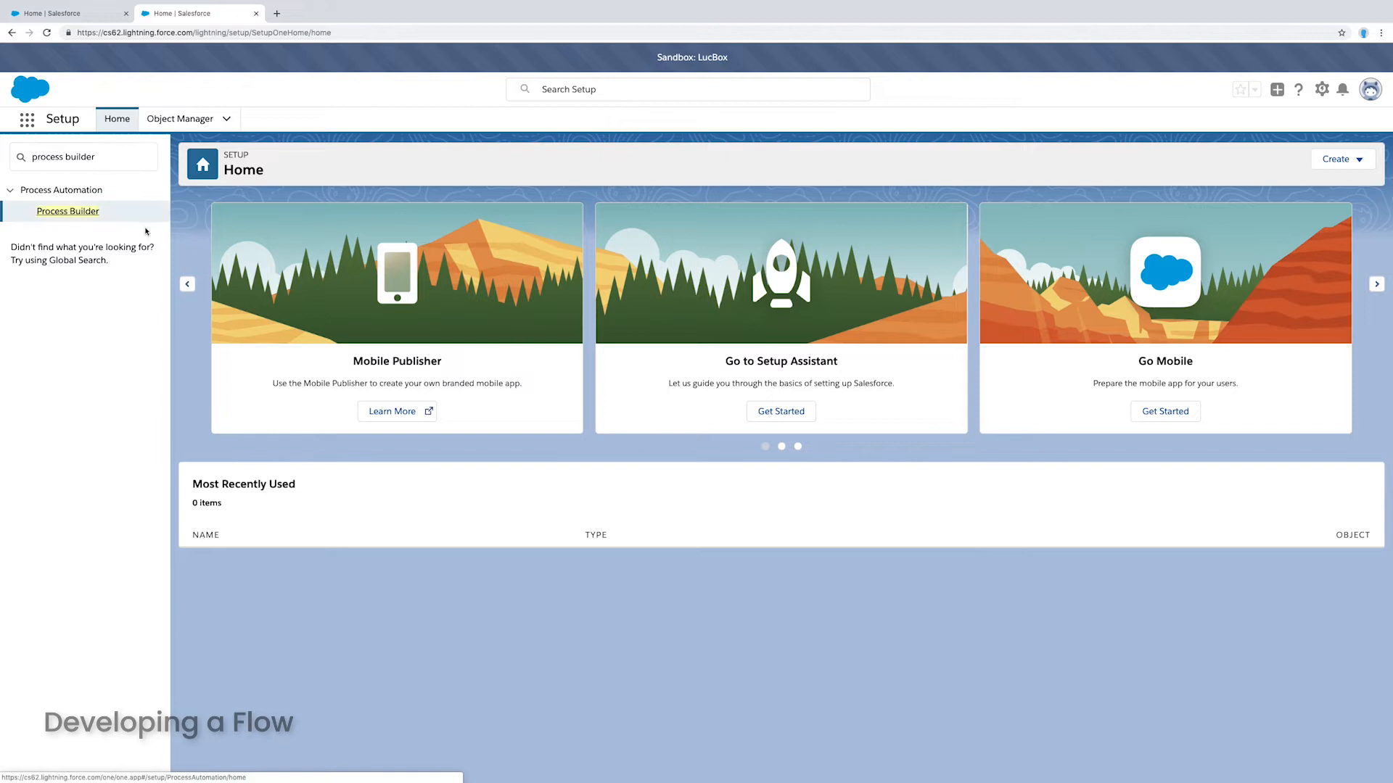
click(67, 211)
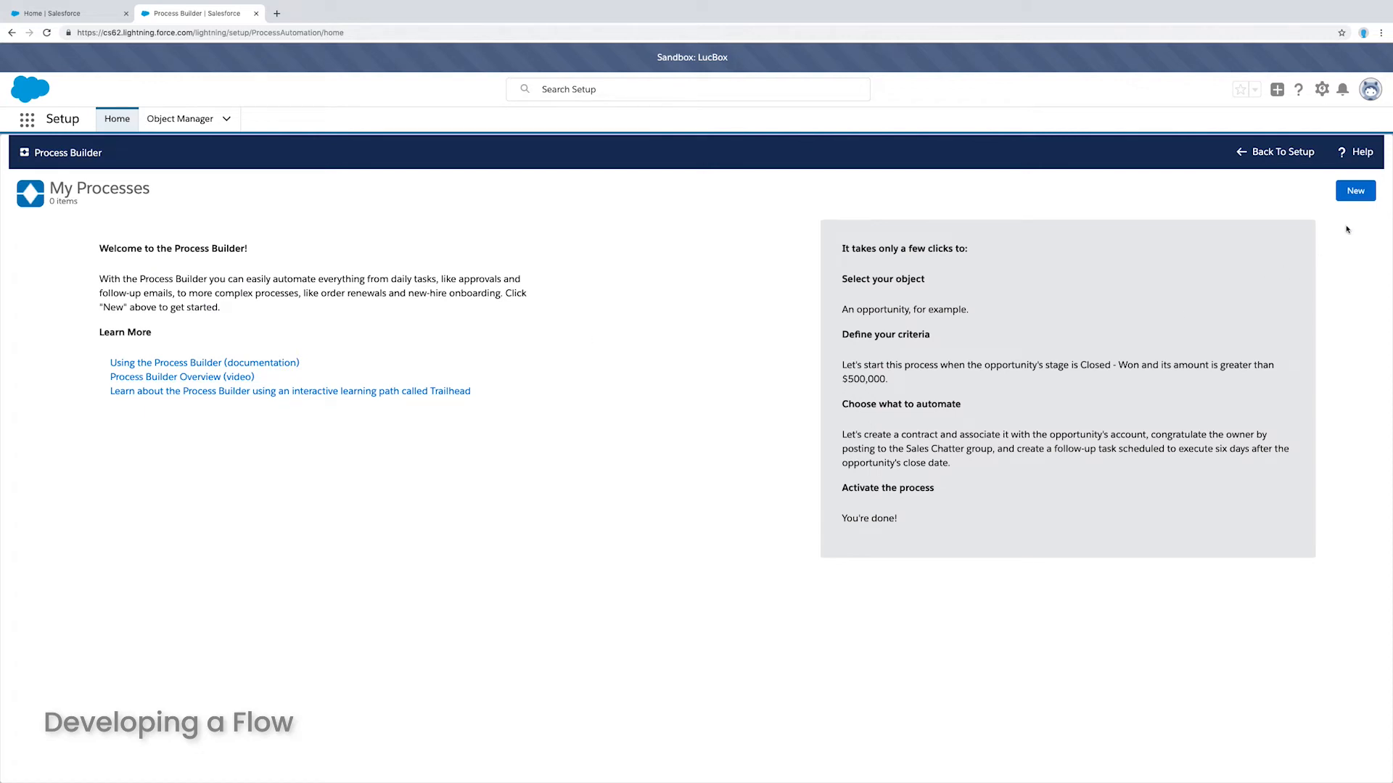
Step: Create the Alert Manager process, described as alerting on $1M closed-won opportunities, starting when a record changes
click(1355, 190)
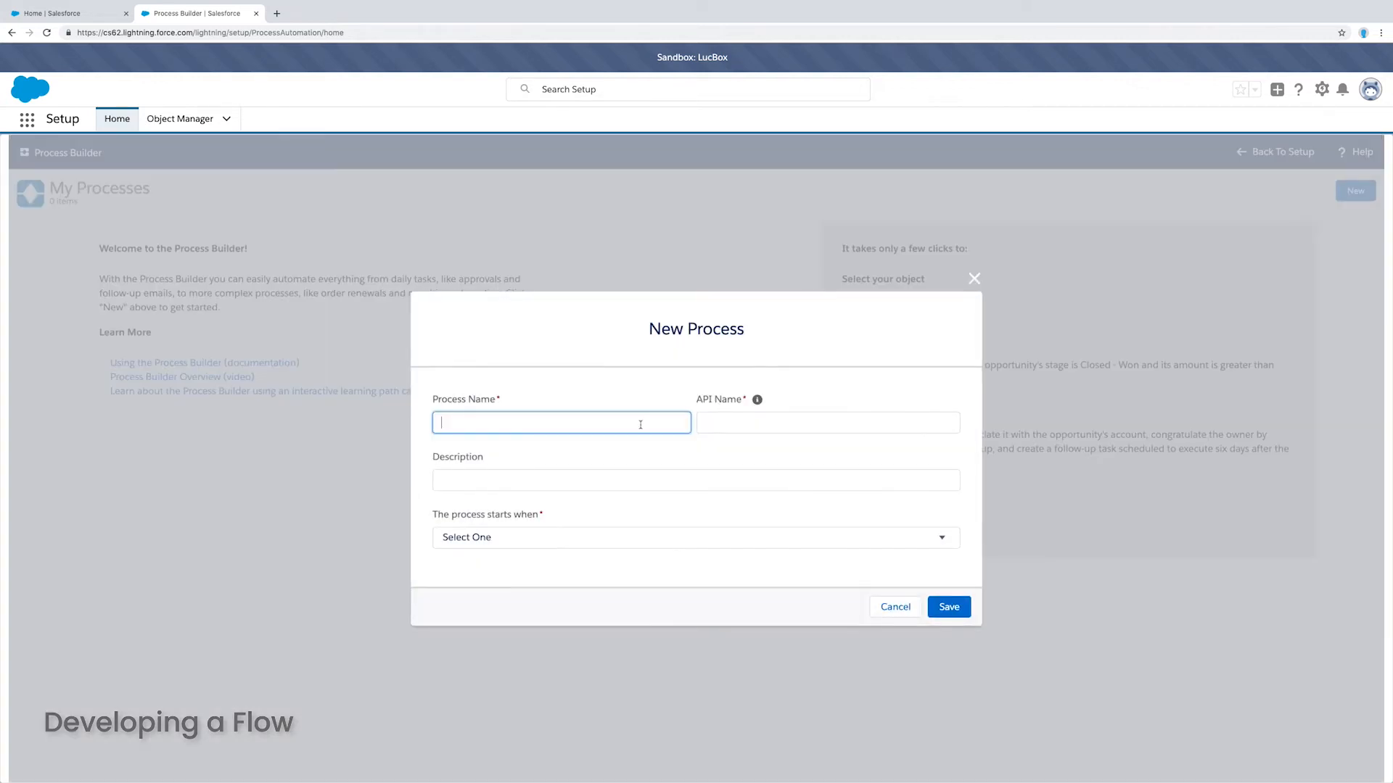
text(Alert Manager)
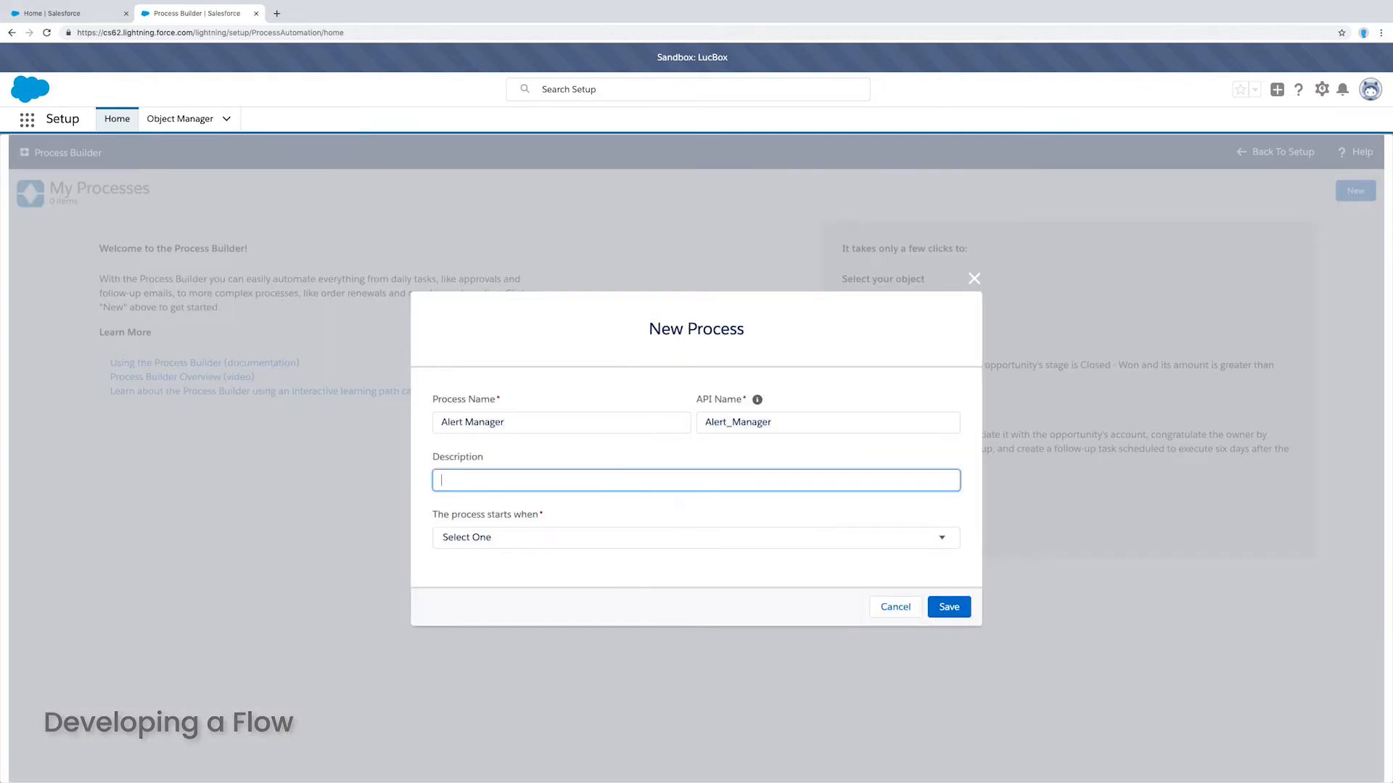
text(Alert a manager when a new oppo)
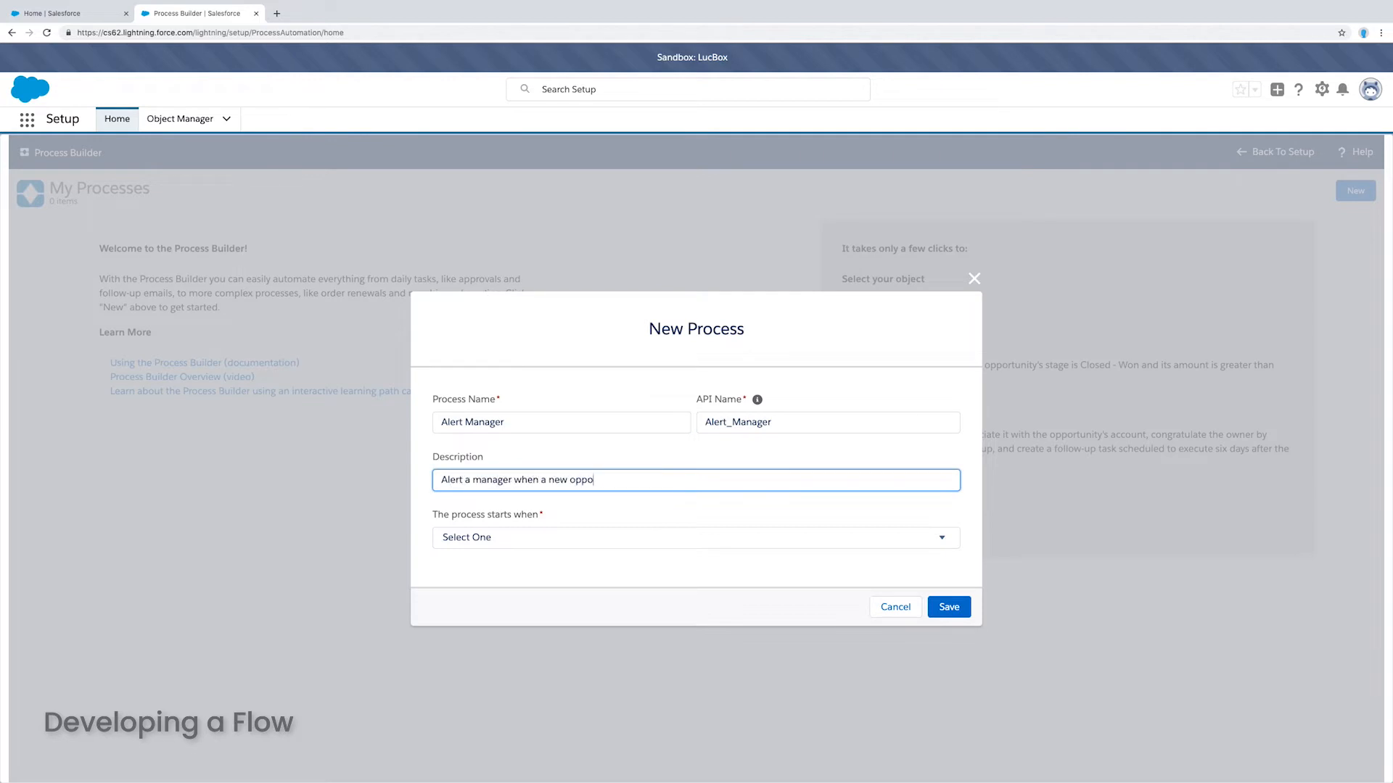
text(rtunity over $1M is closed w)
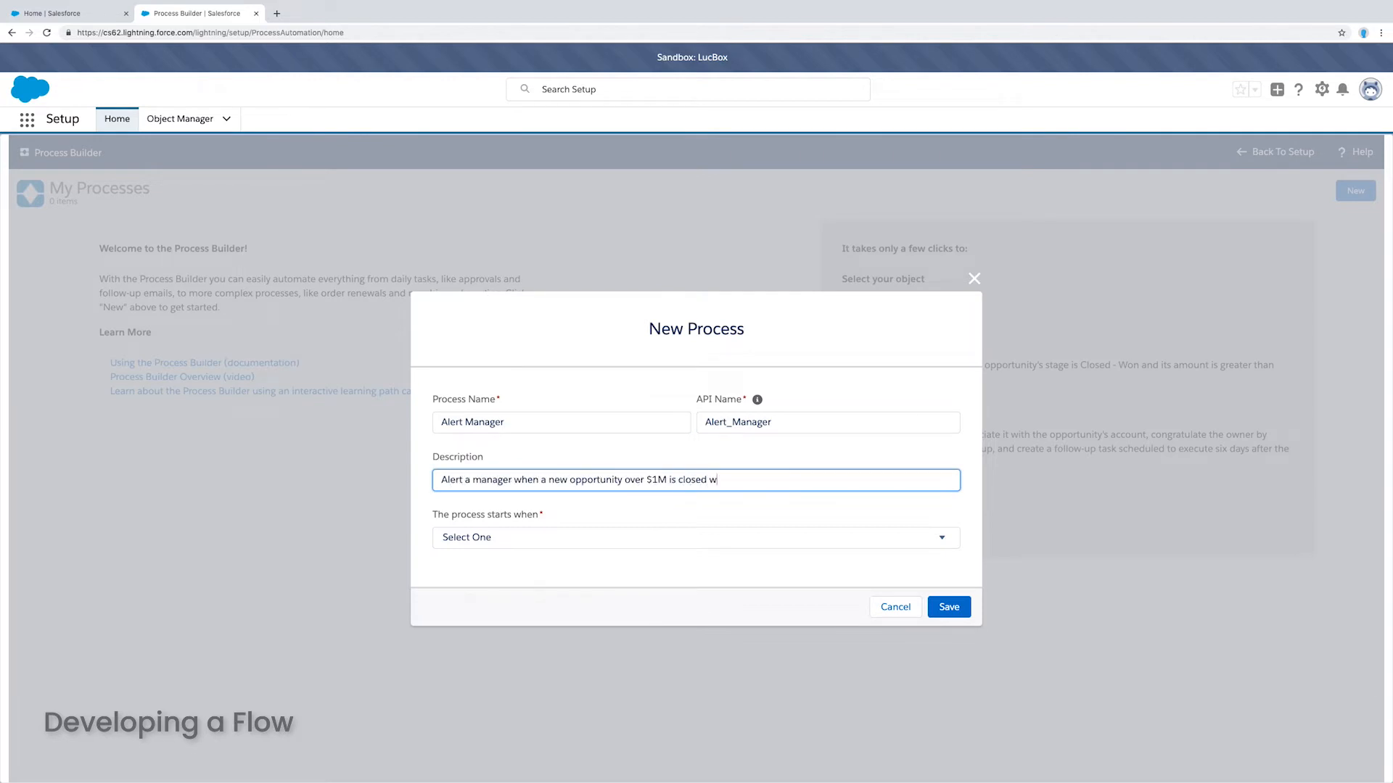
click(695, 536)
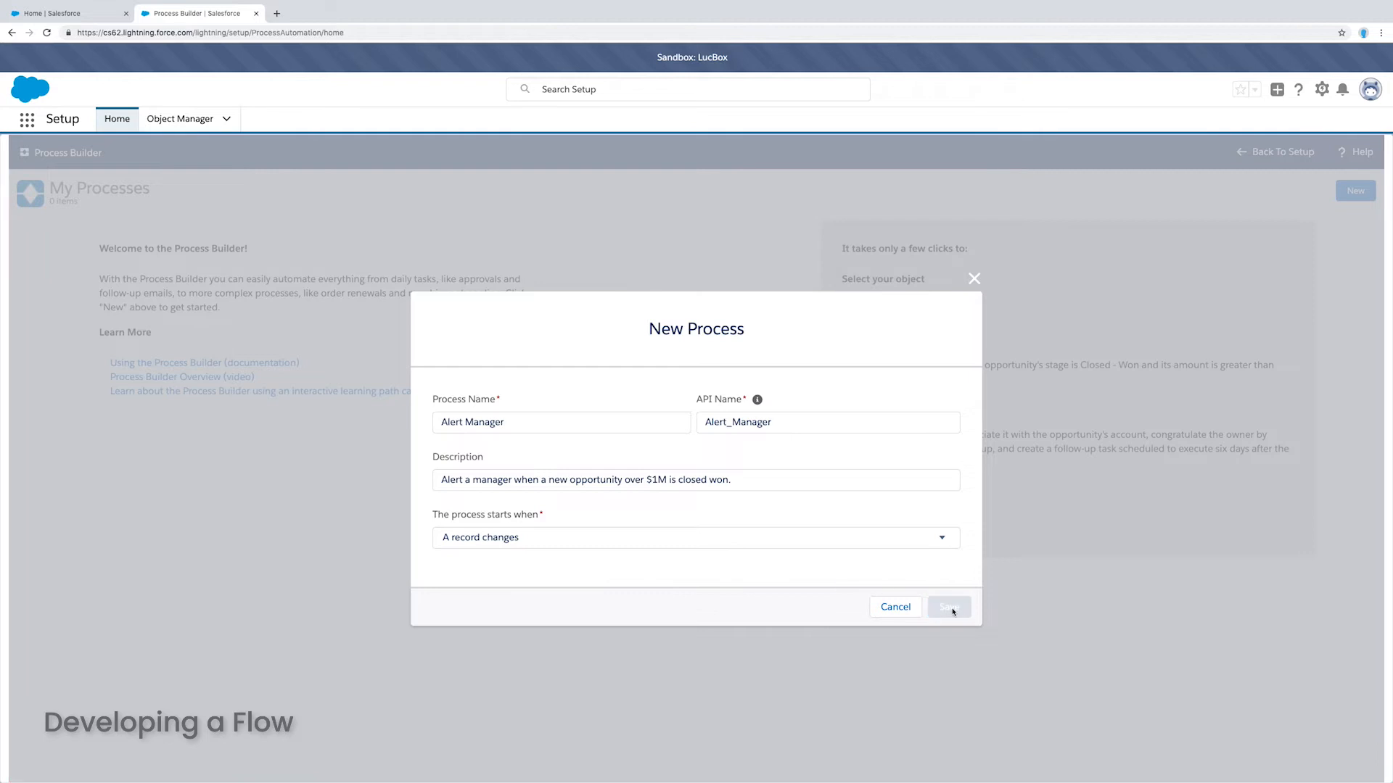
click(947, 607)
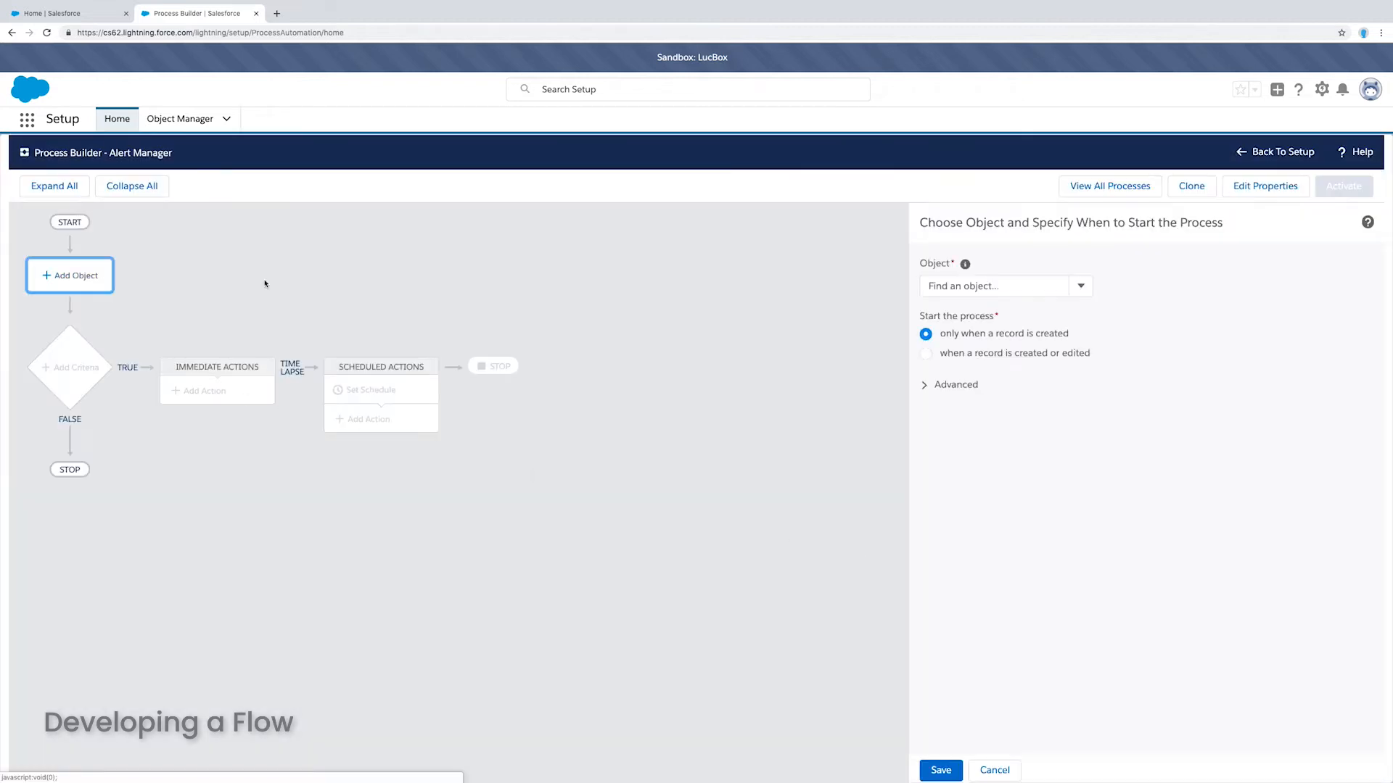
Step: Make Opportunity the process object and begin defining its criteria
text(Oppo)
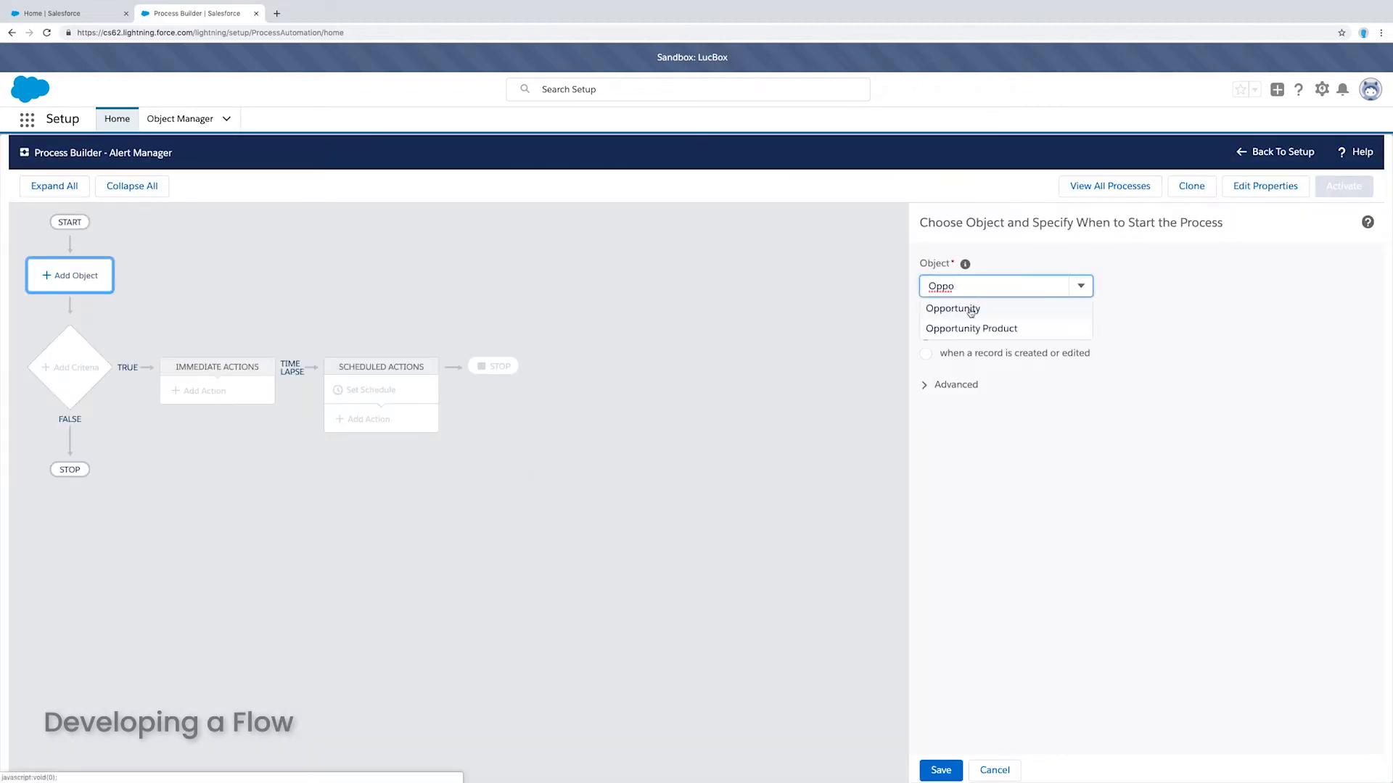
click(952, 308)
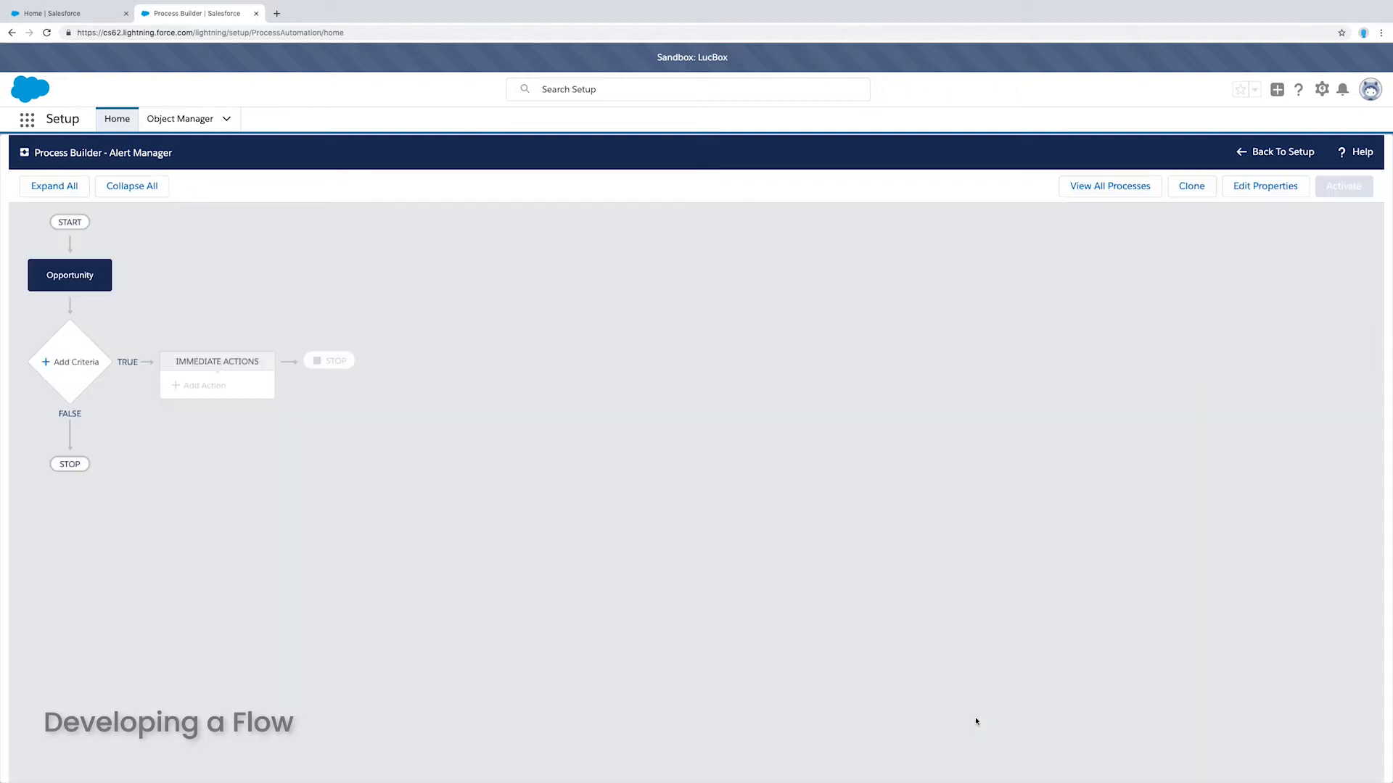
click(69, 362)
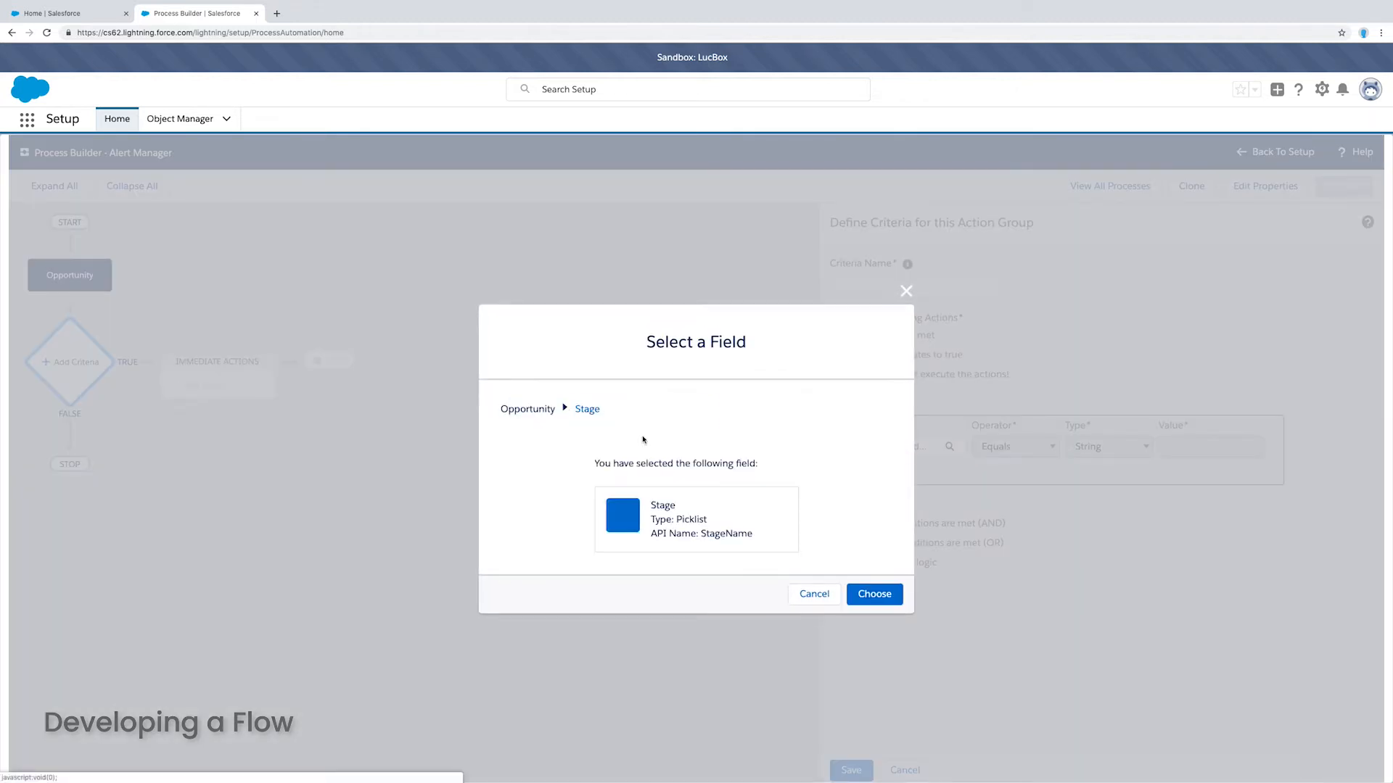
Step: Require Stage equals Closed Won and name the criteria Closed Won Over 1M
click(873, 593)
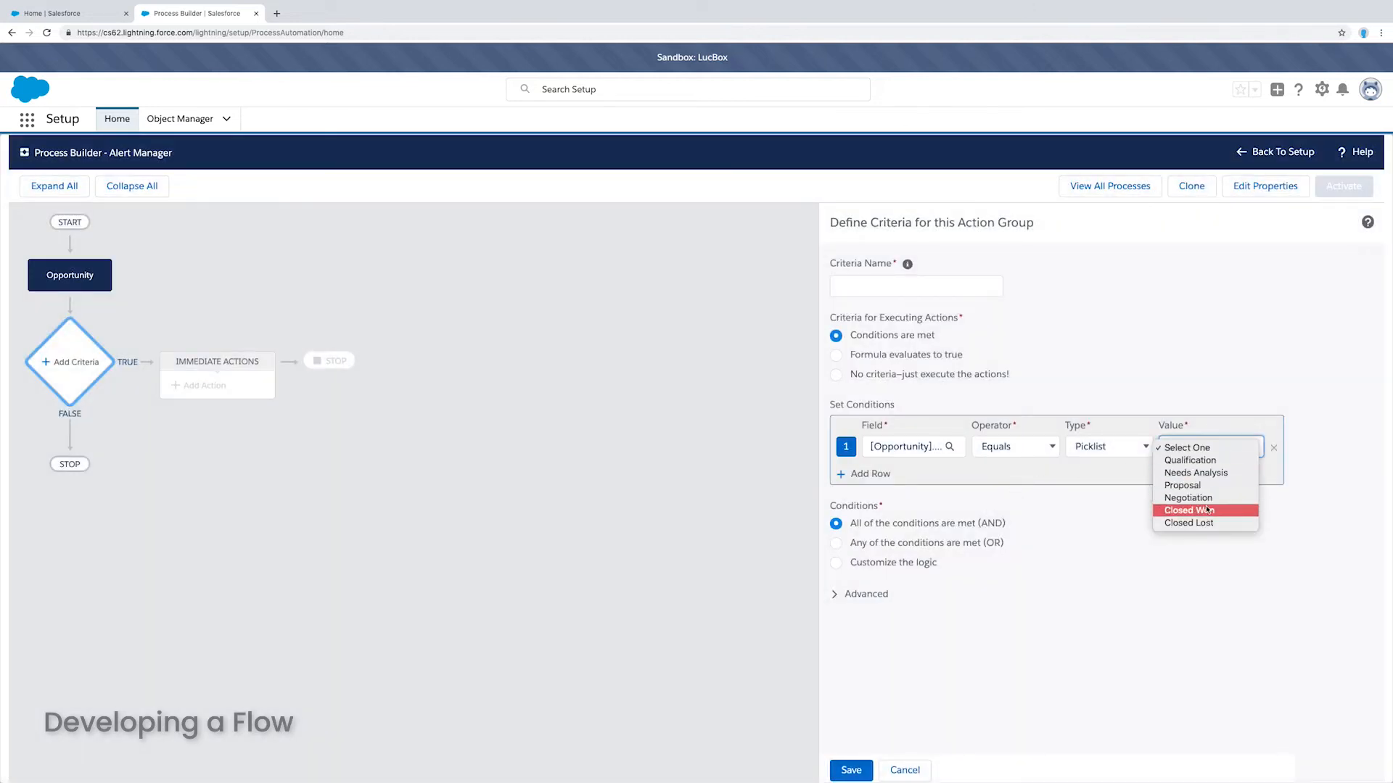
click(1190, 509)
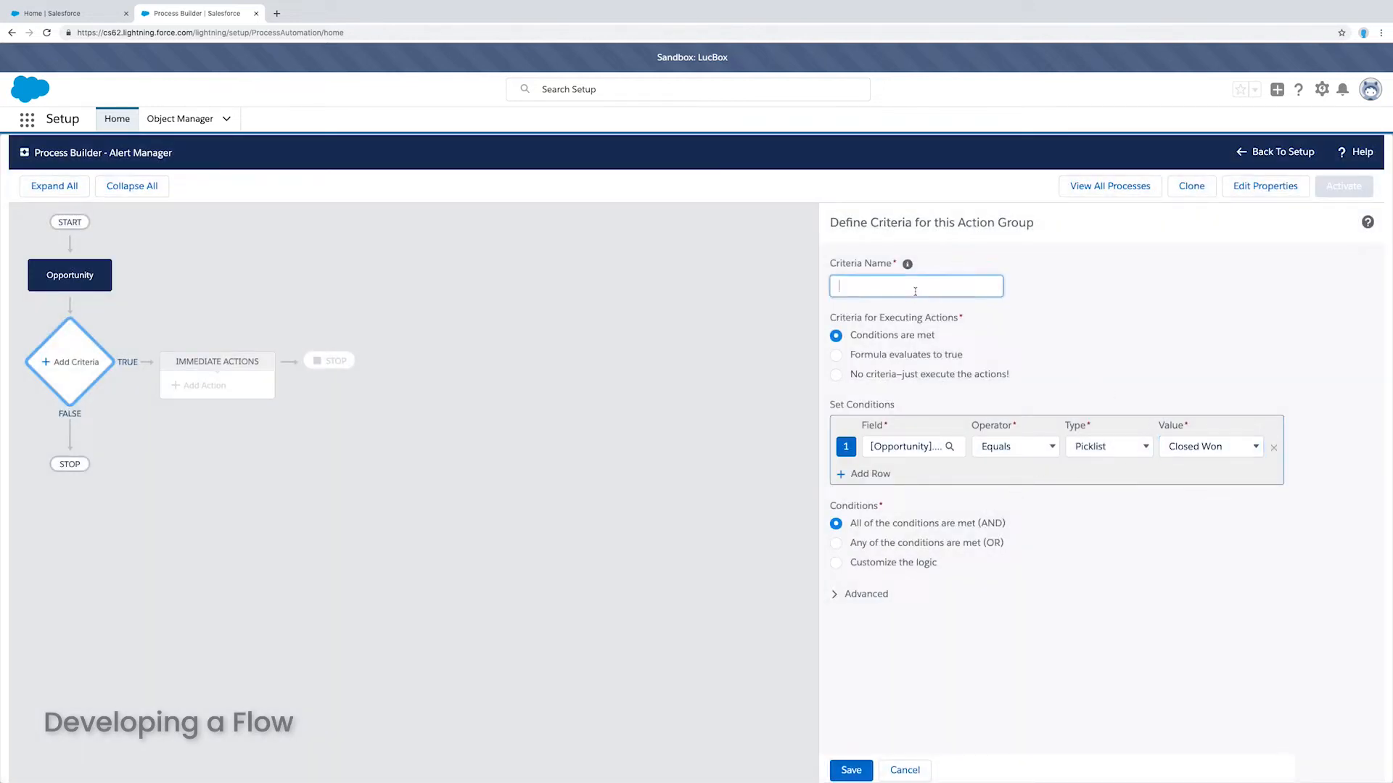
text(Closed Won Over 1M)
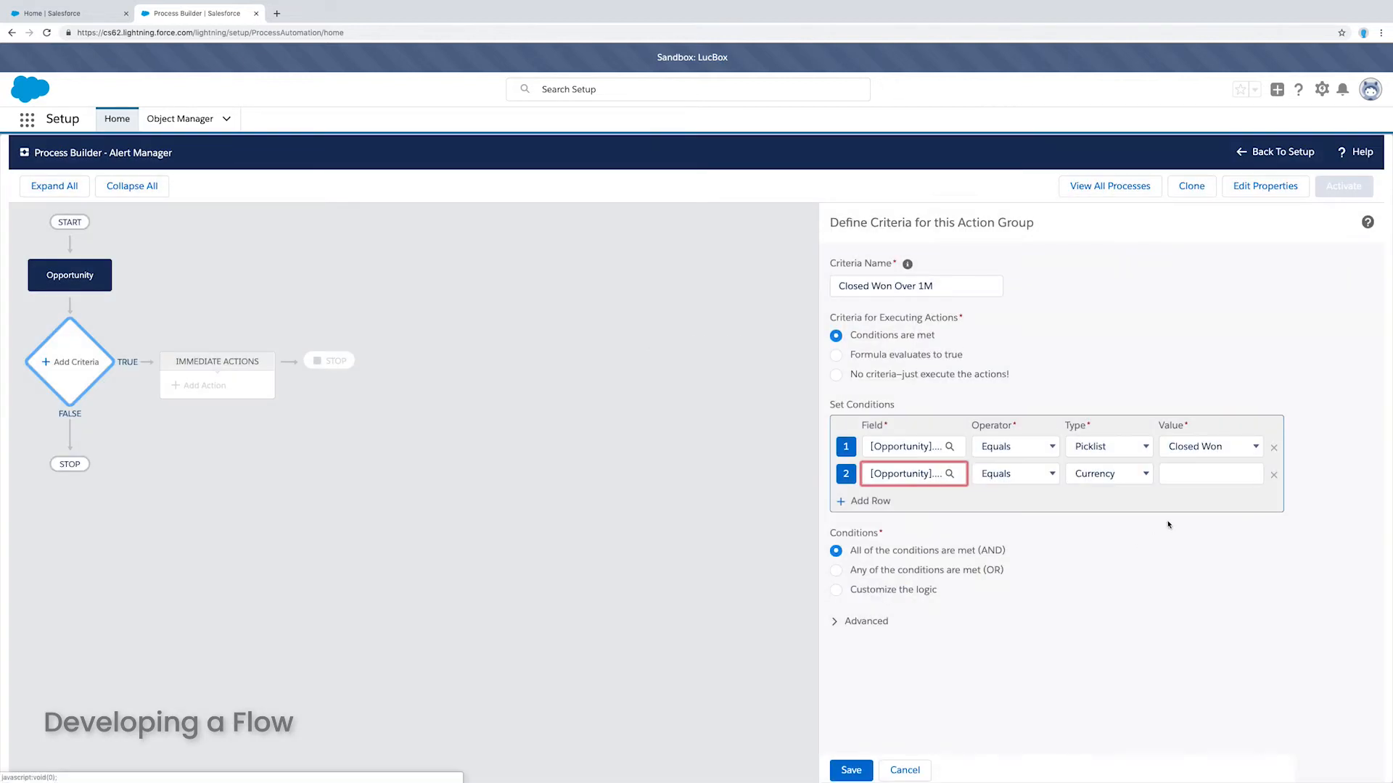
Step: Add an amount condition of at least $1,000,000 and save the criteria
text(1000000)
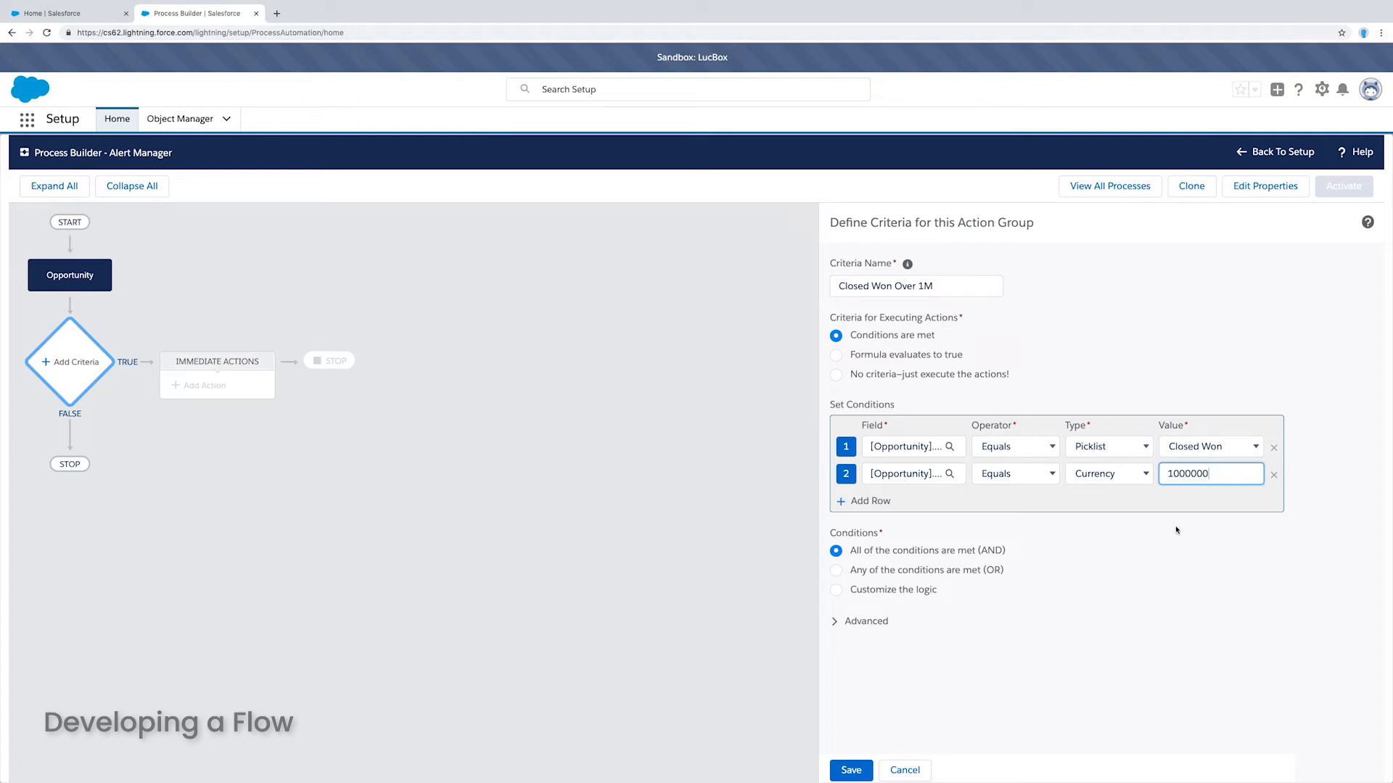
click(1014, 473)
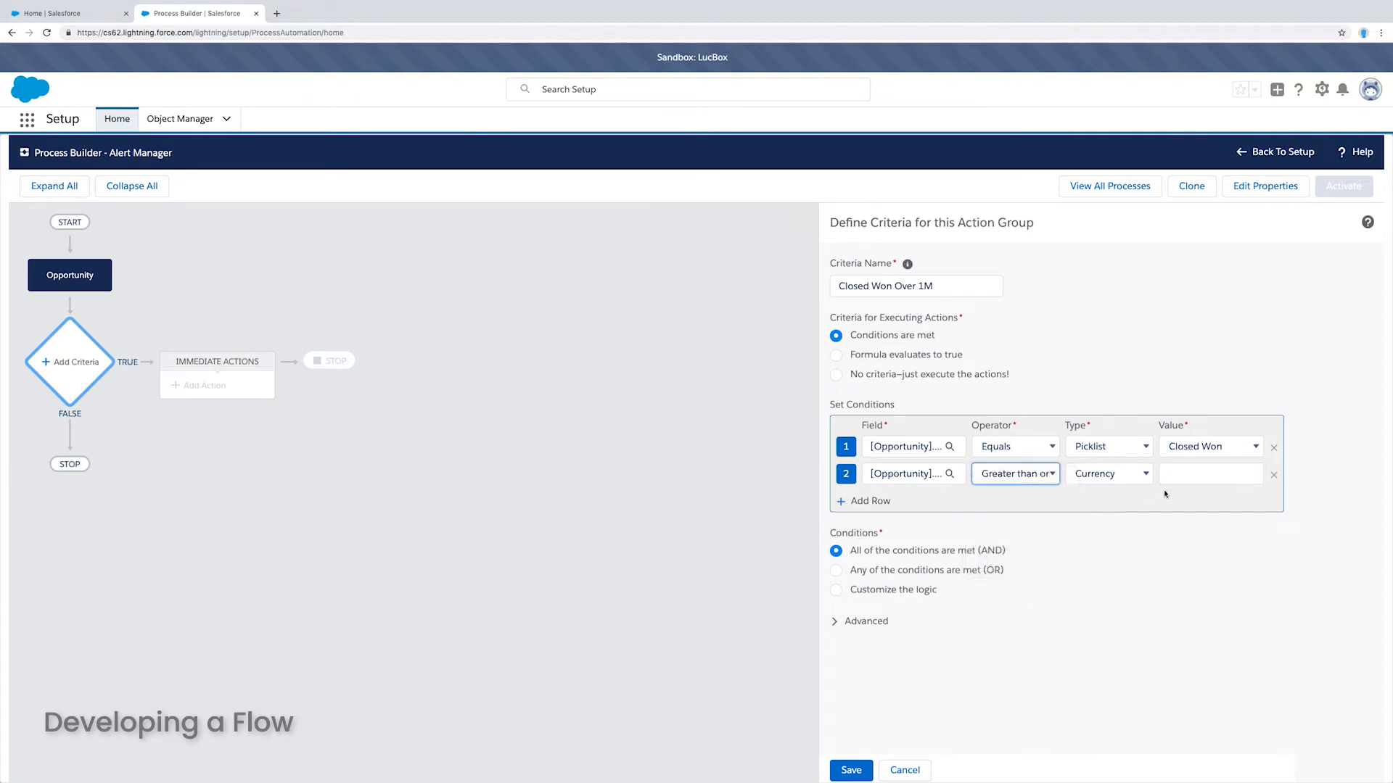
text($1,000,000)
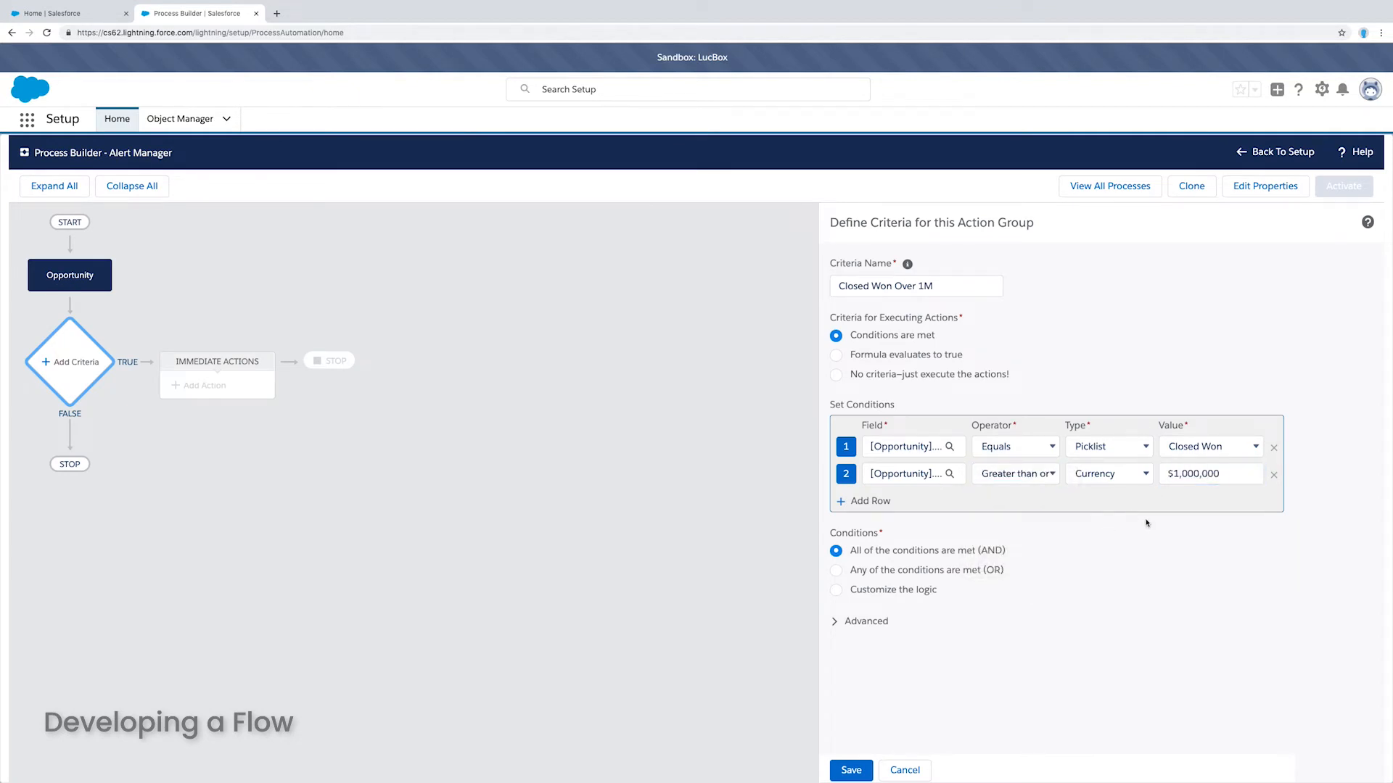
click(848, 770)
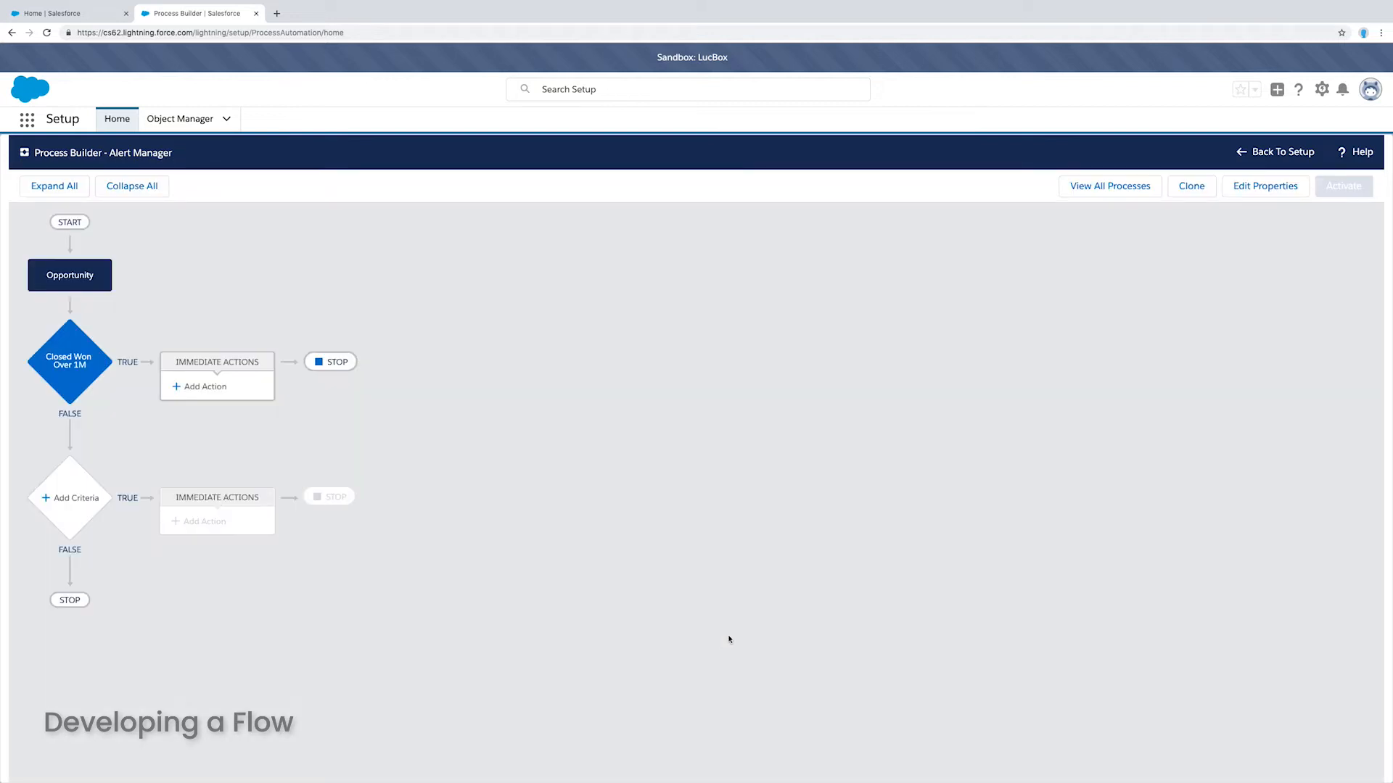
Step: Add a Post to Chatter action named Chatter Post Alert that posts to this record
click(205, 386)
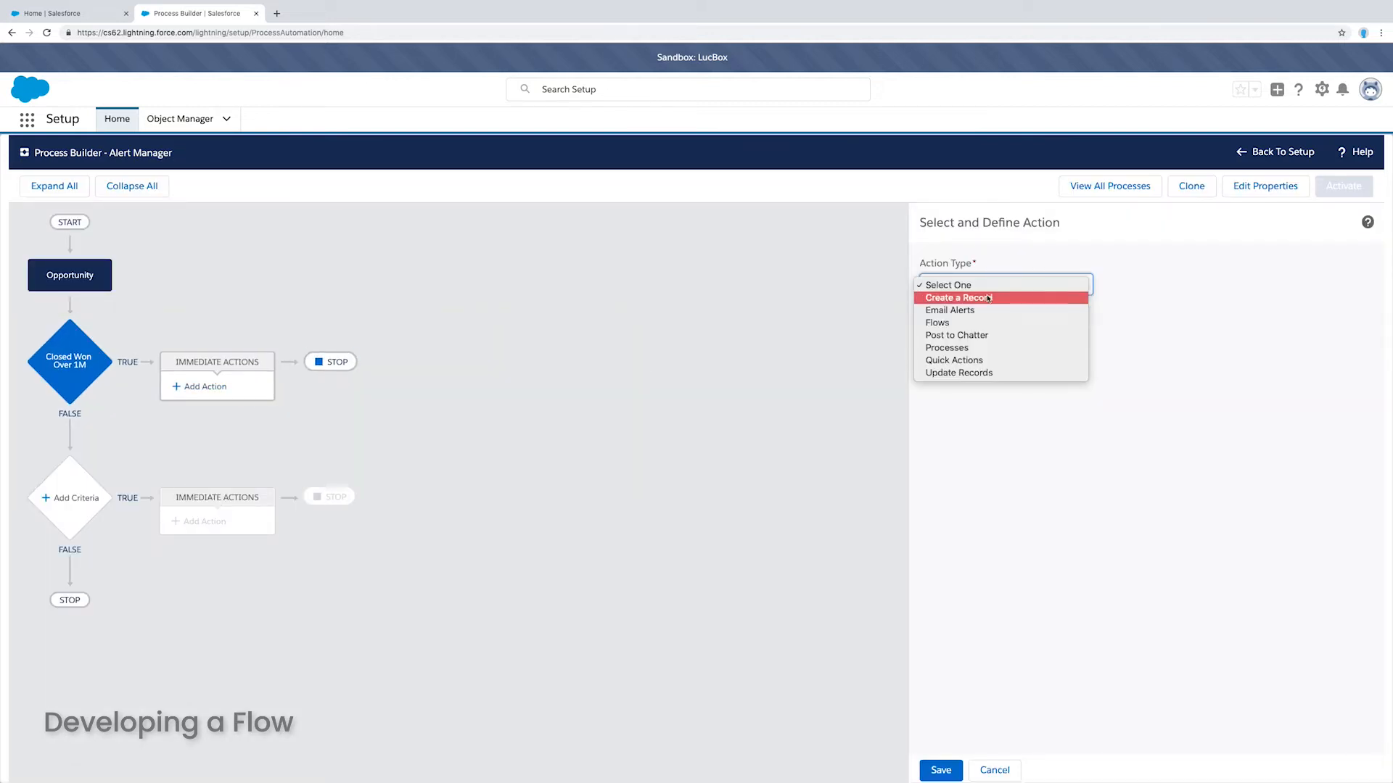
click(956, 335)
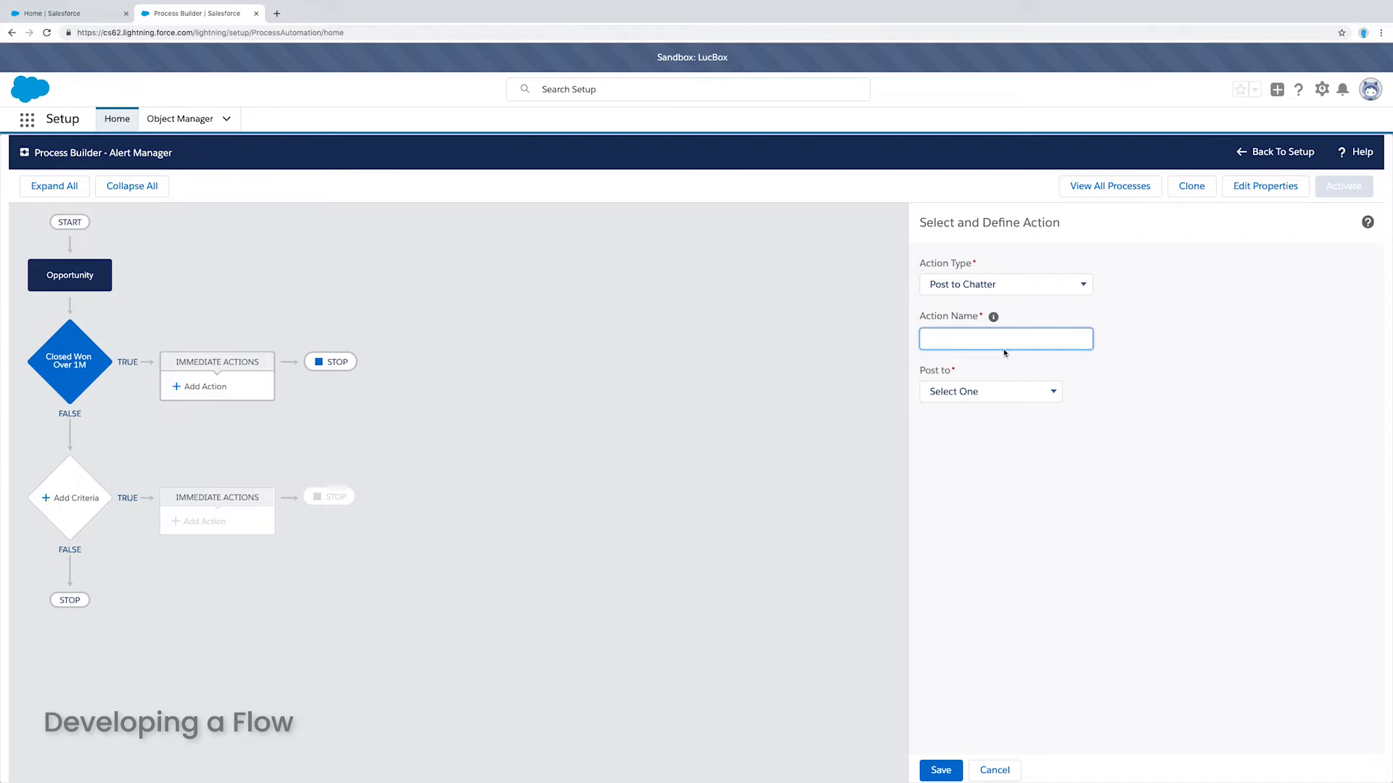
click(989, 390)
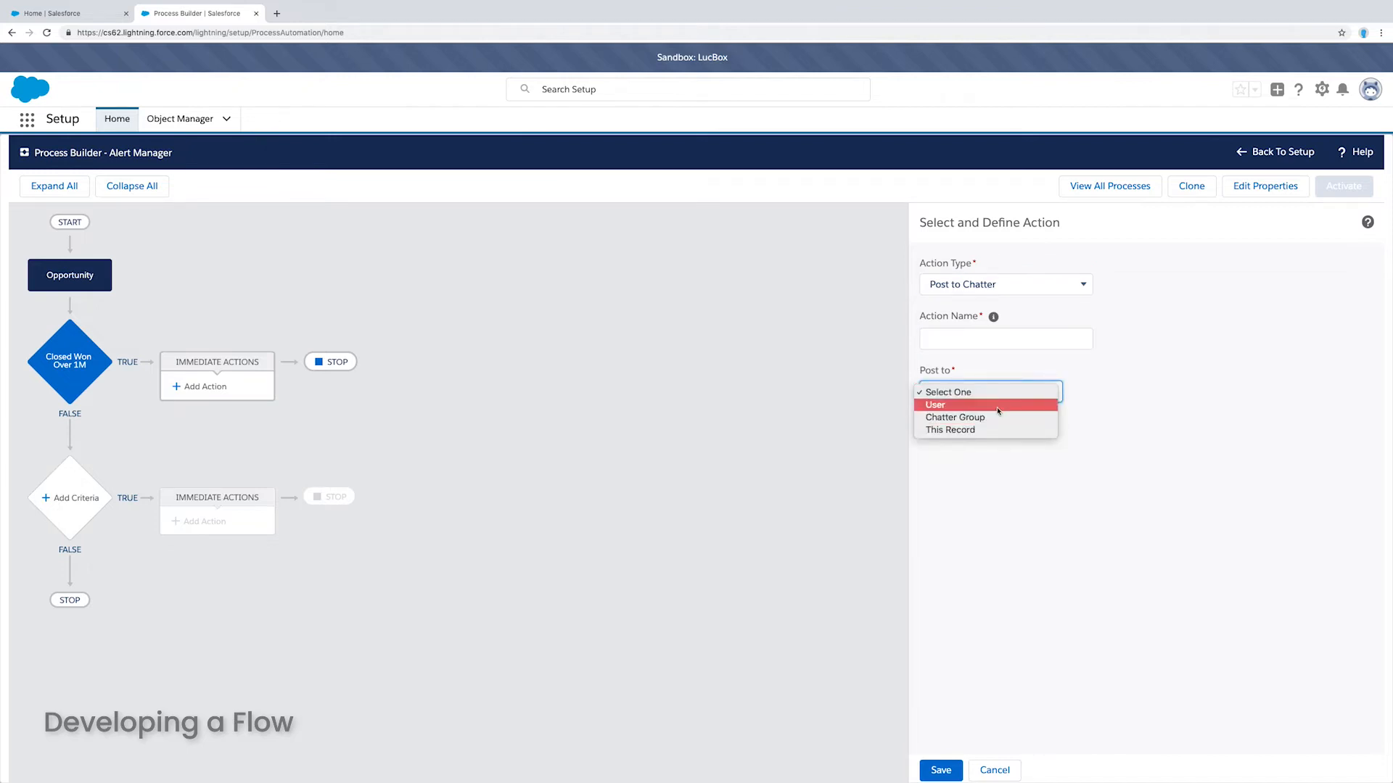
click(948, 430)
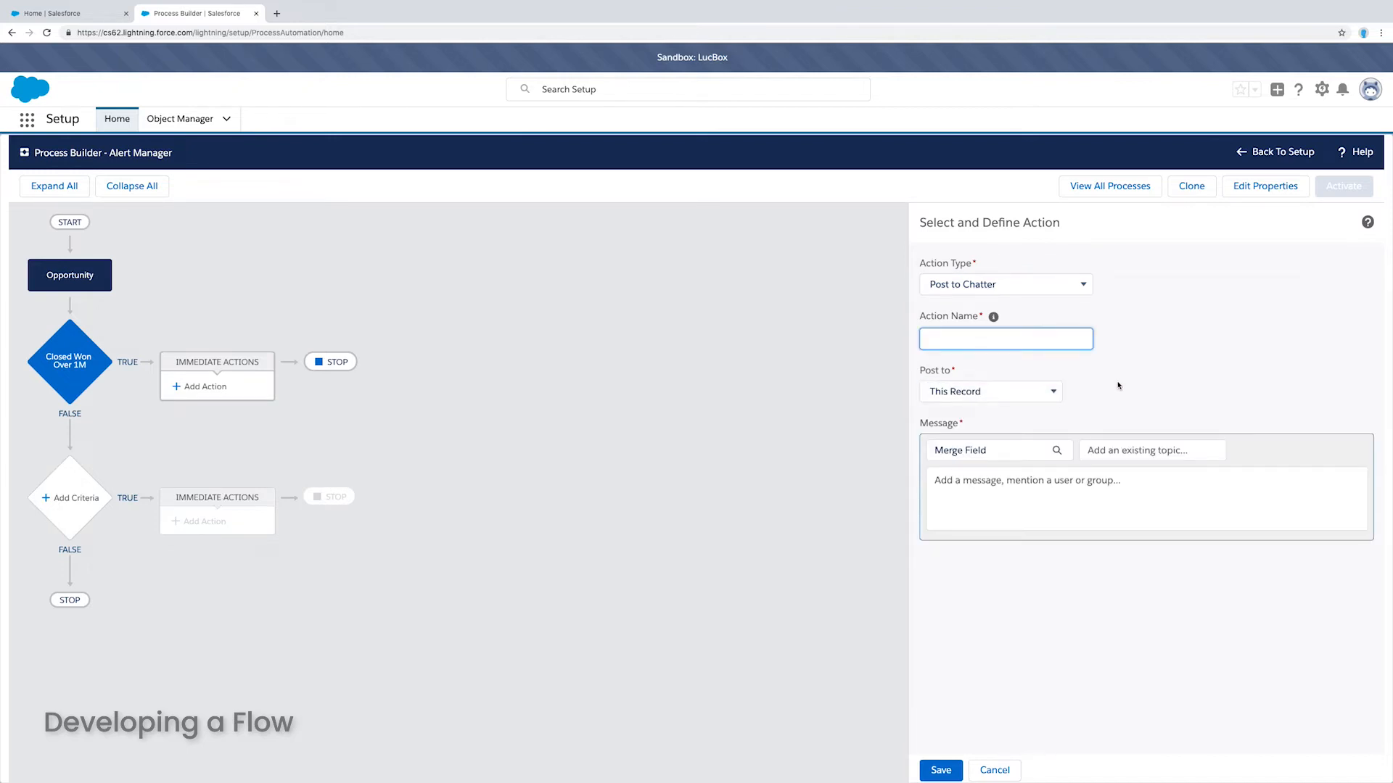
text(C)
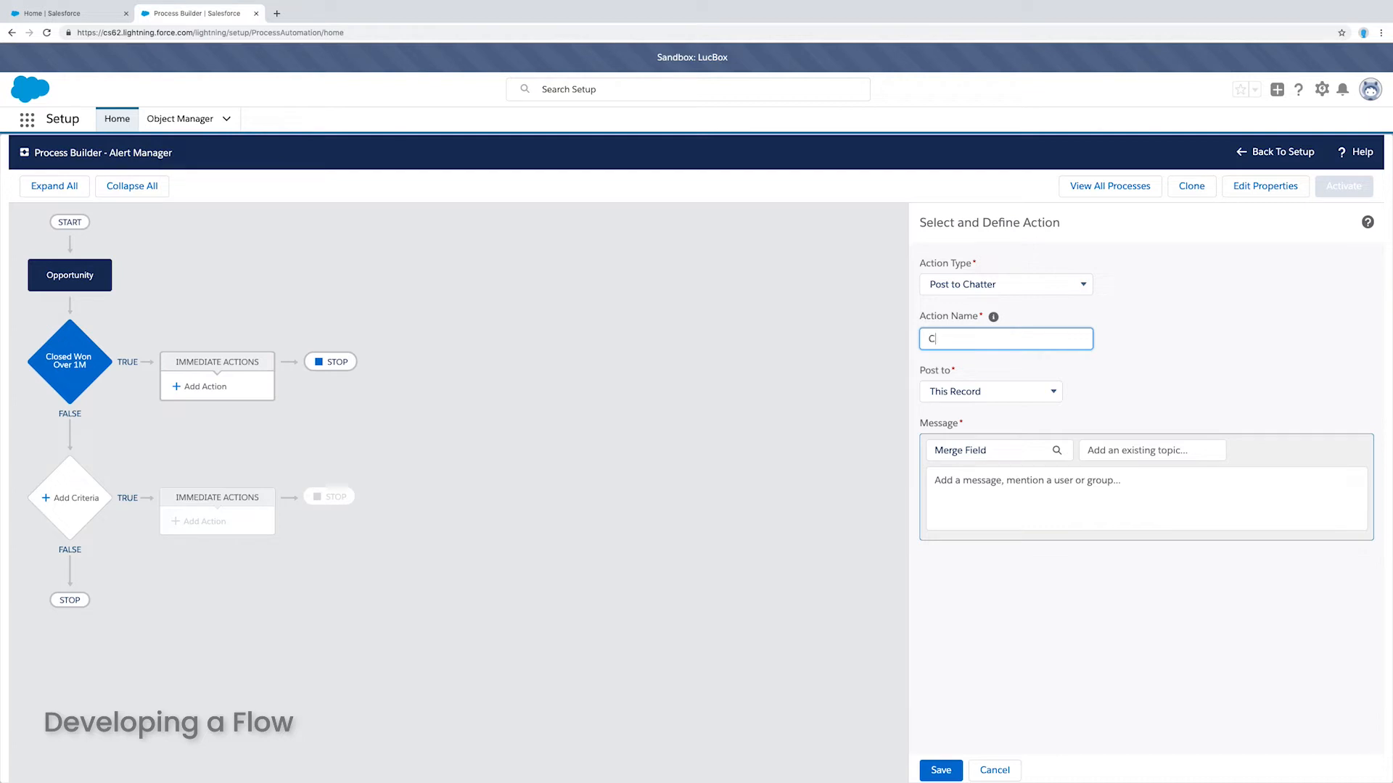
text(Chatter Post Al)
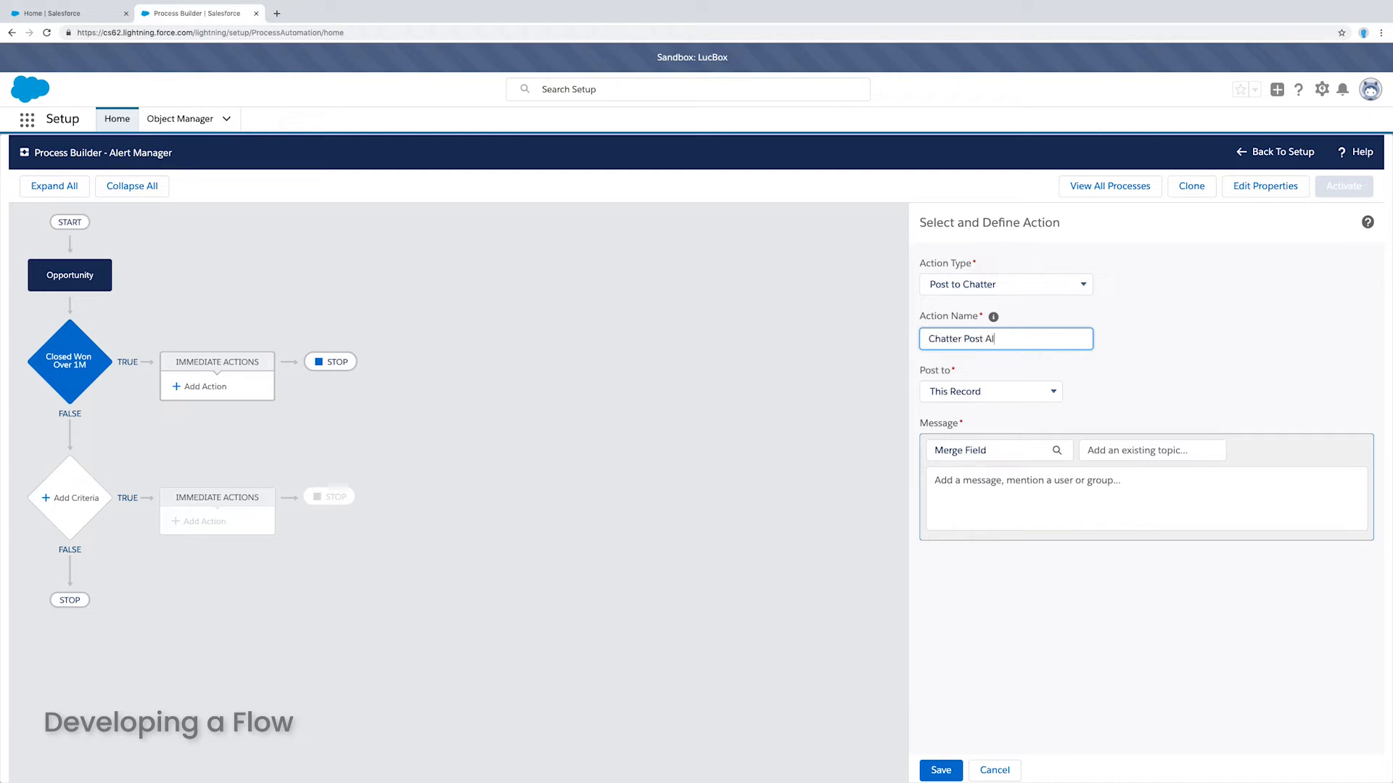
click(1058, 450)
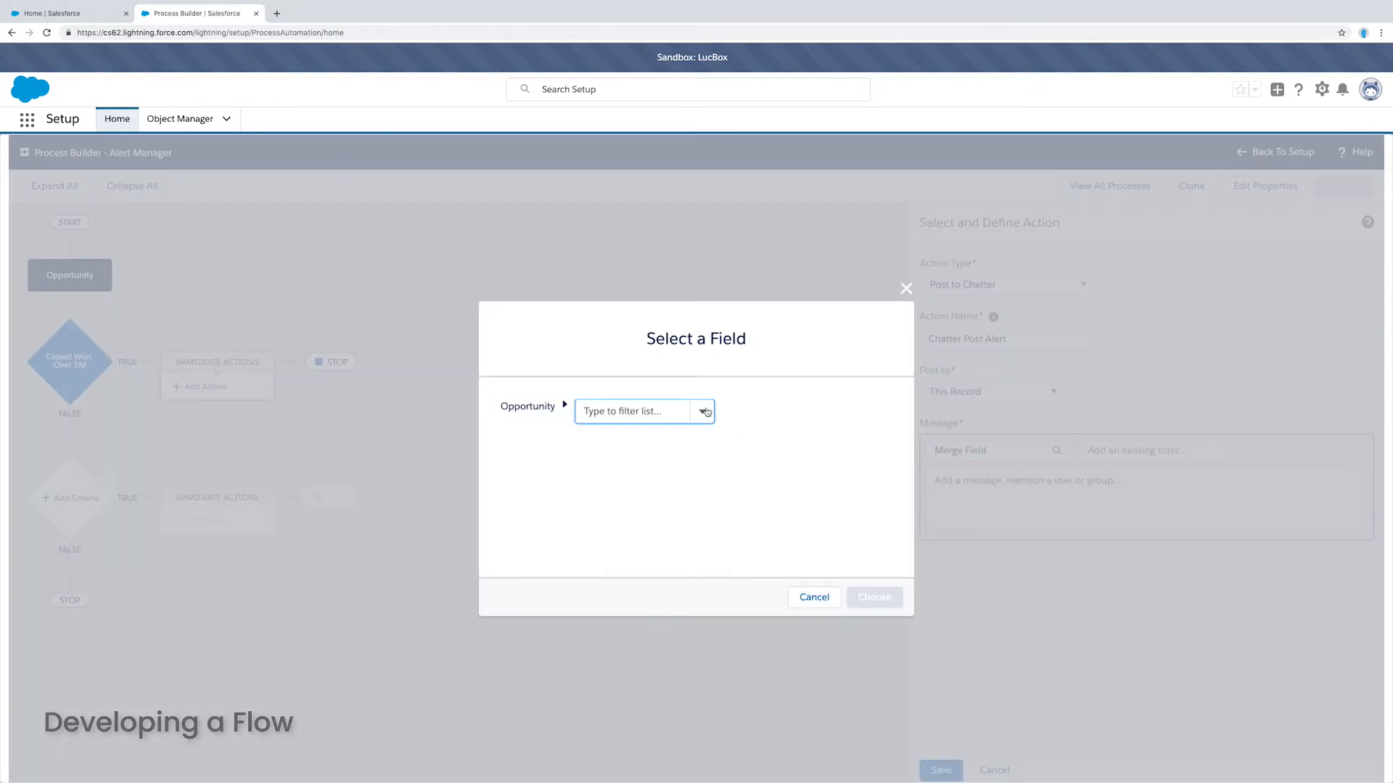
text(name)
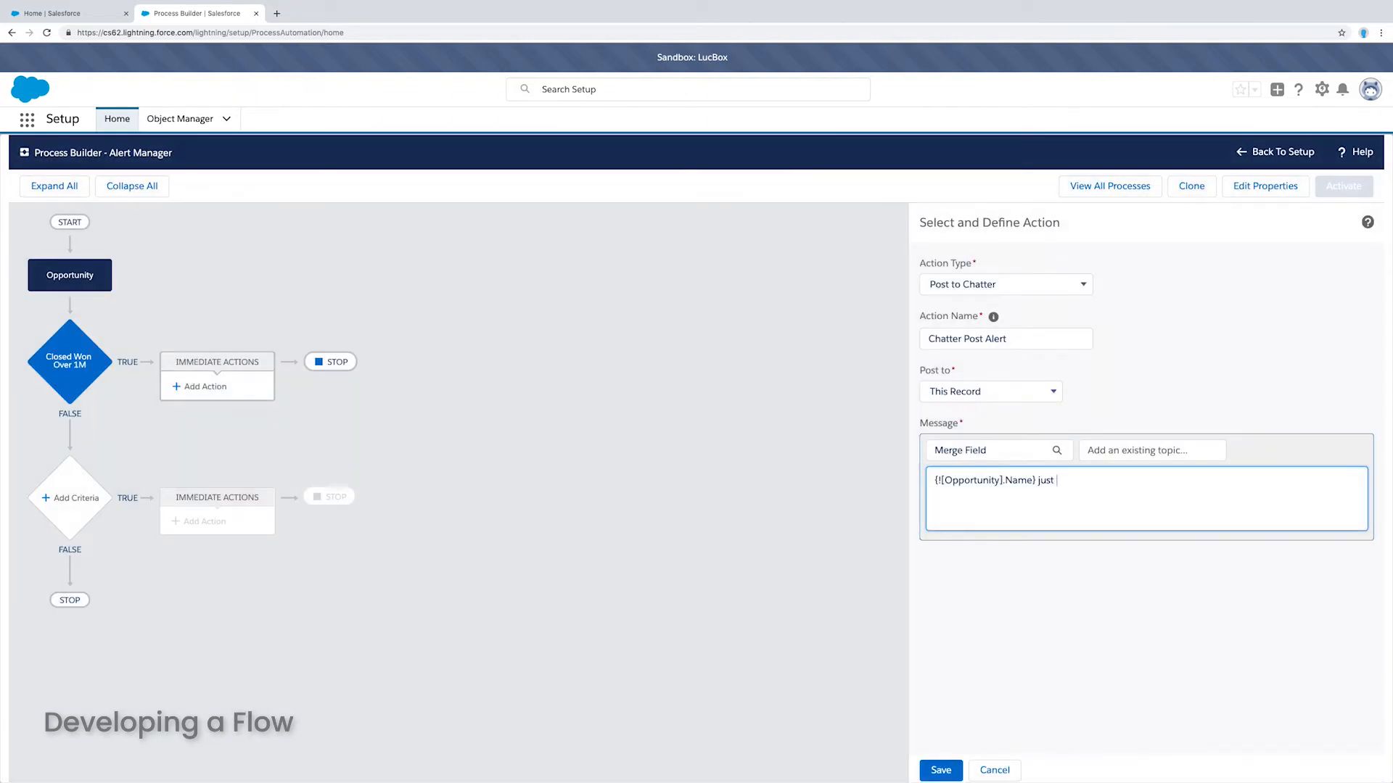
text(closed with amount)
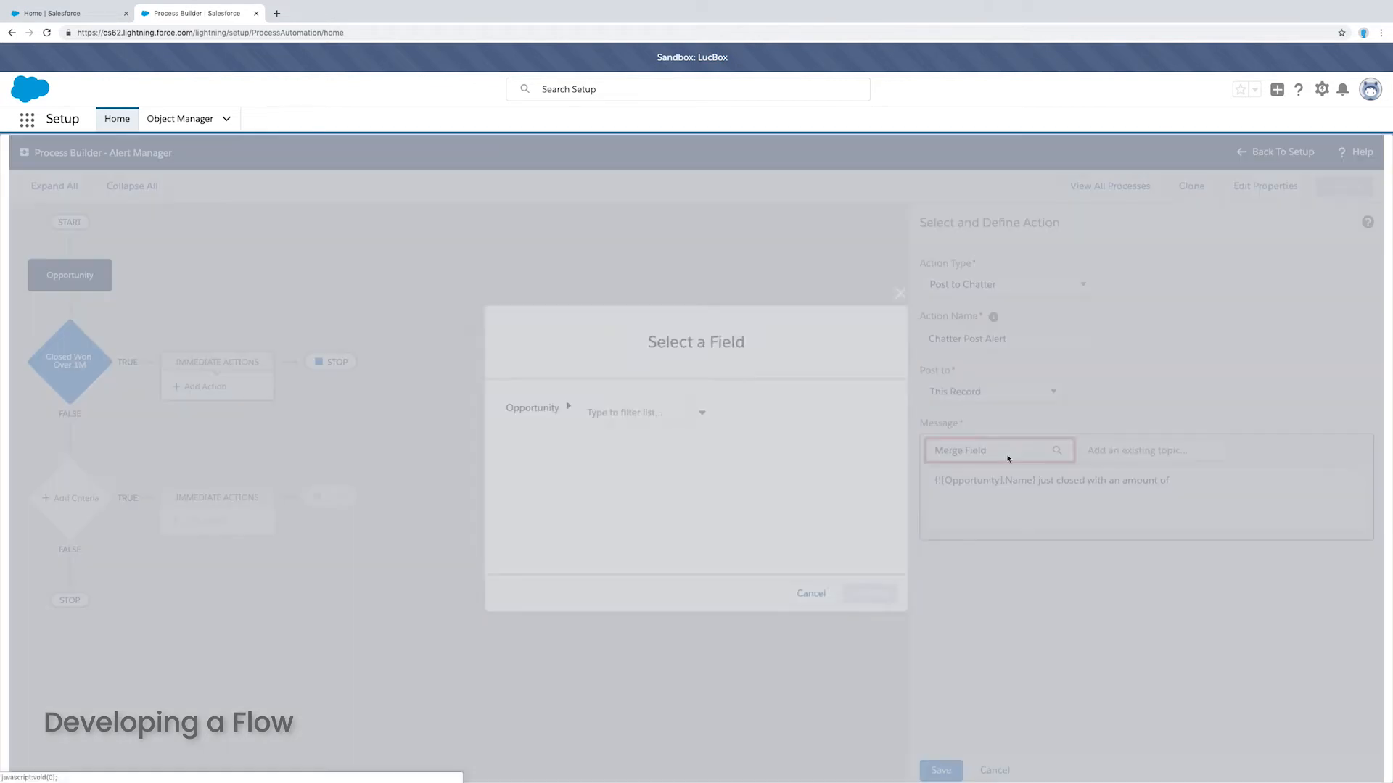
click(700, 410)
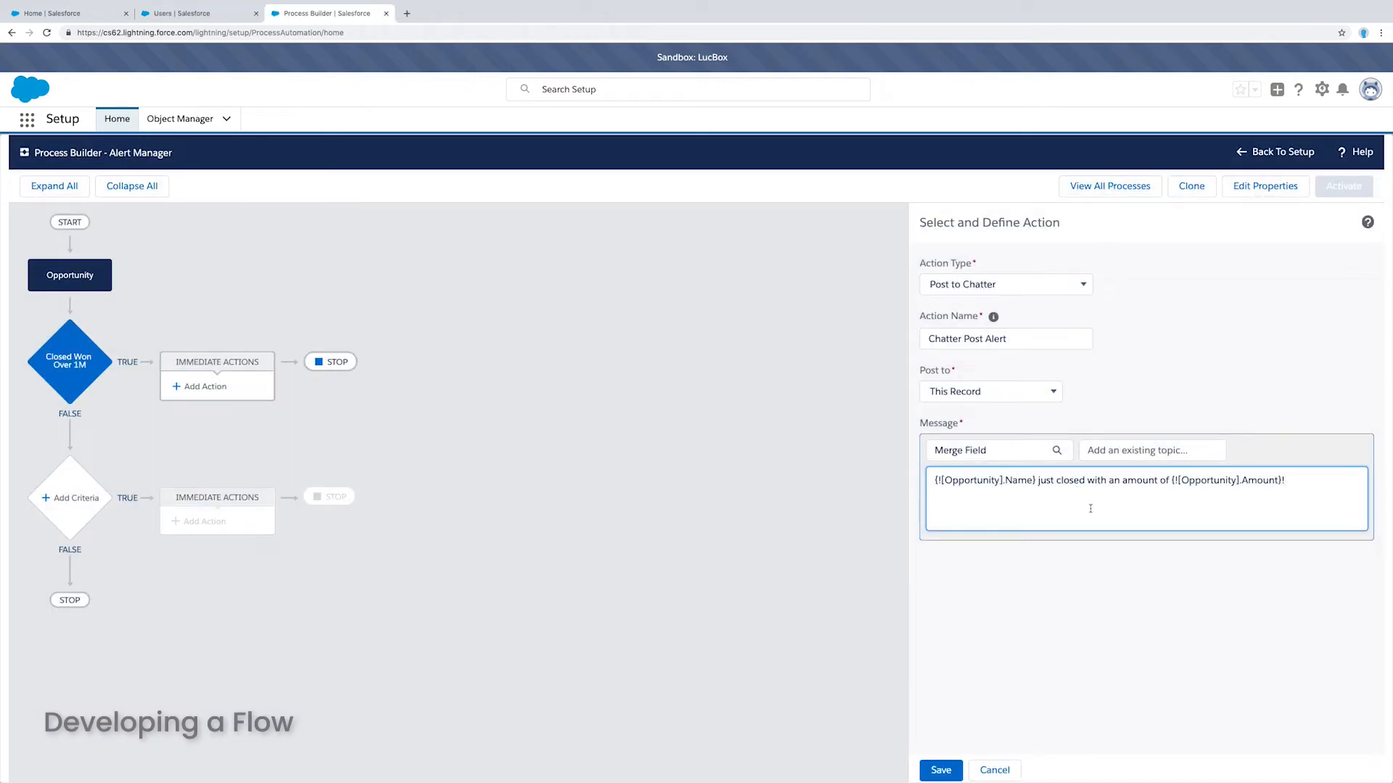
text(@Sal)
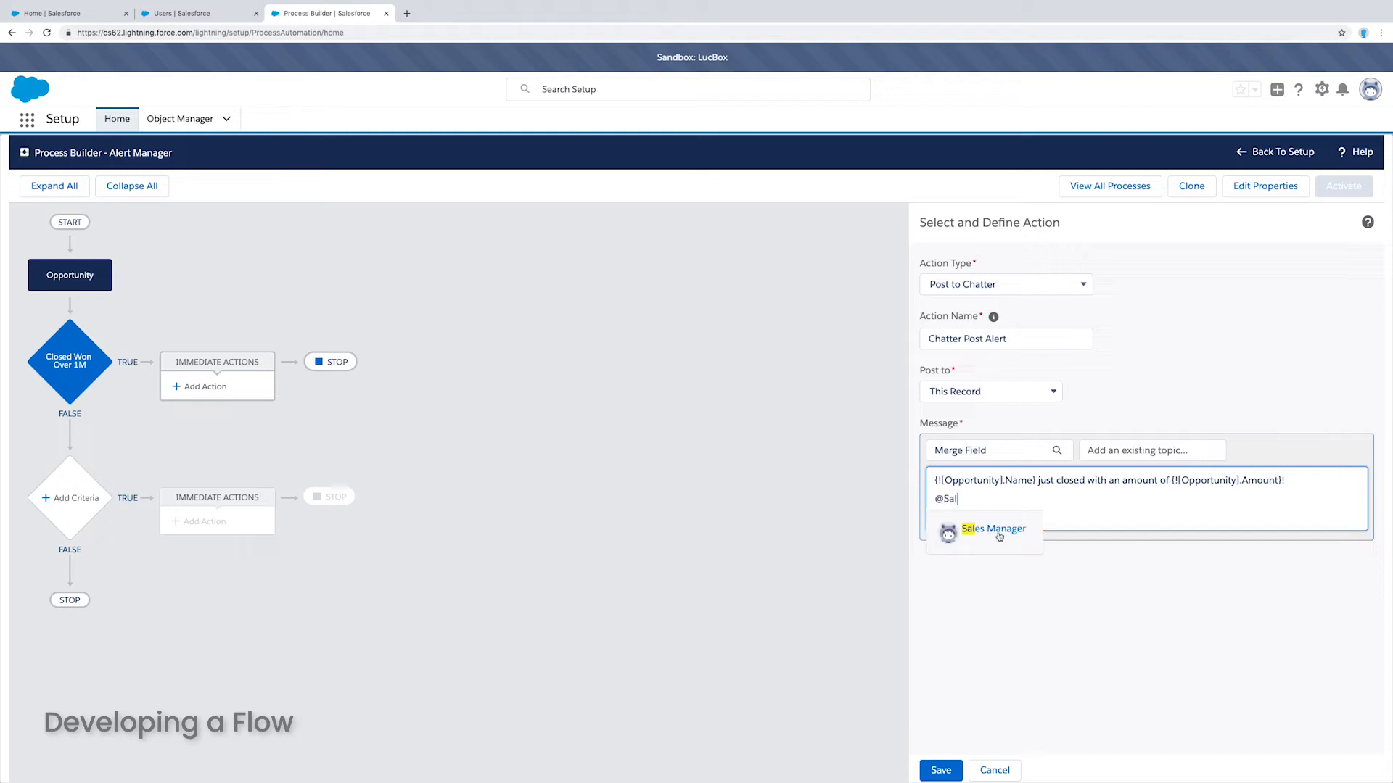
click(992, 528)
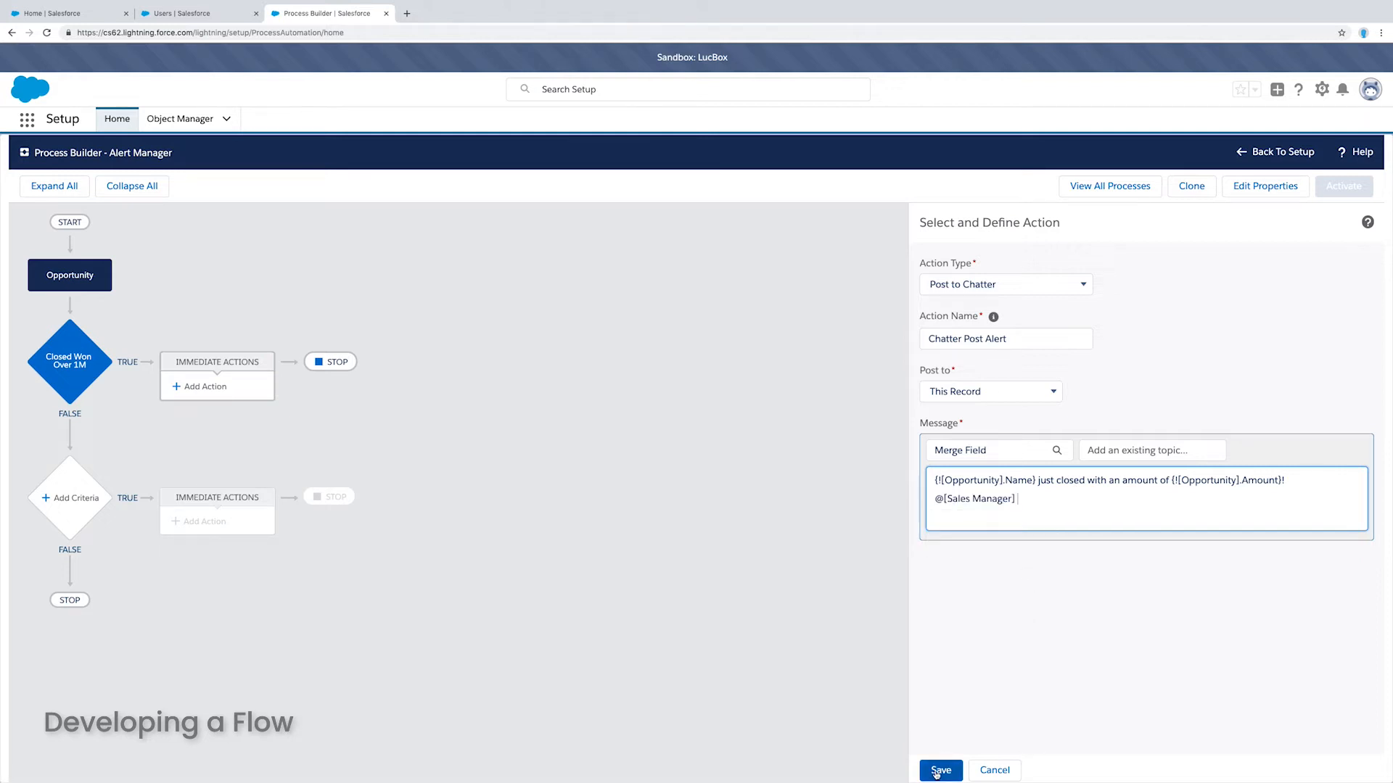
click(940, 770)
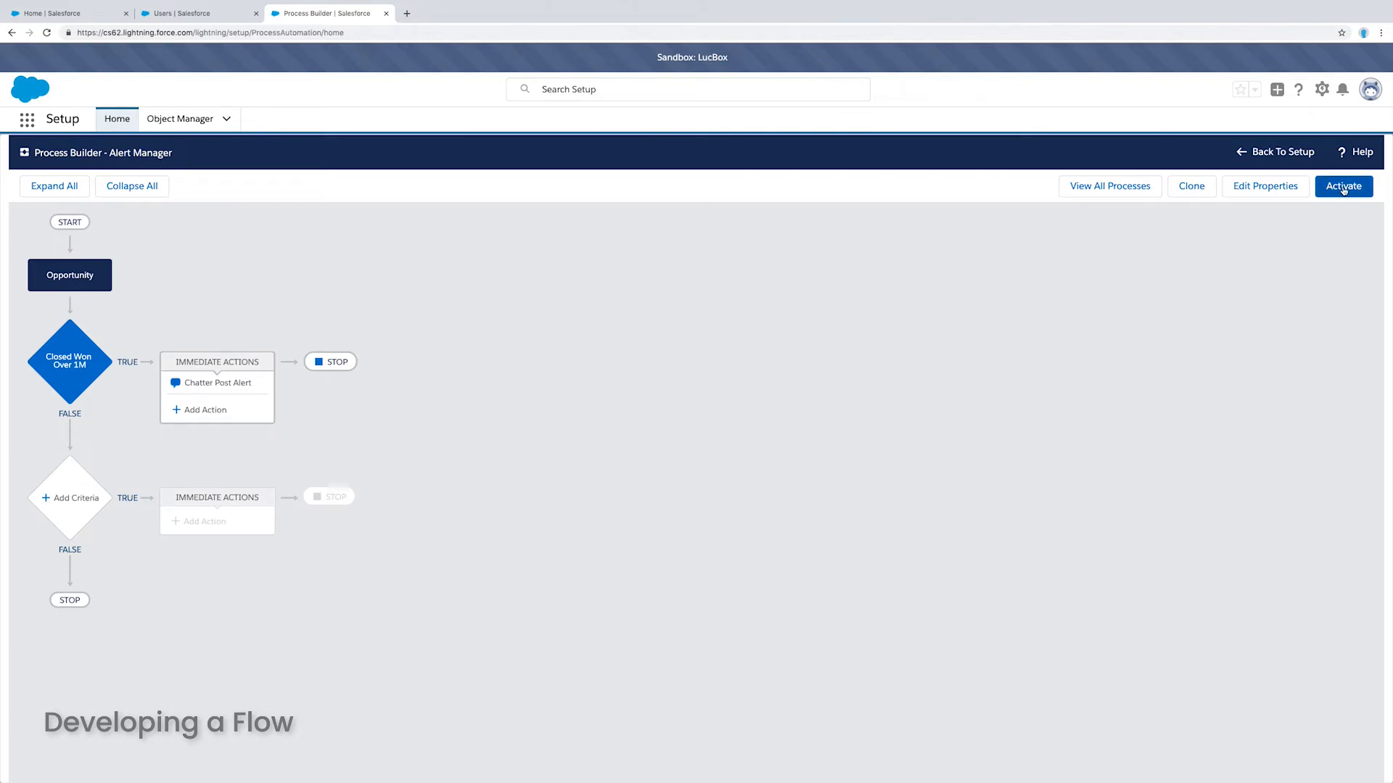
Step: Activate the Alert Manager process and confirm the activation
click(1343, 187)
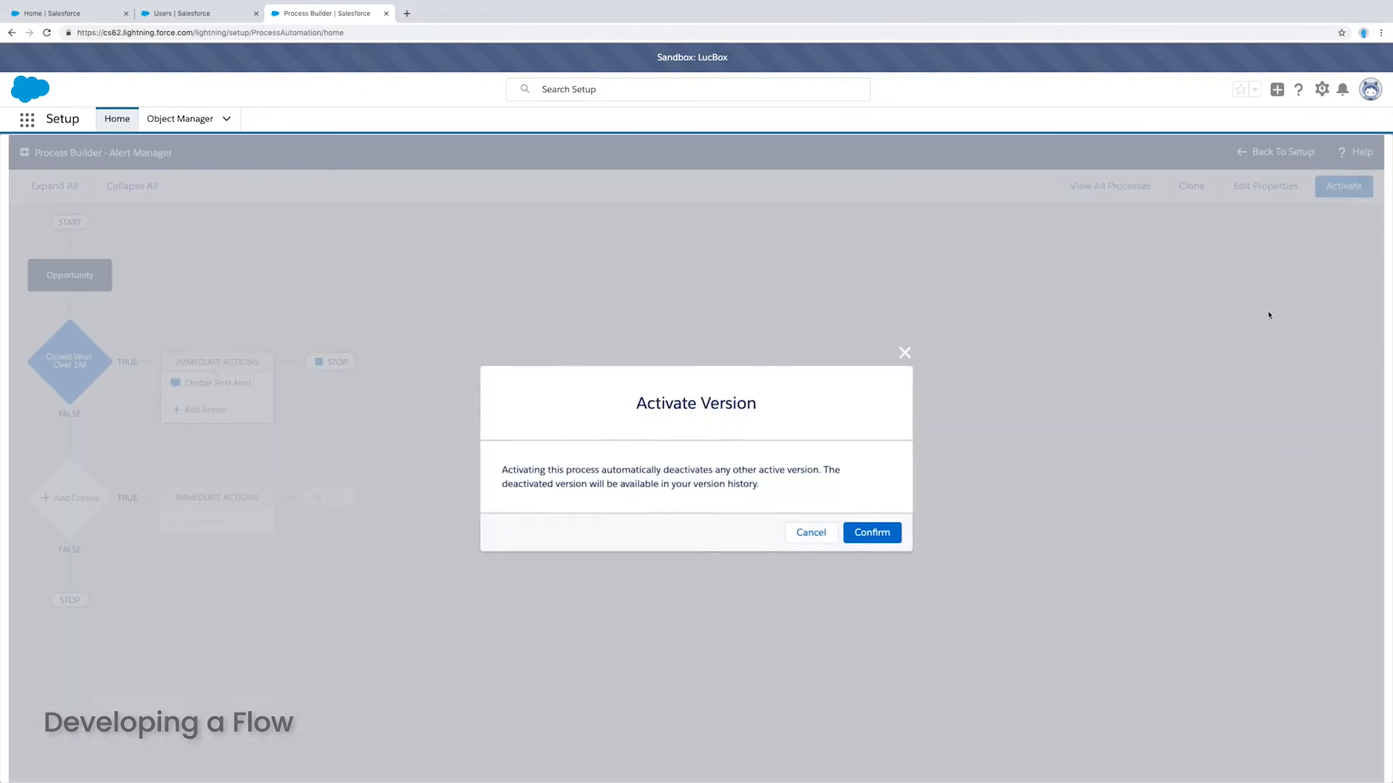
click(871, 532)
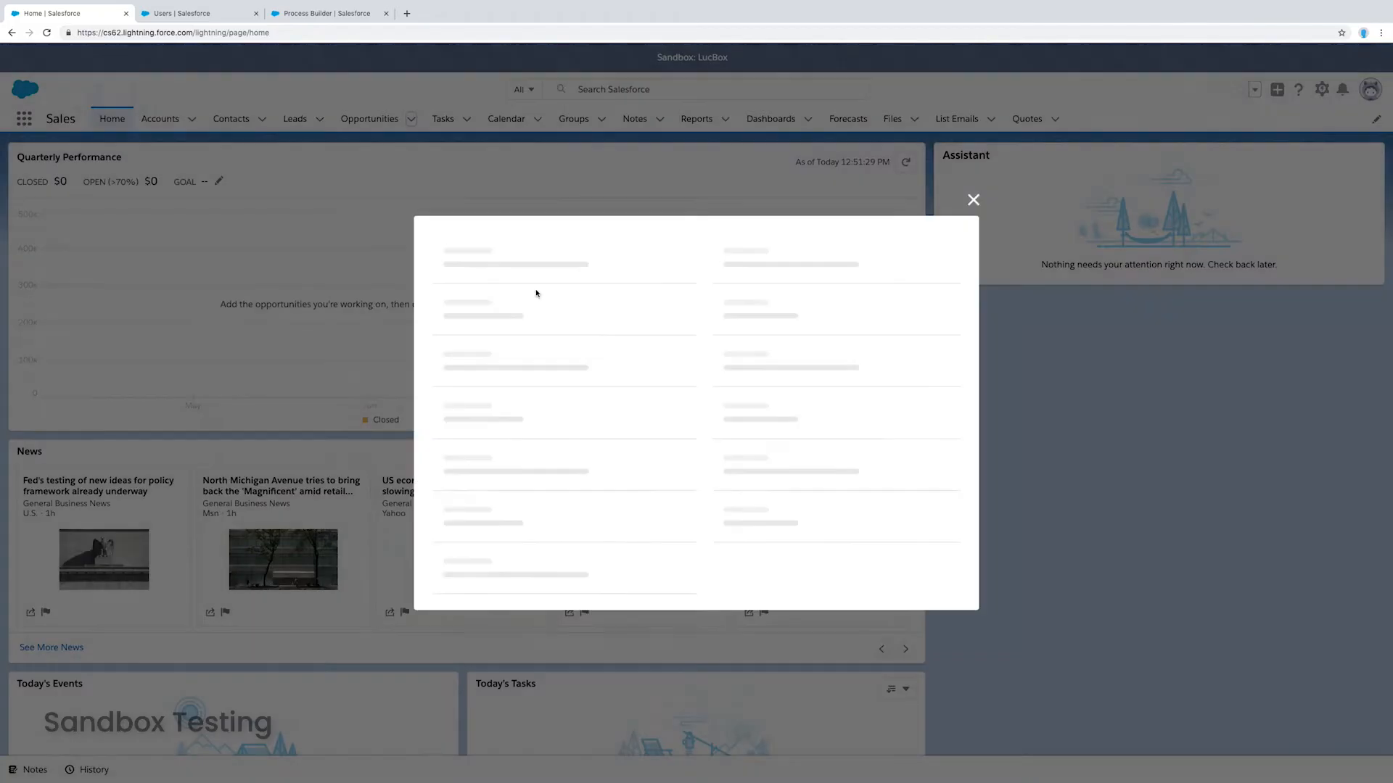
Step: Enter Test Opportunity for Test Account, close date 6/6/2019, Closed Won, and save it
text(Test Opportunit)
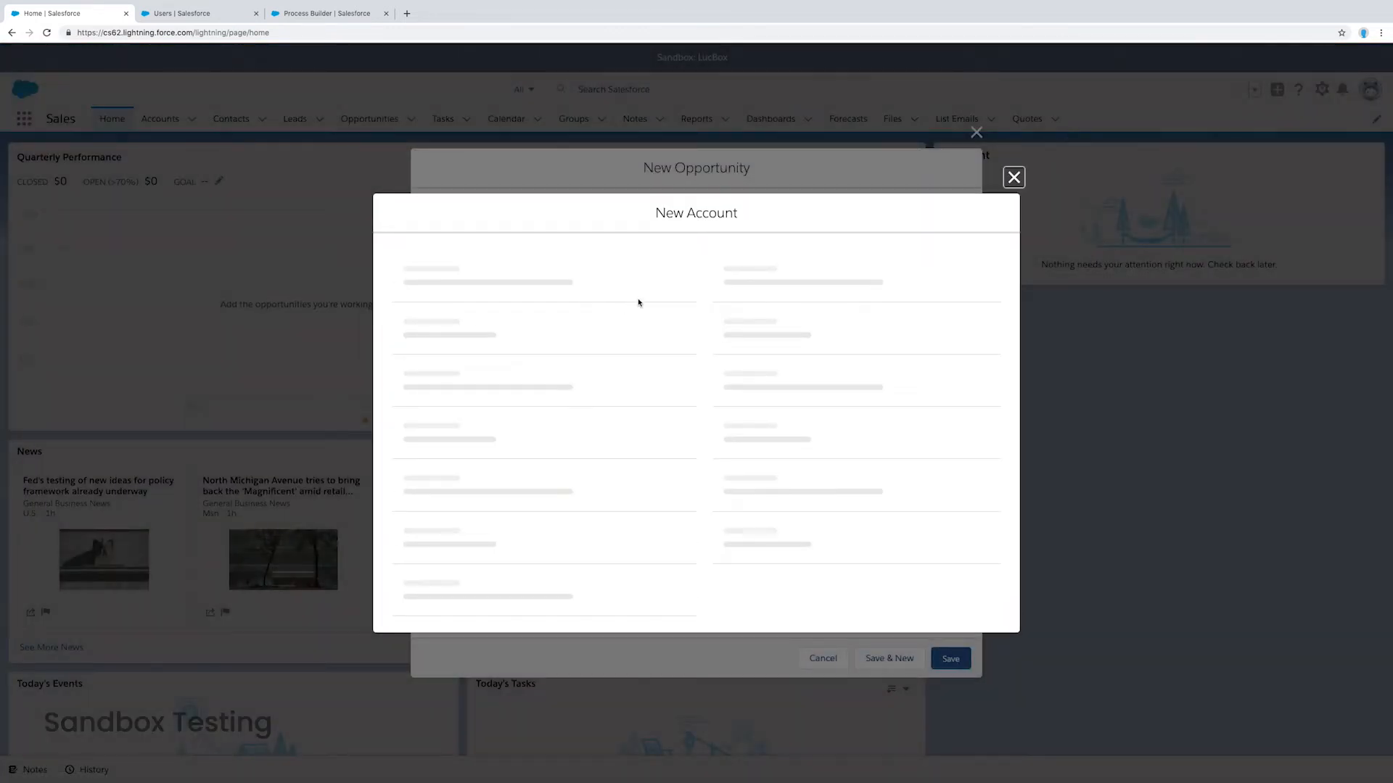
text(Test Account)
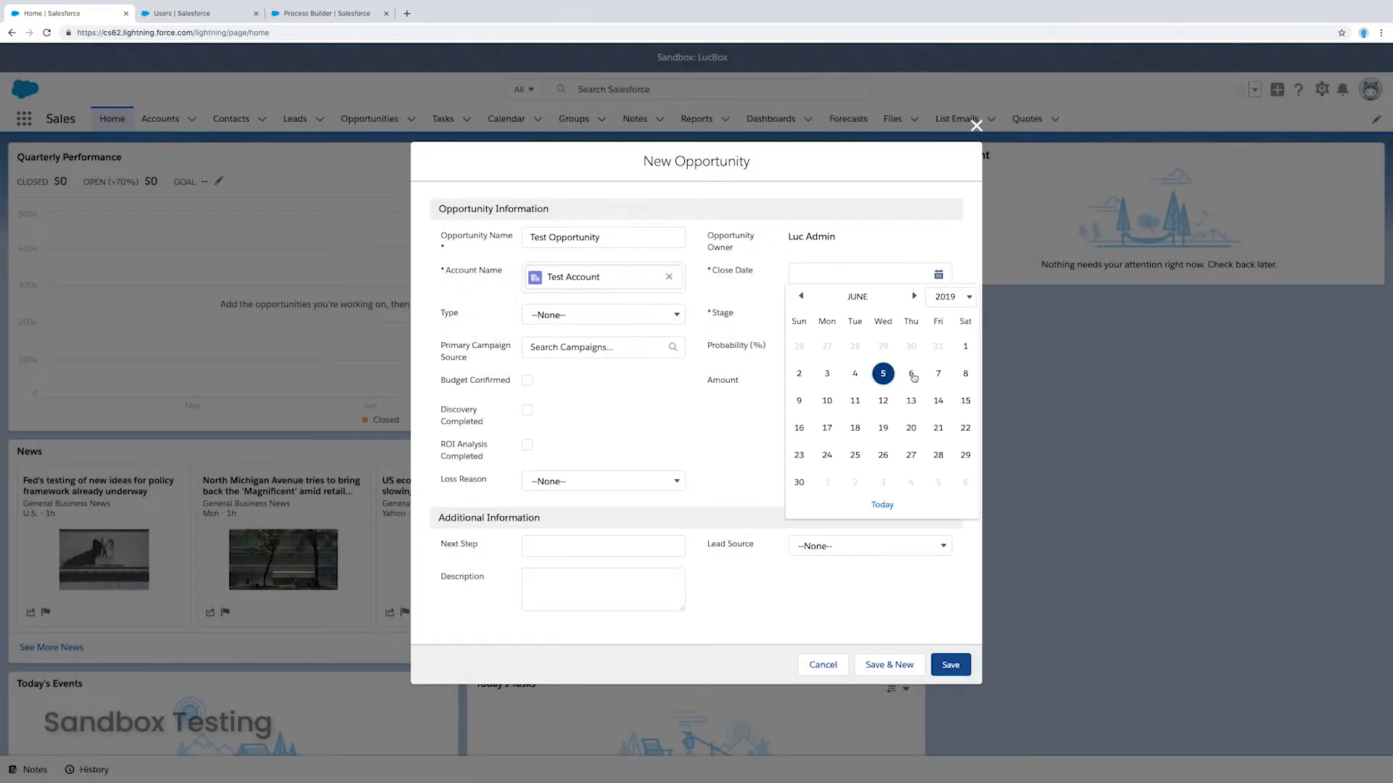
click(911, 373)
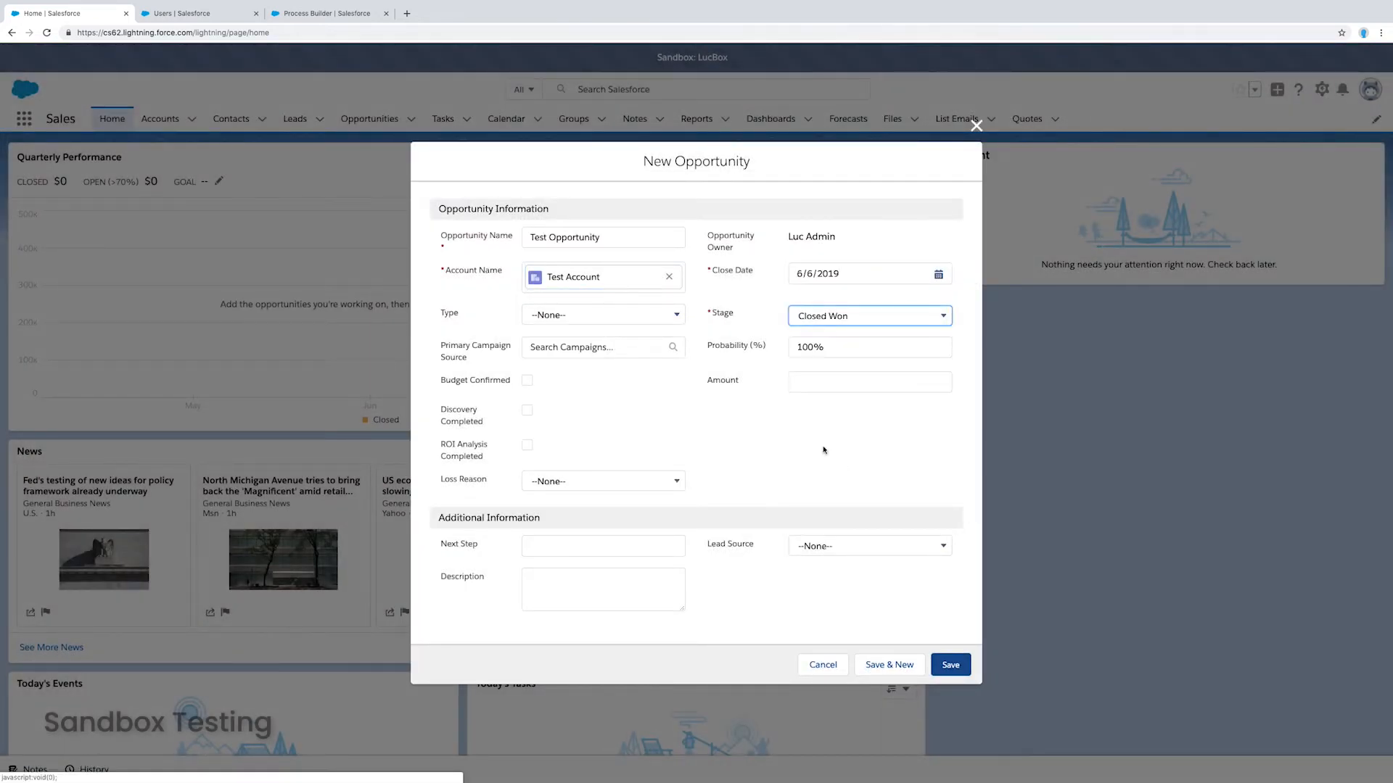
text(999,999.00)
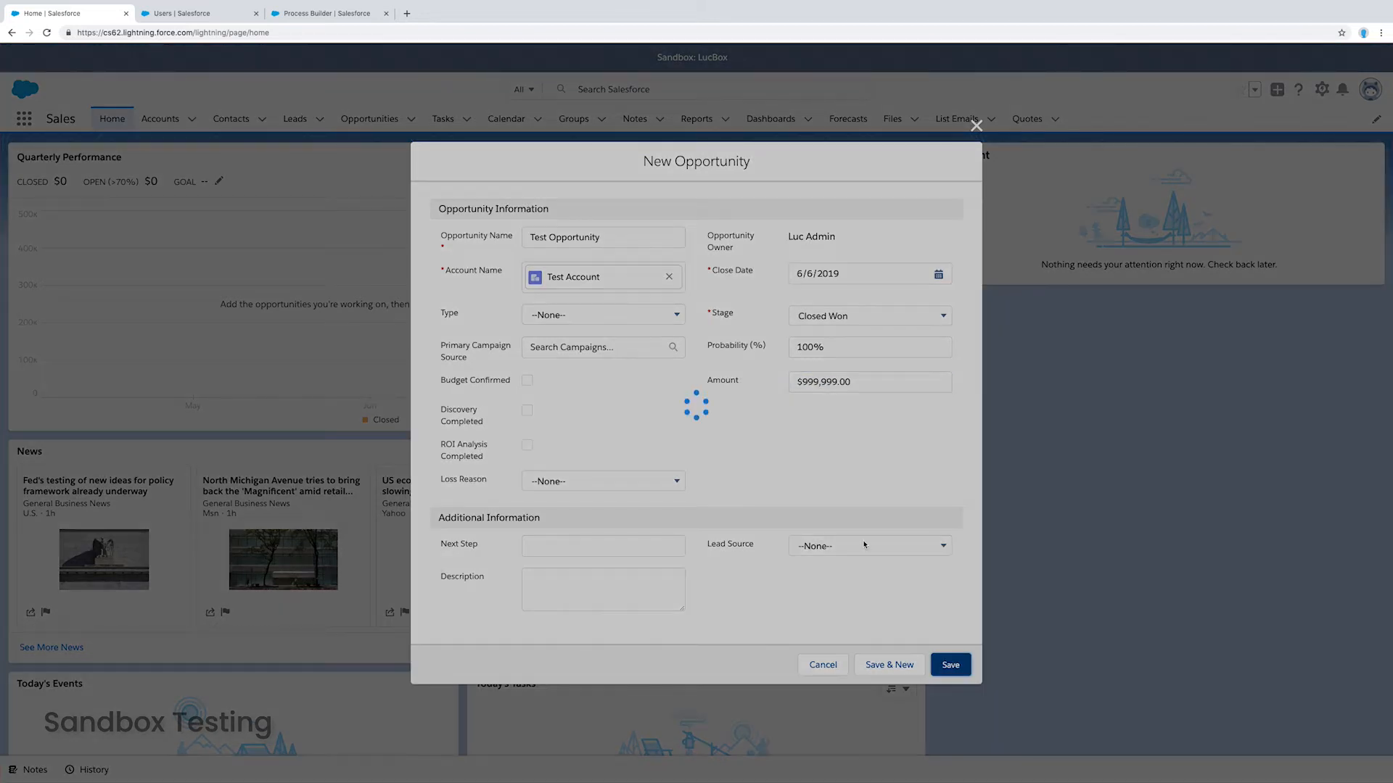
Step: Edit the opportunity amount to $1,000,000, save, and check its Chatter feed for the alert
click(949, 664)
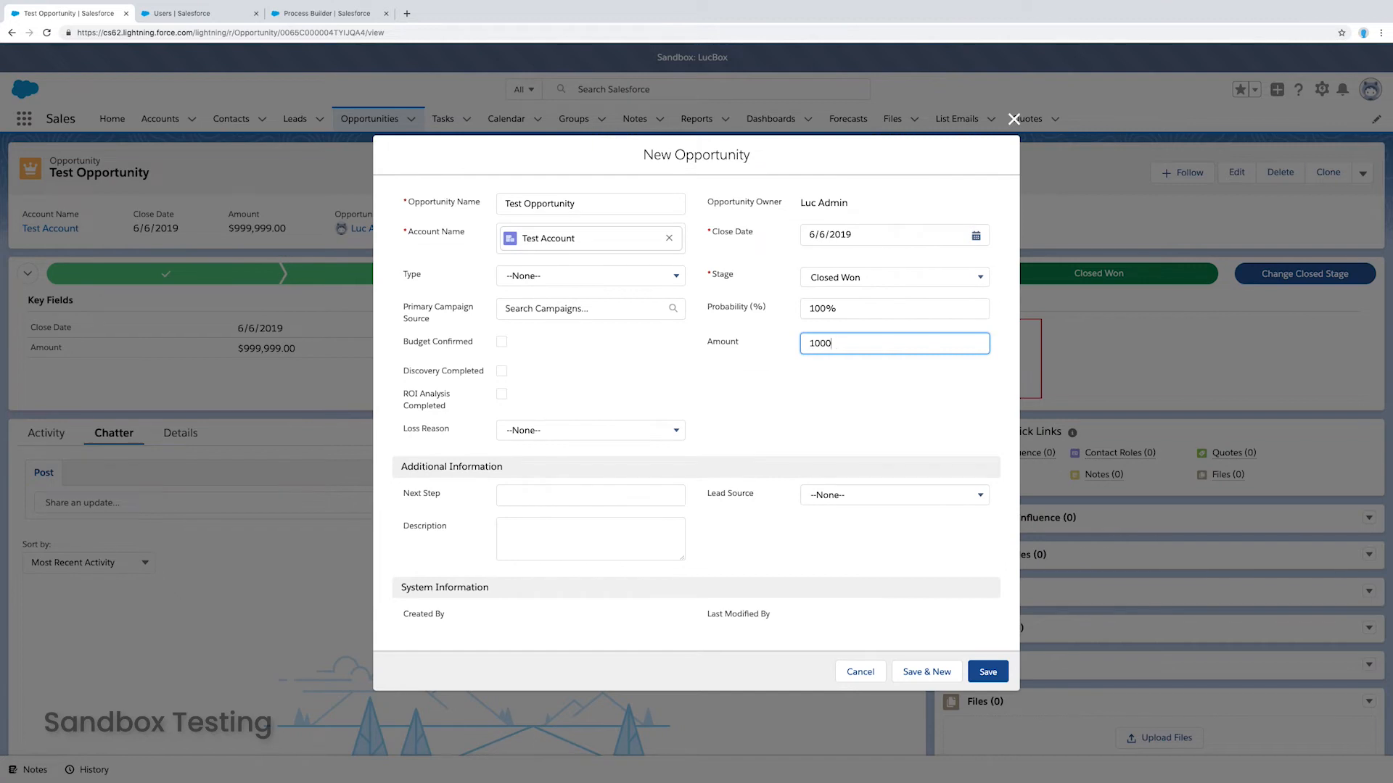
click(986, 672)
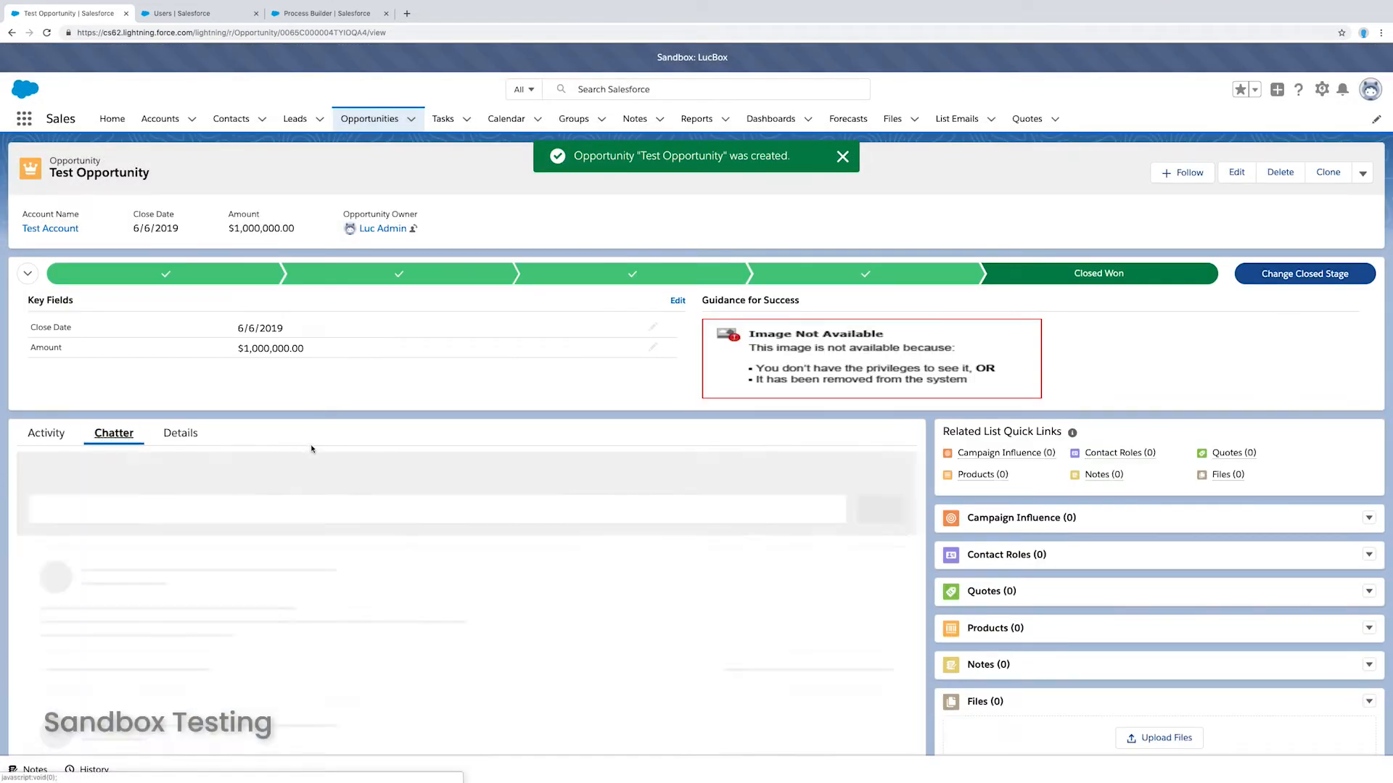
click(841, 155)
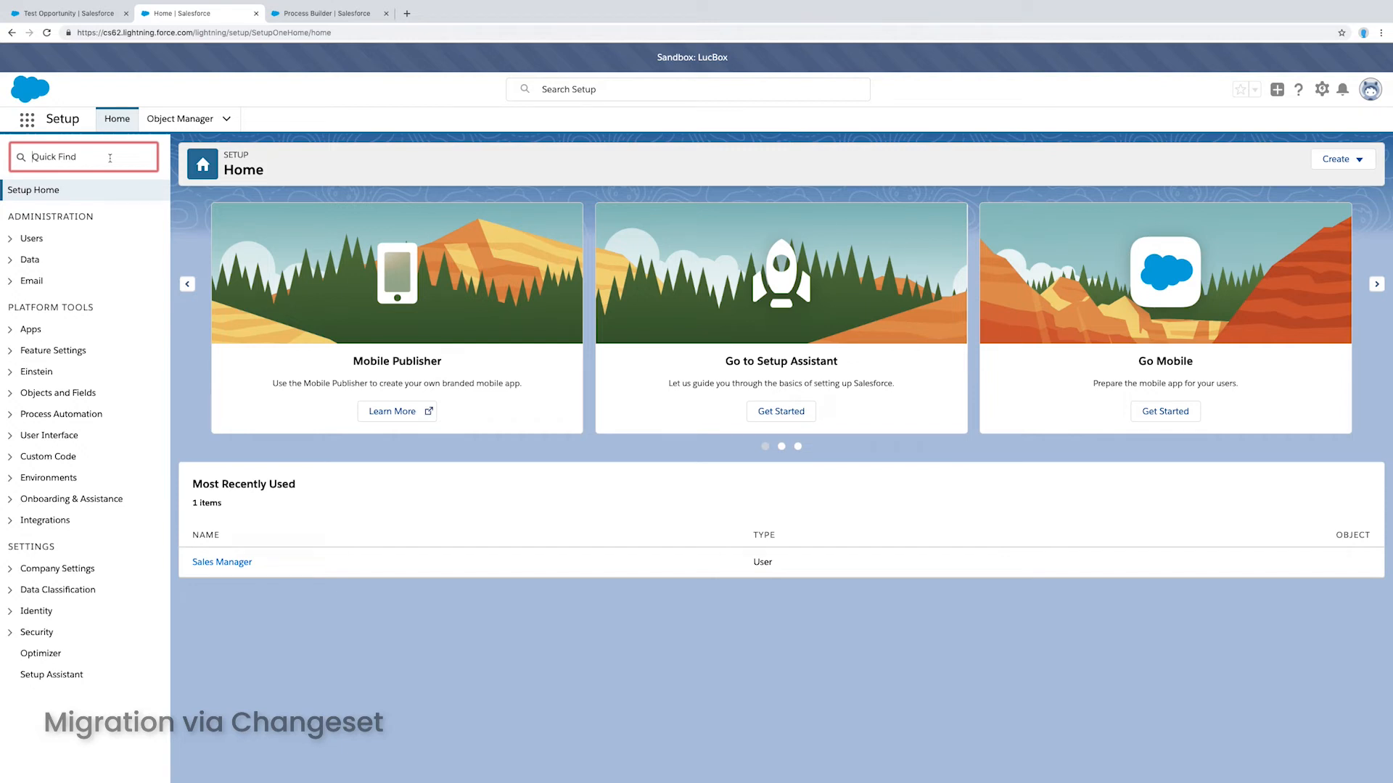
Step: Reach the Outbound Change Sets page from Setup Quick Find and continue past the intro
text(change)
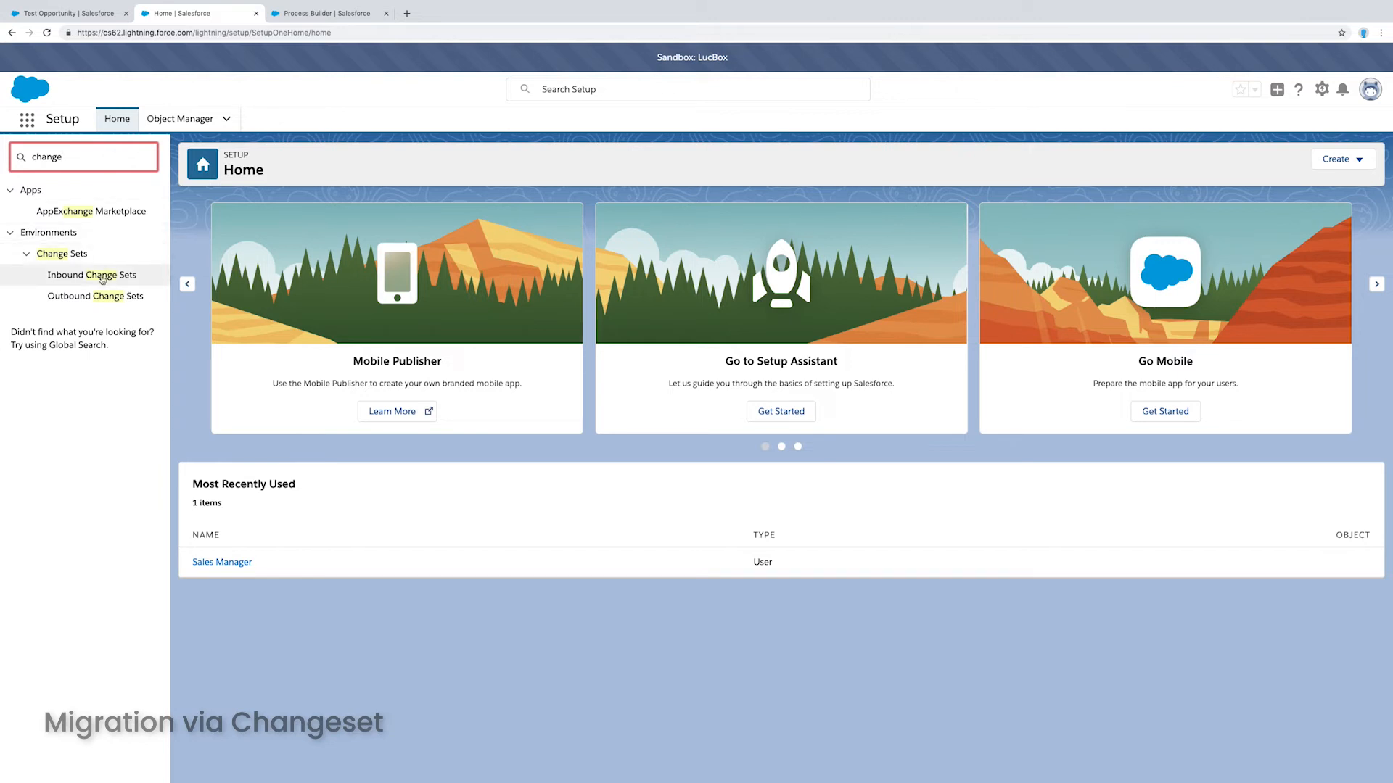
click(96, 296)
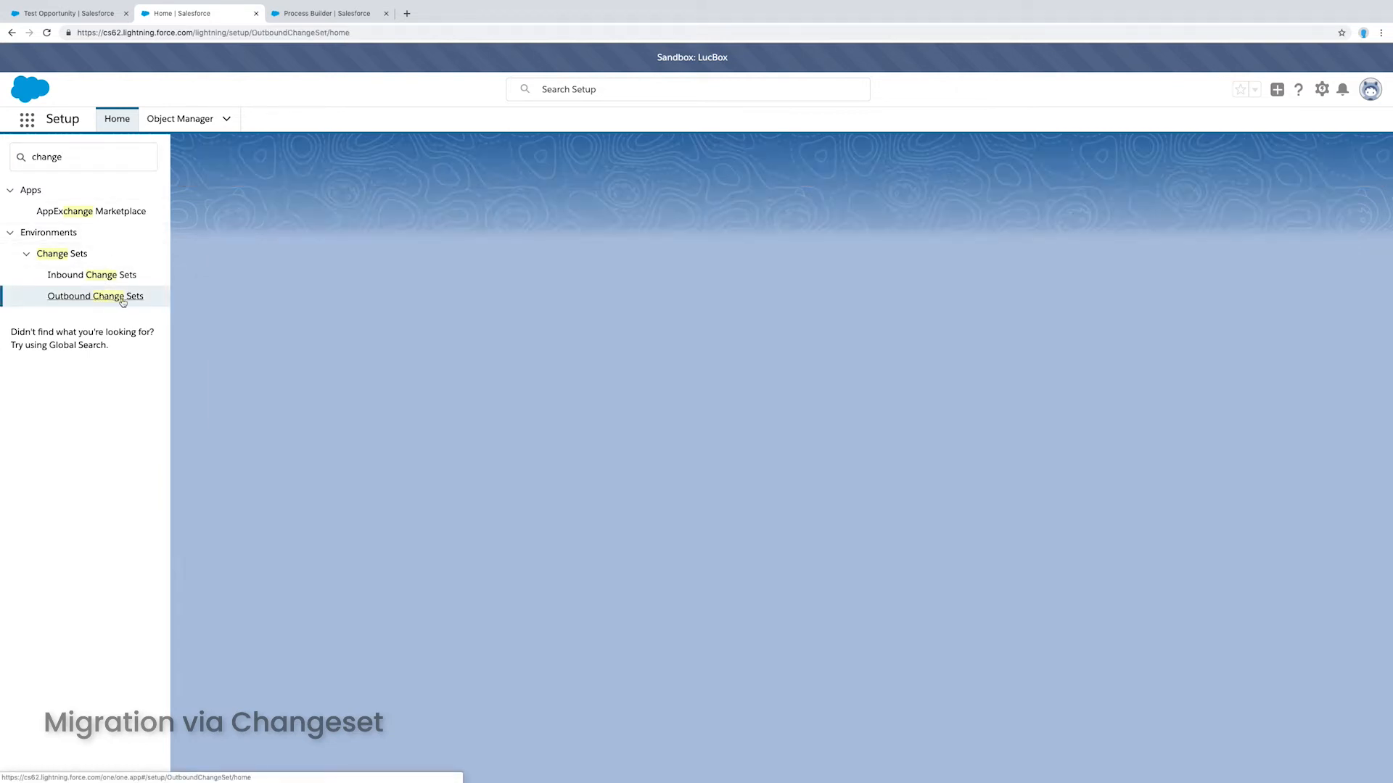
click(96, 296)
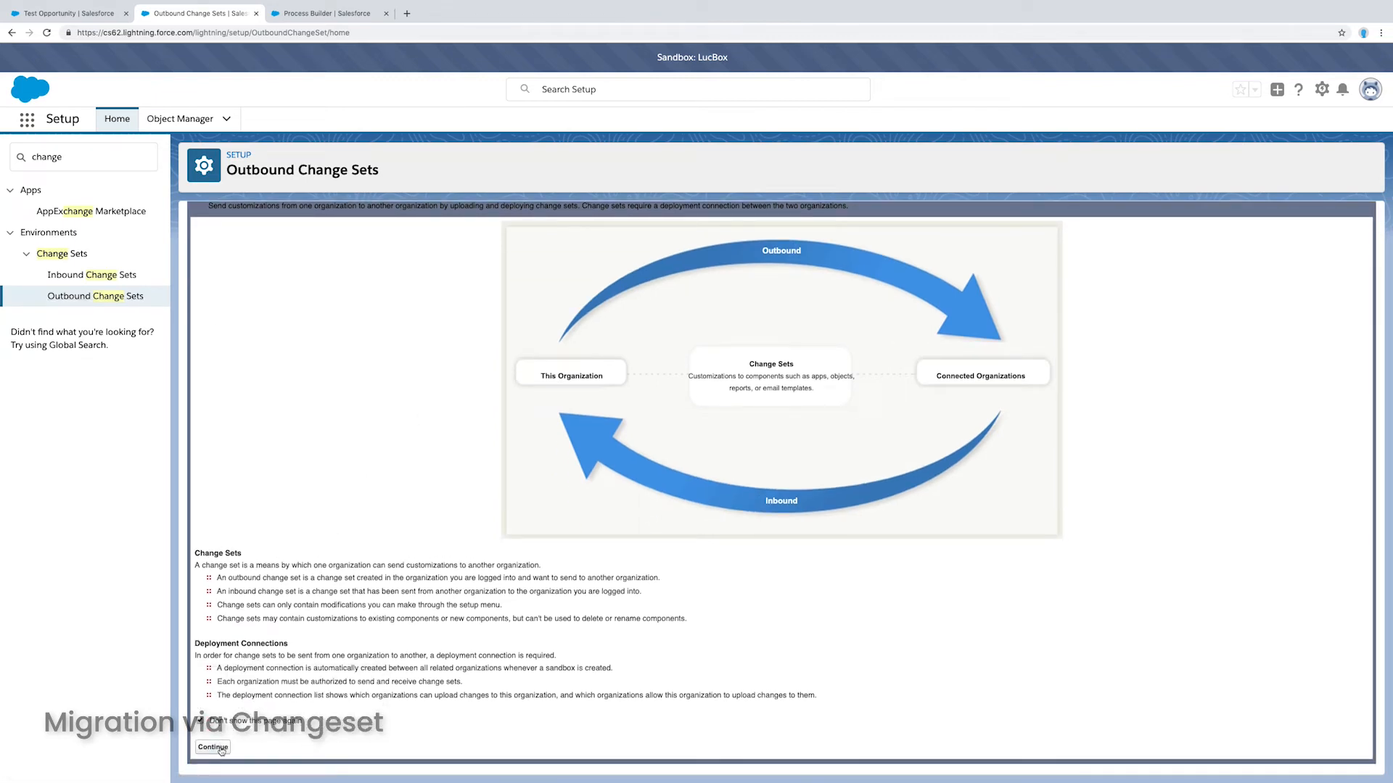
click(212, 747)
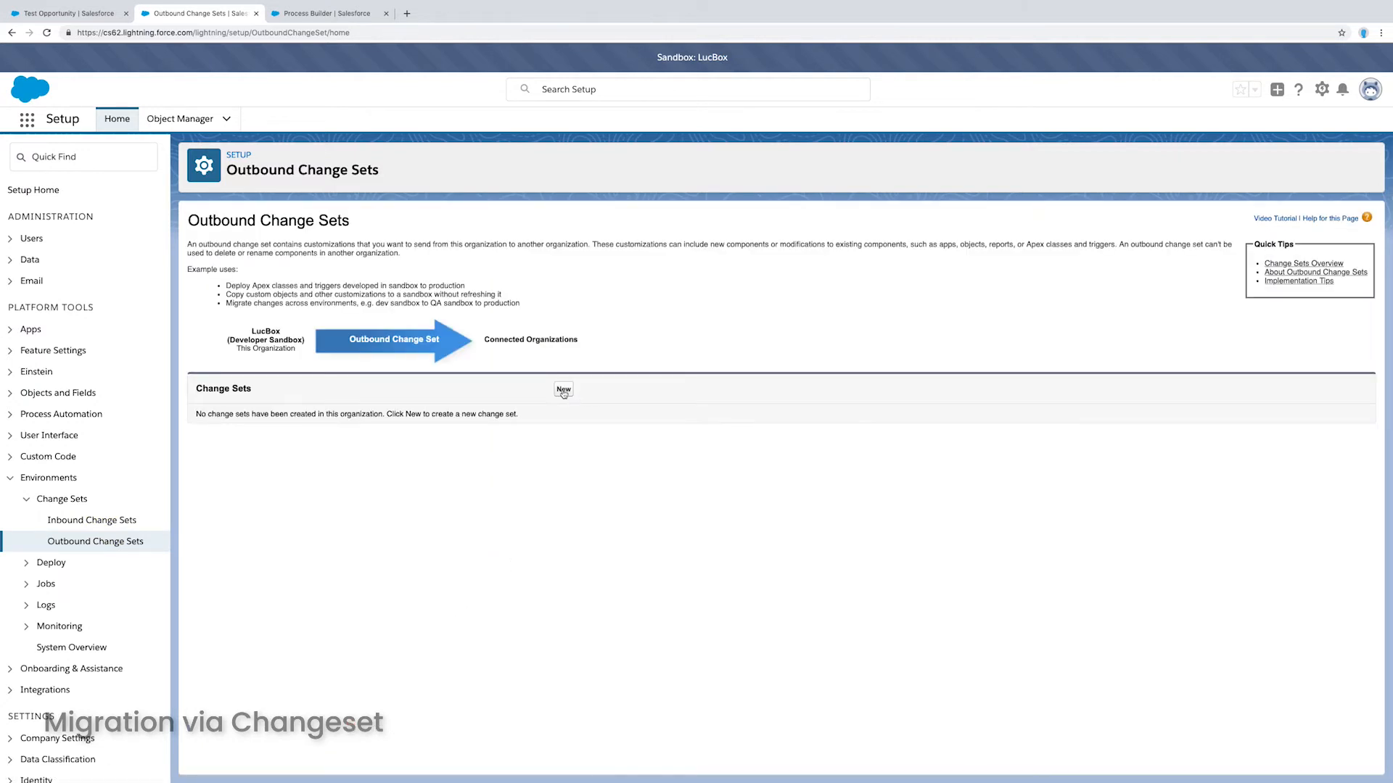
Step: Create and save a new outbound change set named Big Opportunity Alert
click(563, 388)
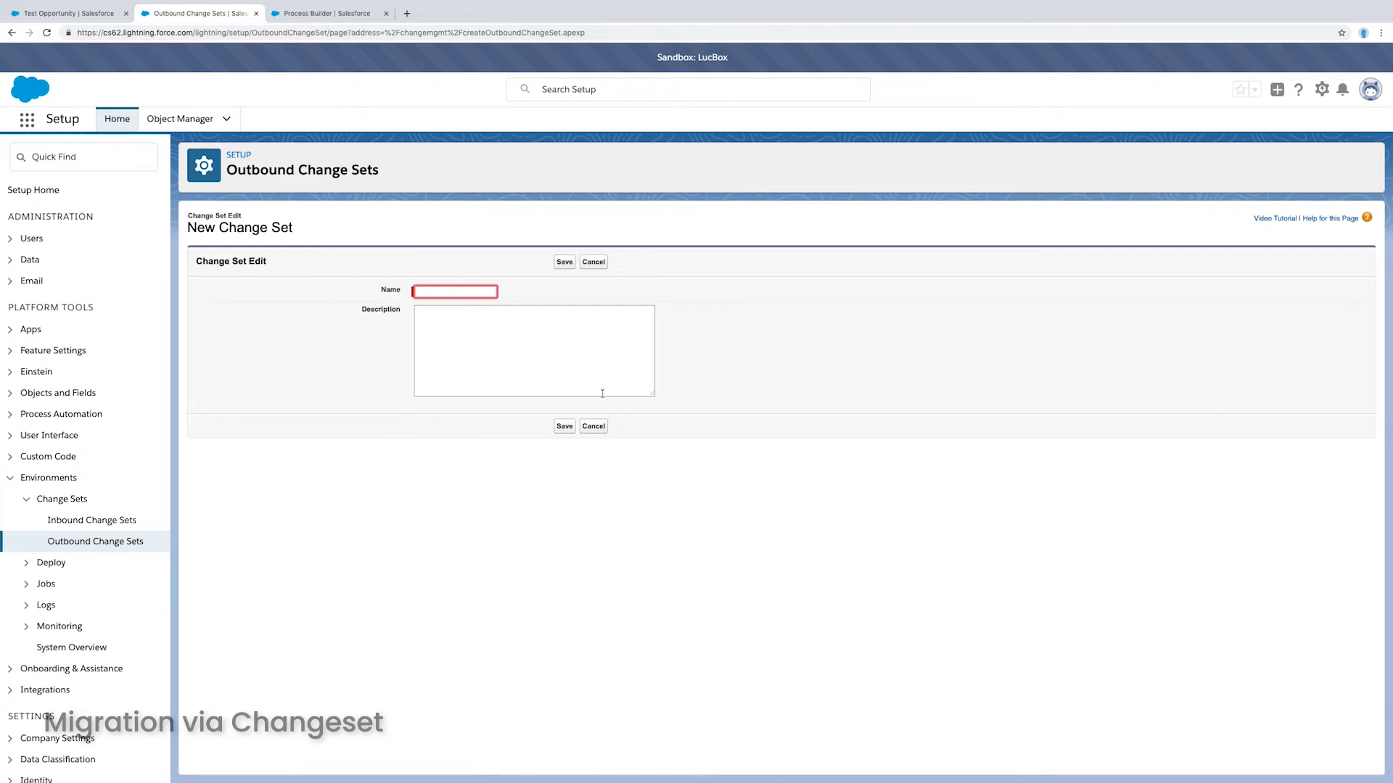
text(Big Opportunity Ale)
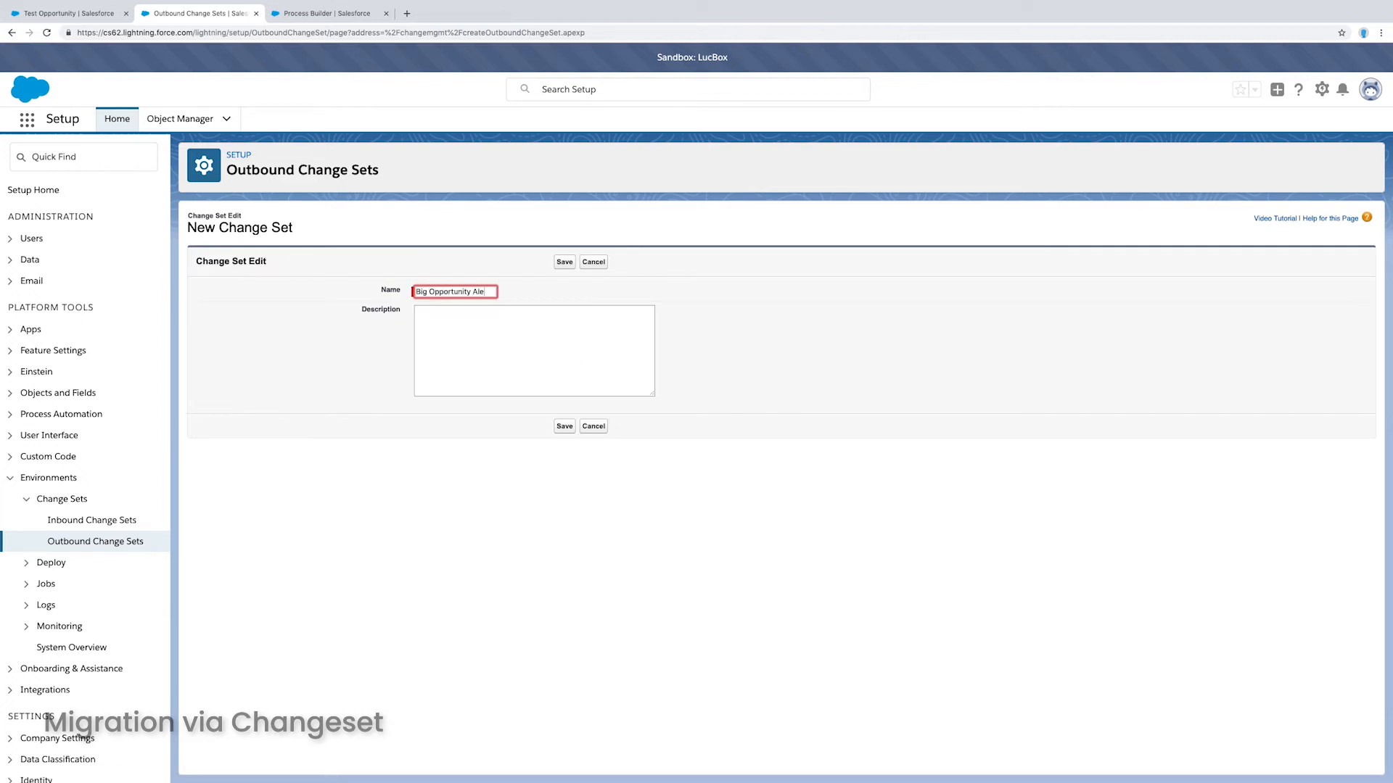
click(563, 261)
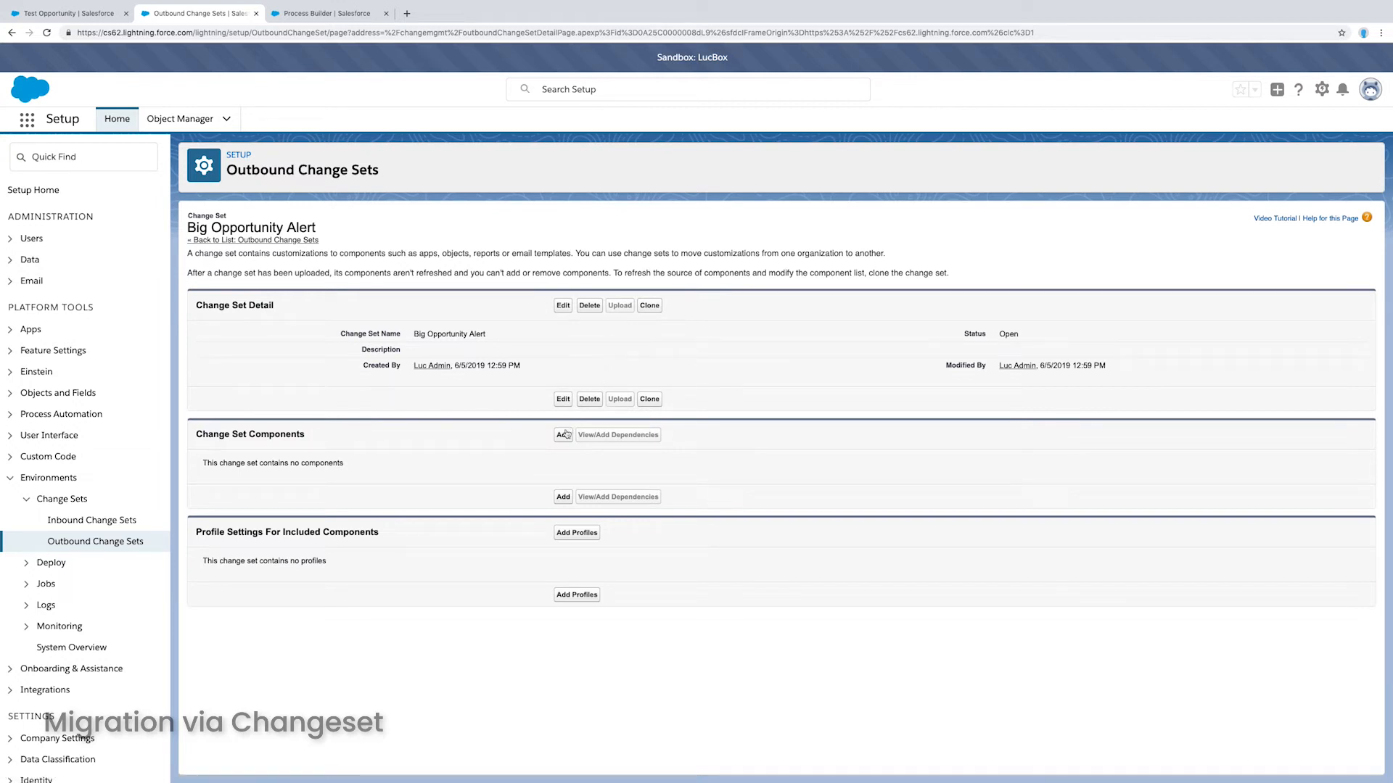
Step: Start adding components and list the Flow Definition component type
click(561, 434)
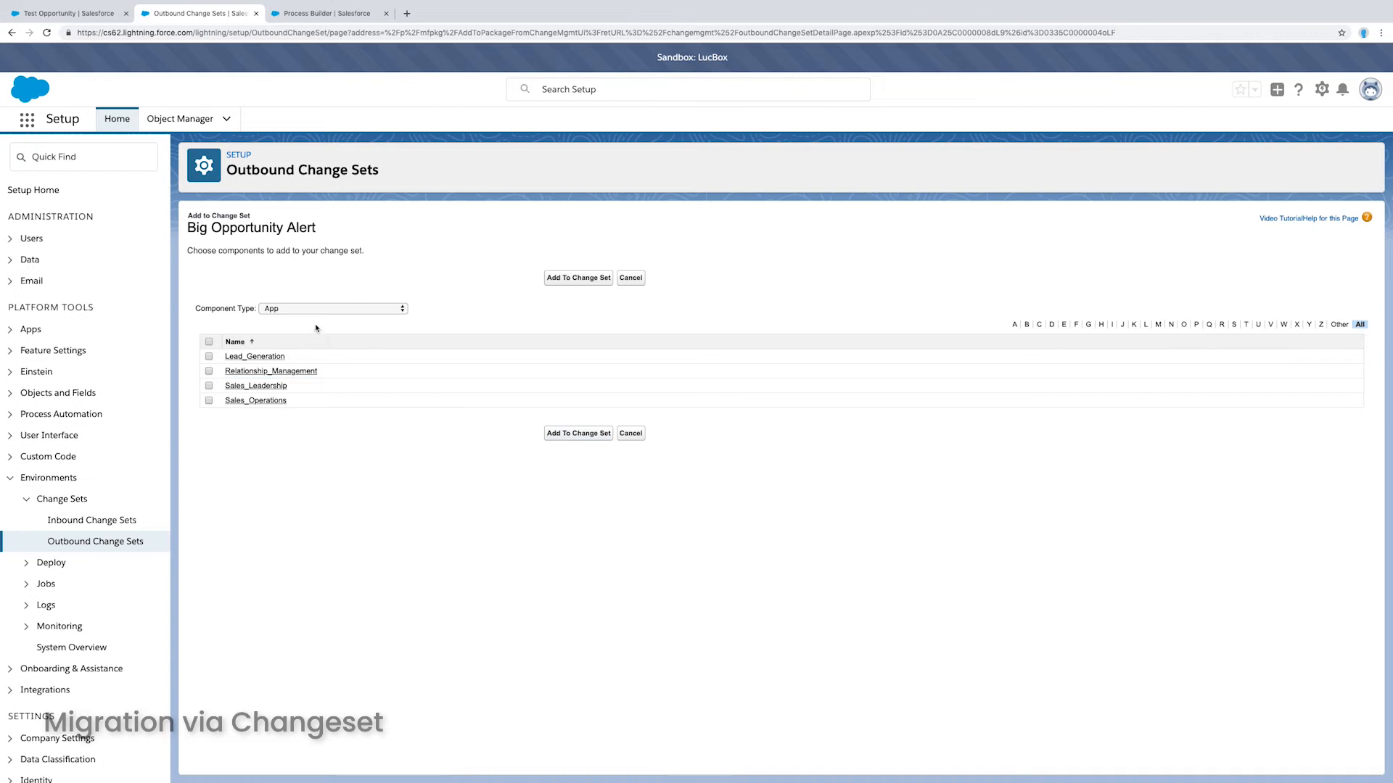
click(334, 308)
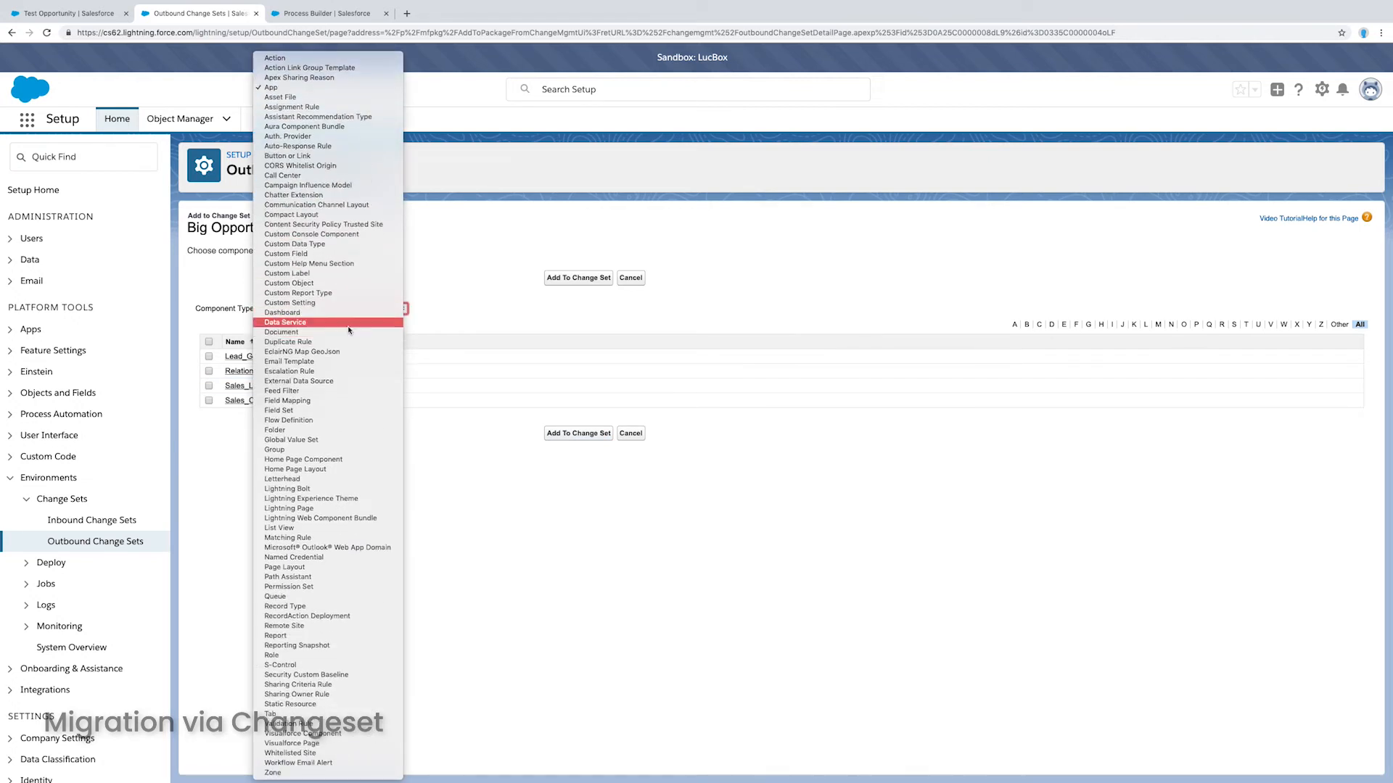
click(289, 421)
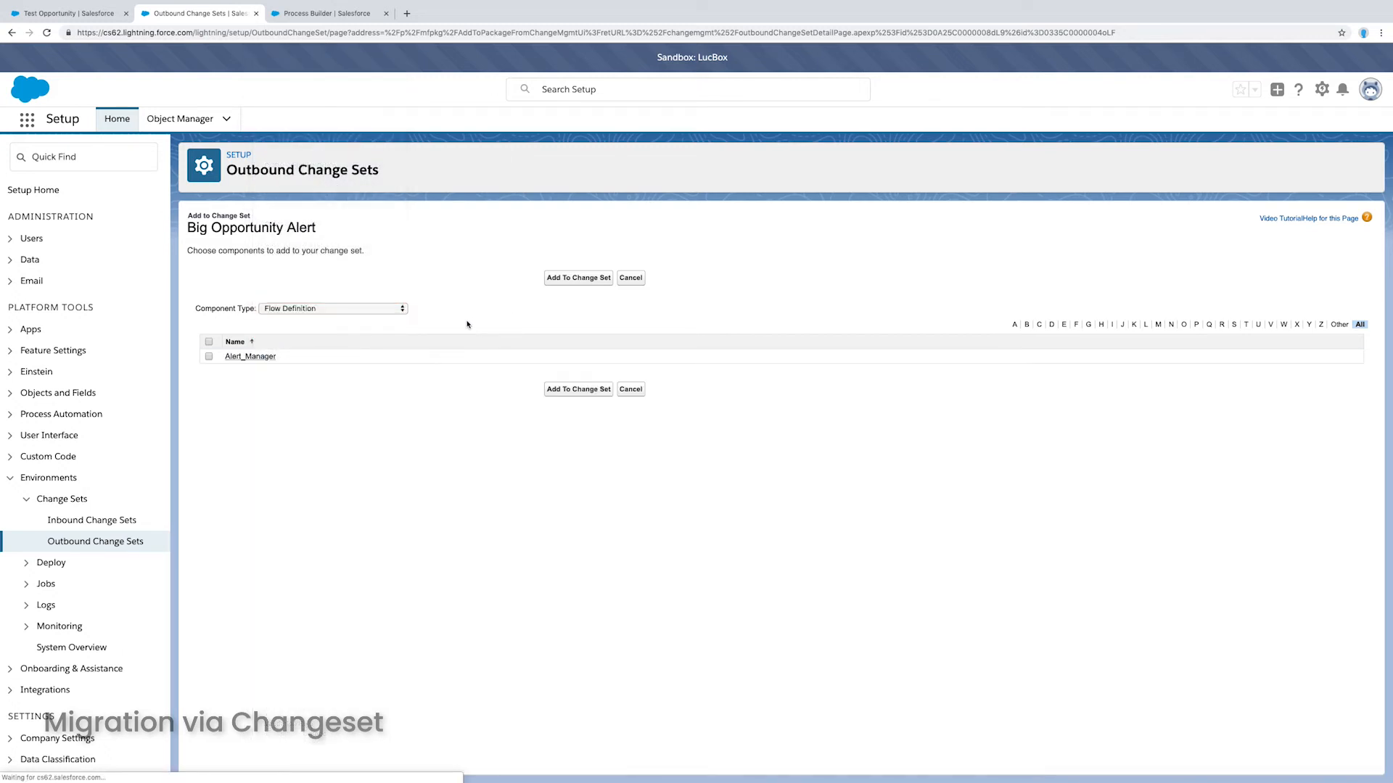
mouse_move(251, 357)
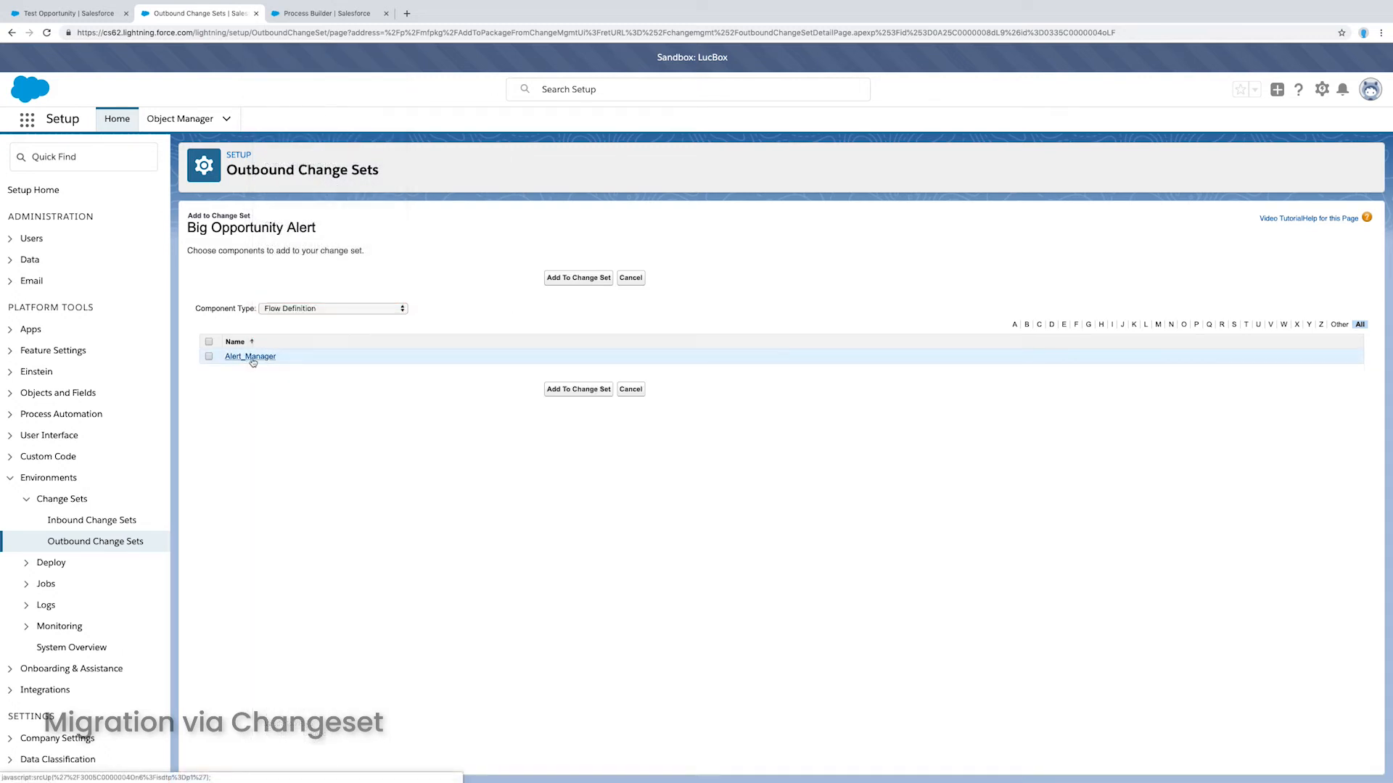
Step: Select Alert_Manager and add it to the Big Opportunity Alert change set
click(209, 356)
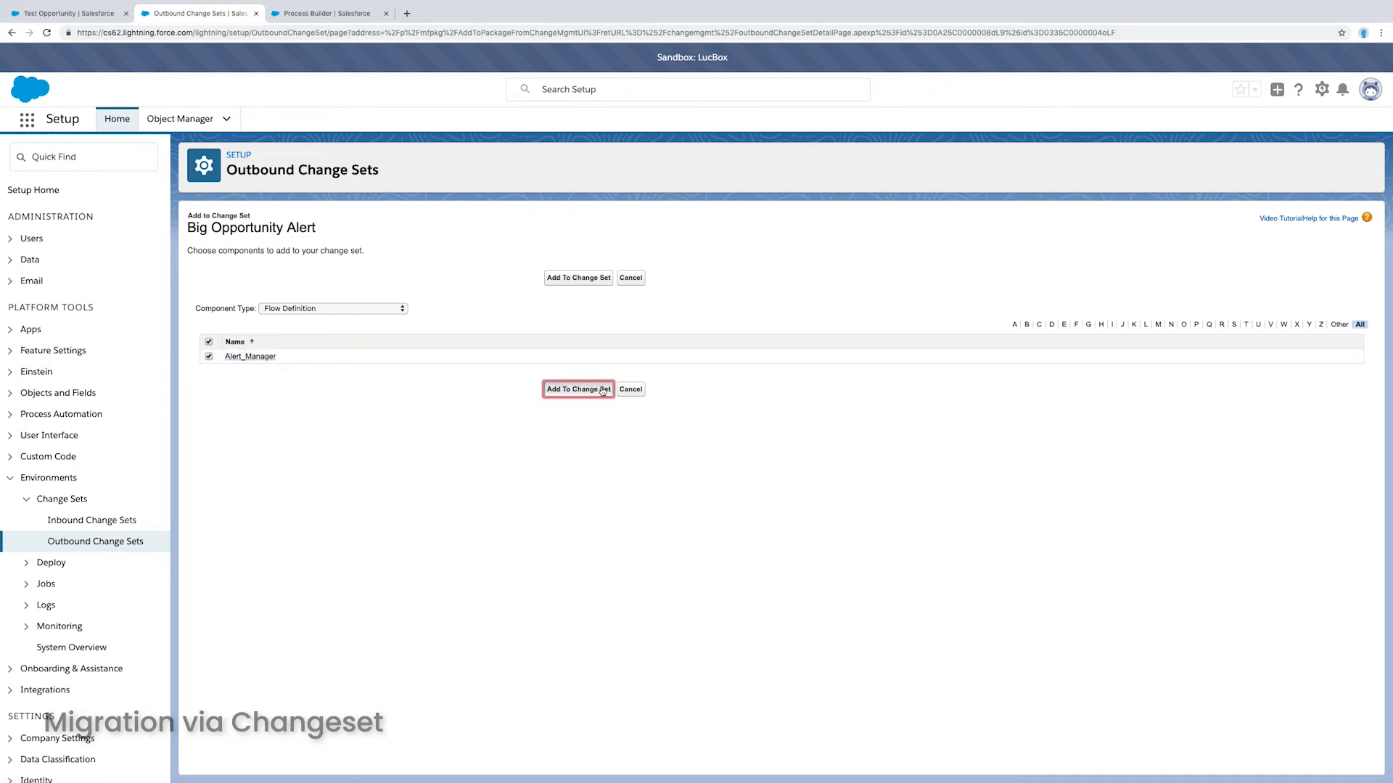
click(577, 388)
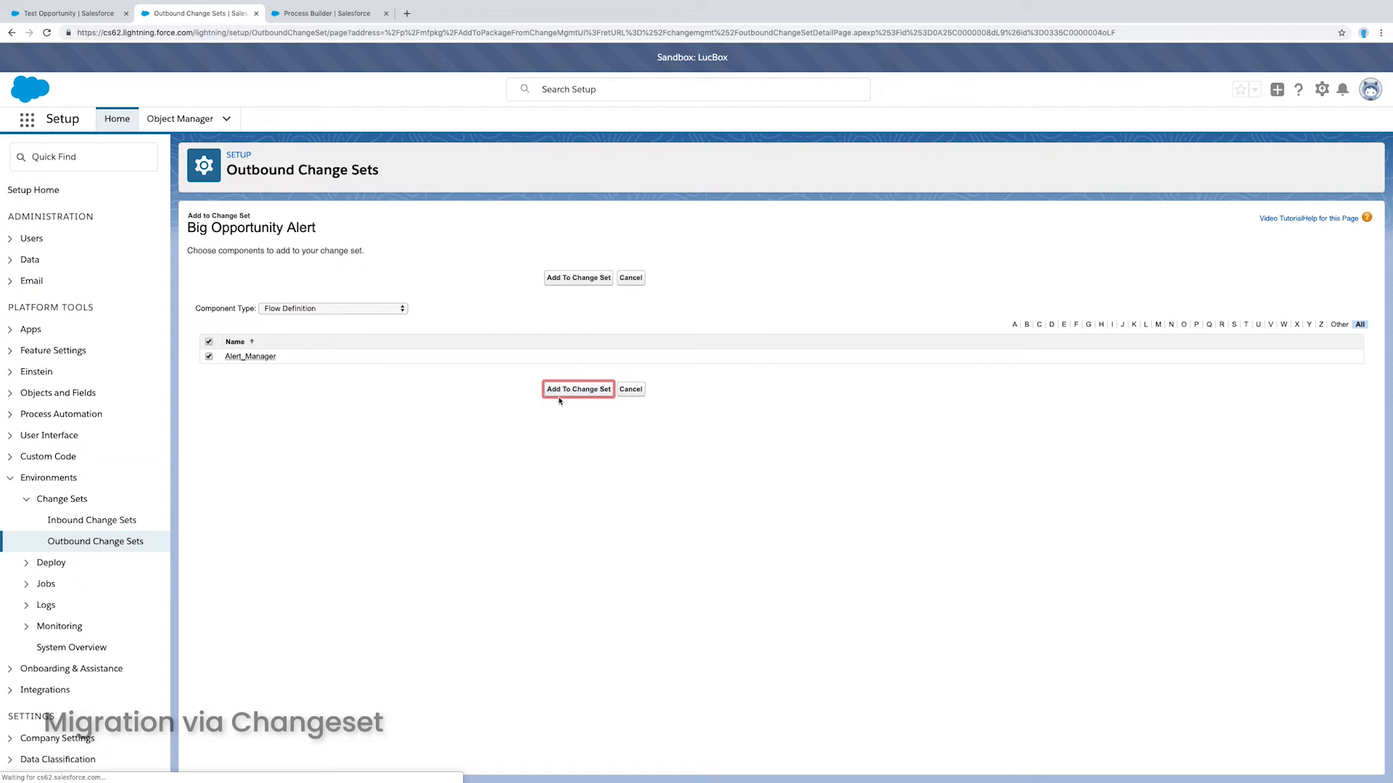
click(578, 389)
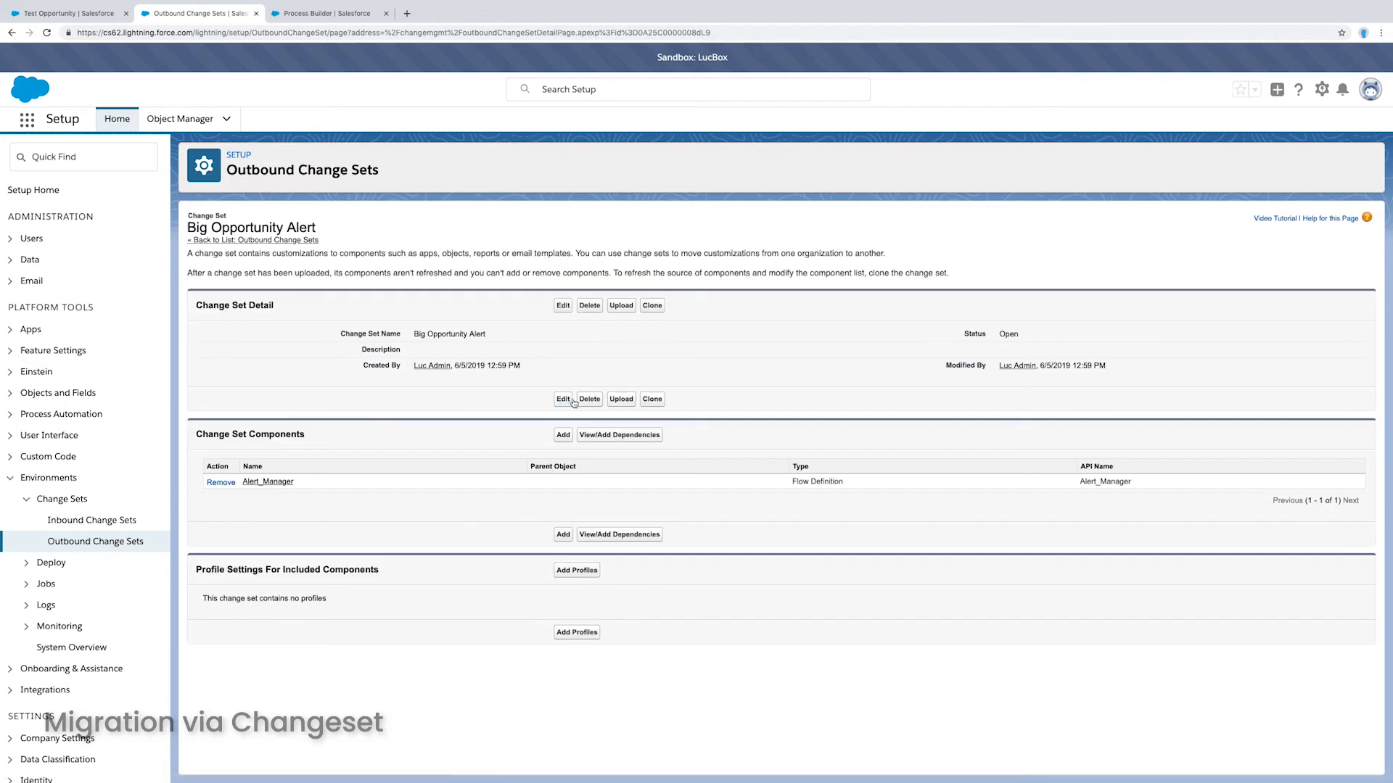
click(619, 434)
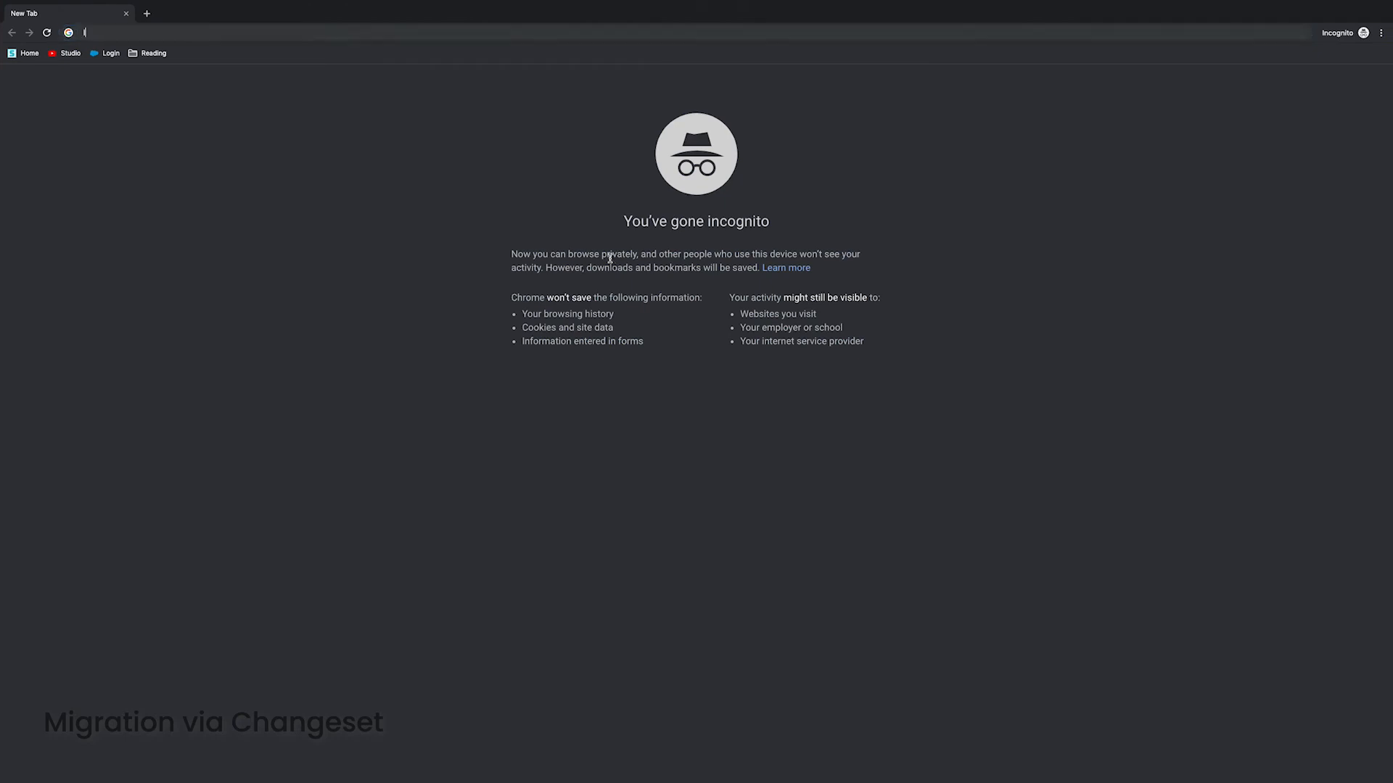
Step: Log in to the production org at login.salesforce.com and go to Setup home
text(login.salesforce.com)
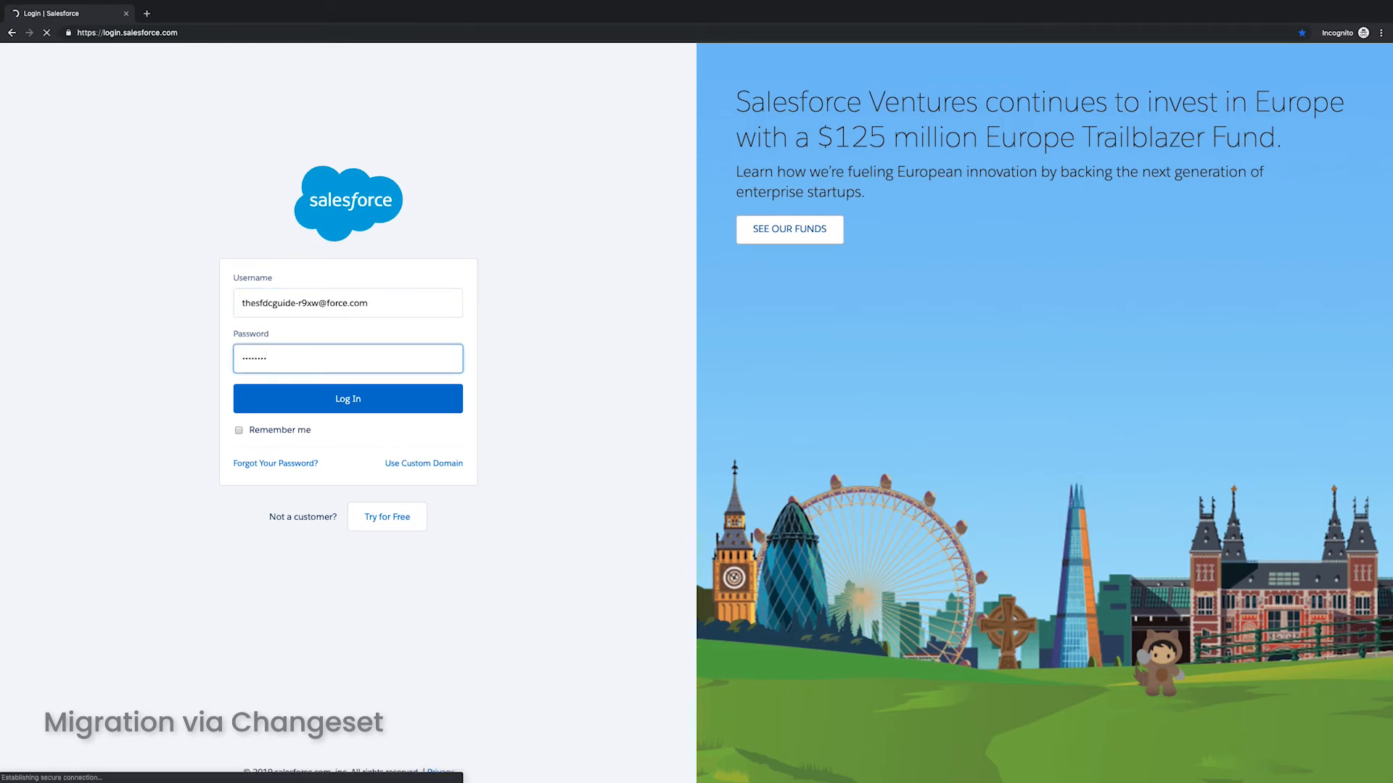
click(347, 397)
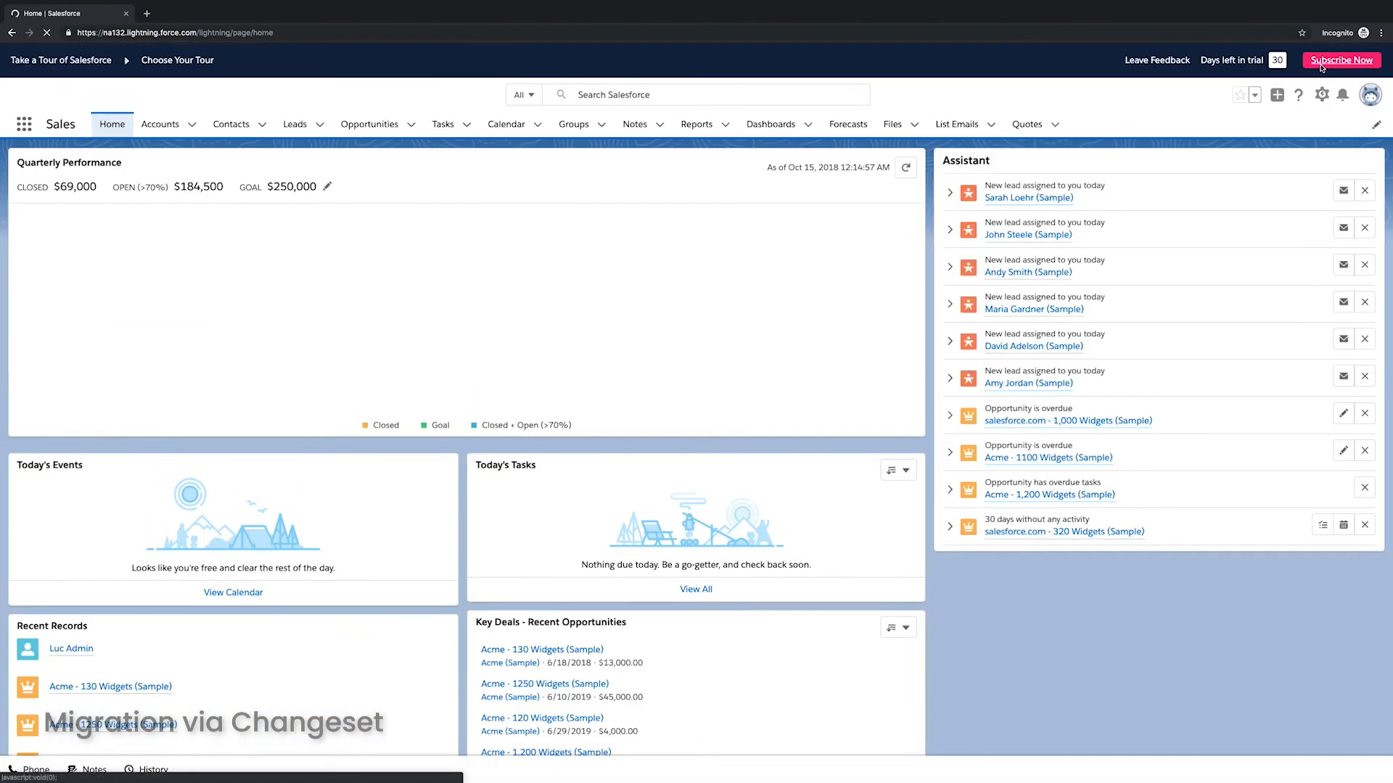
click(1321, 95)
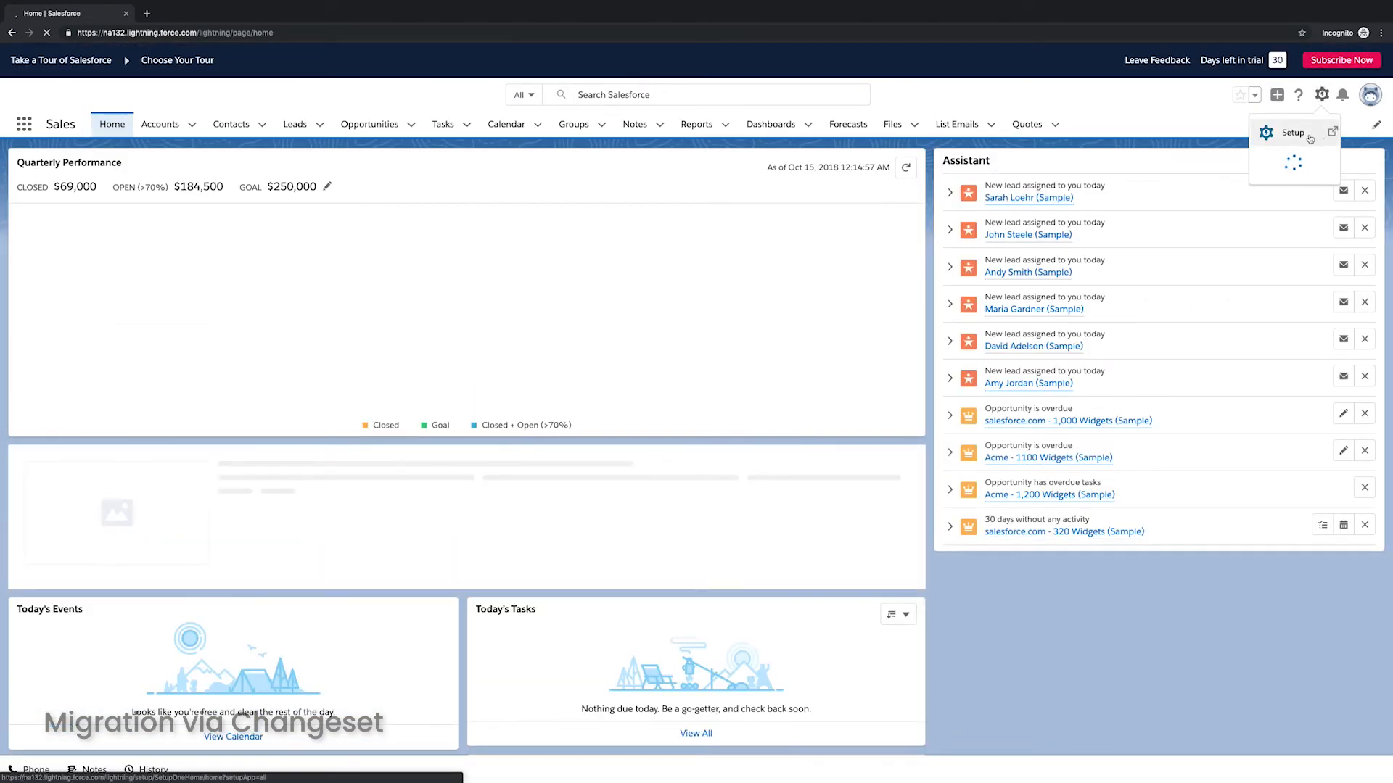
click(1292, 132)
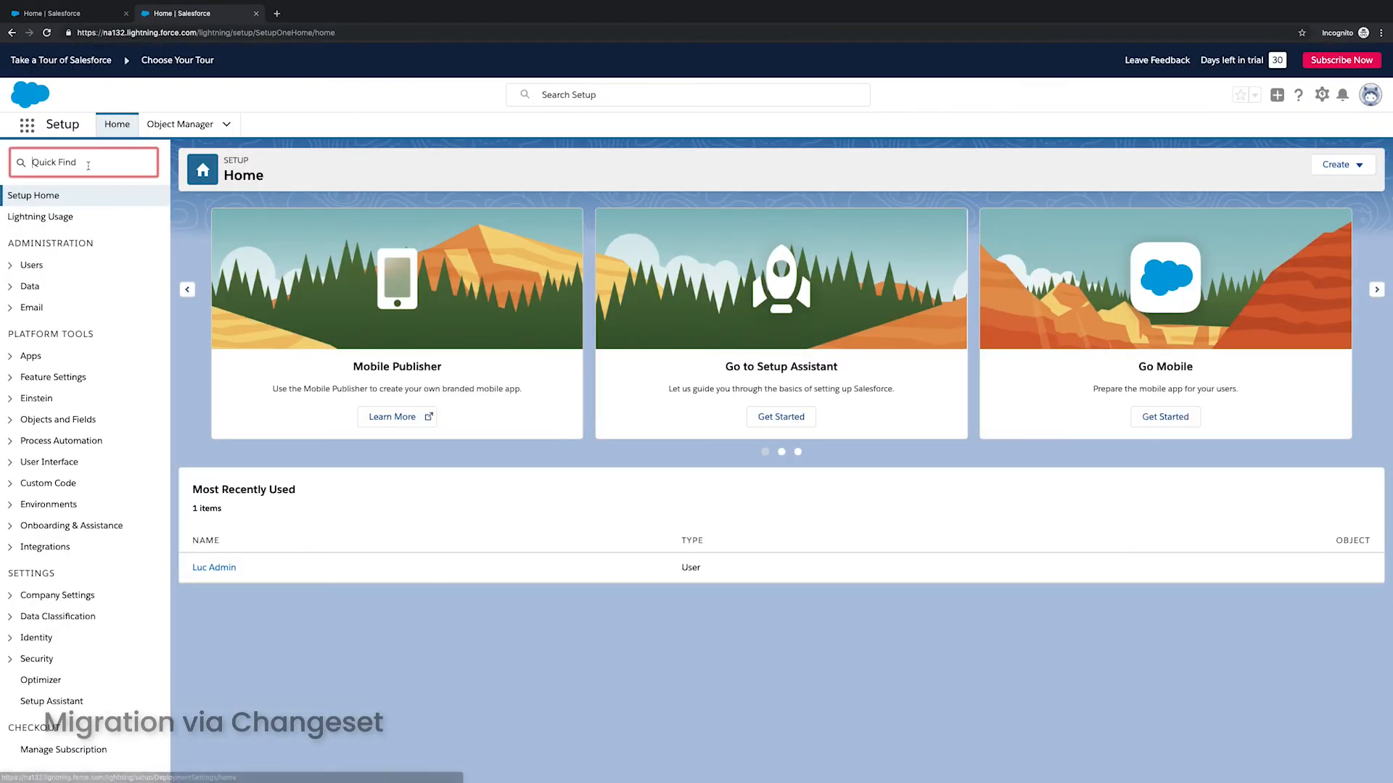
Step: In Deployment Settings, edit the LucBox connection to allow inbound changes and save
text(deploy)
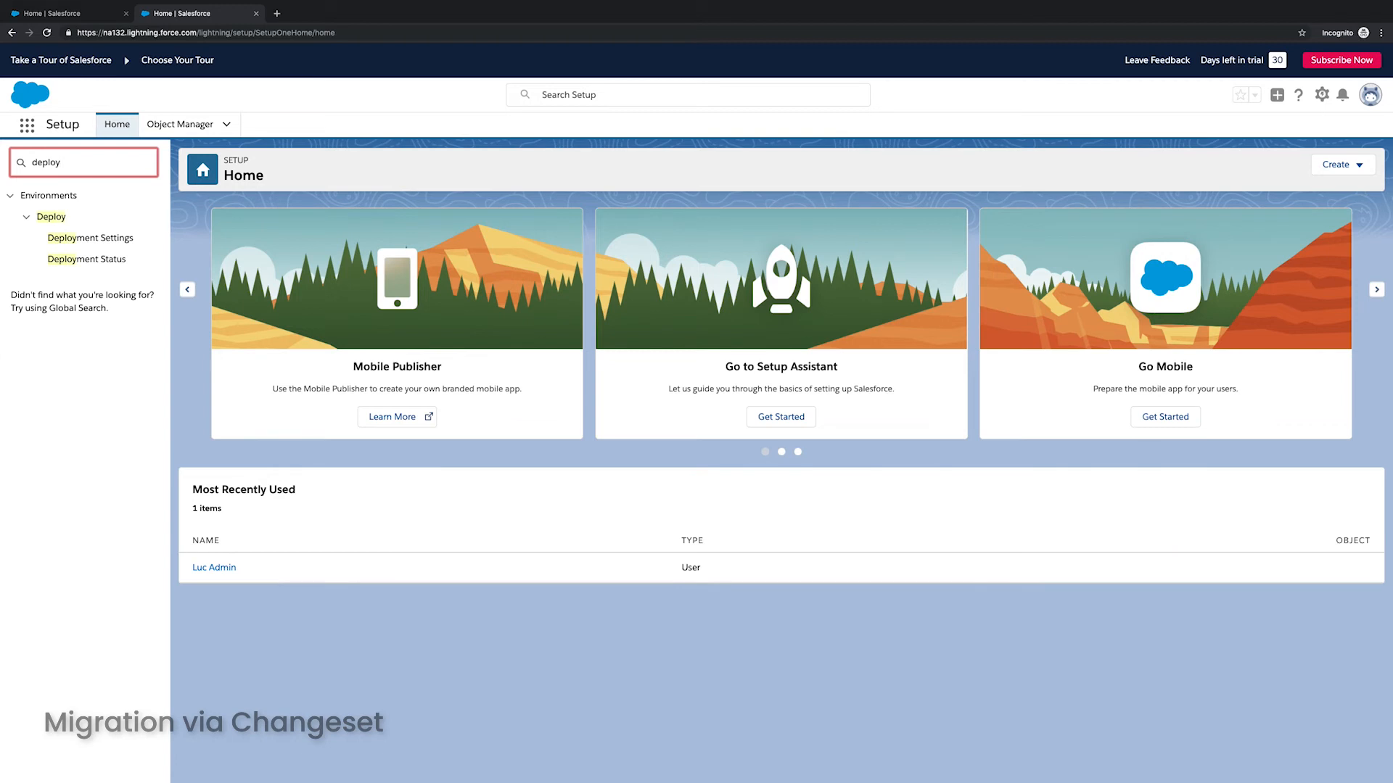
click(90, 236)
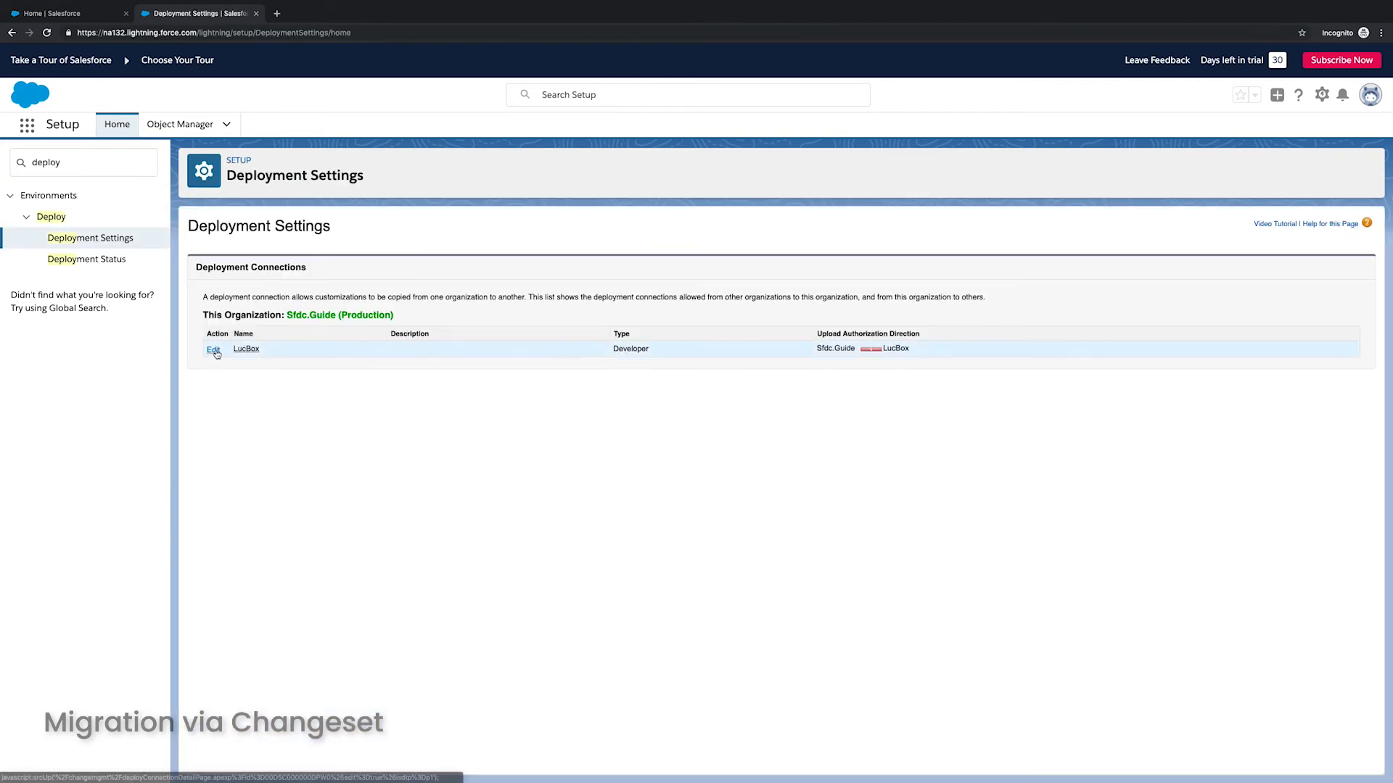
click(214, 349)
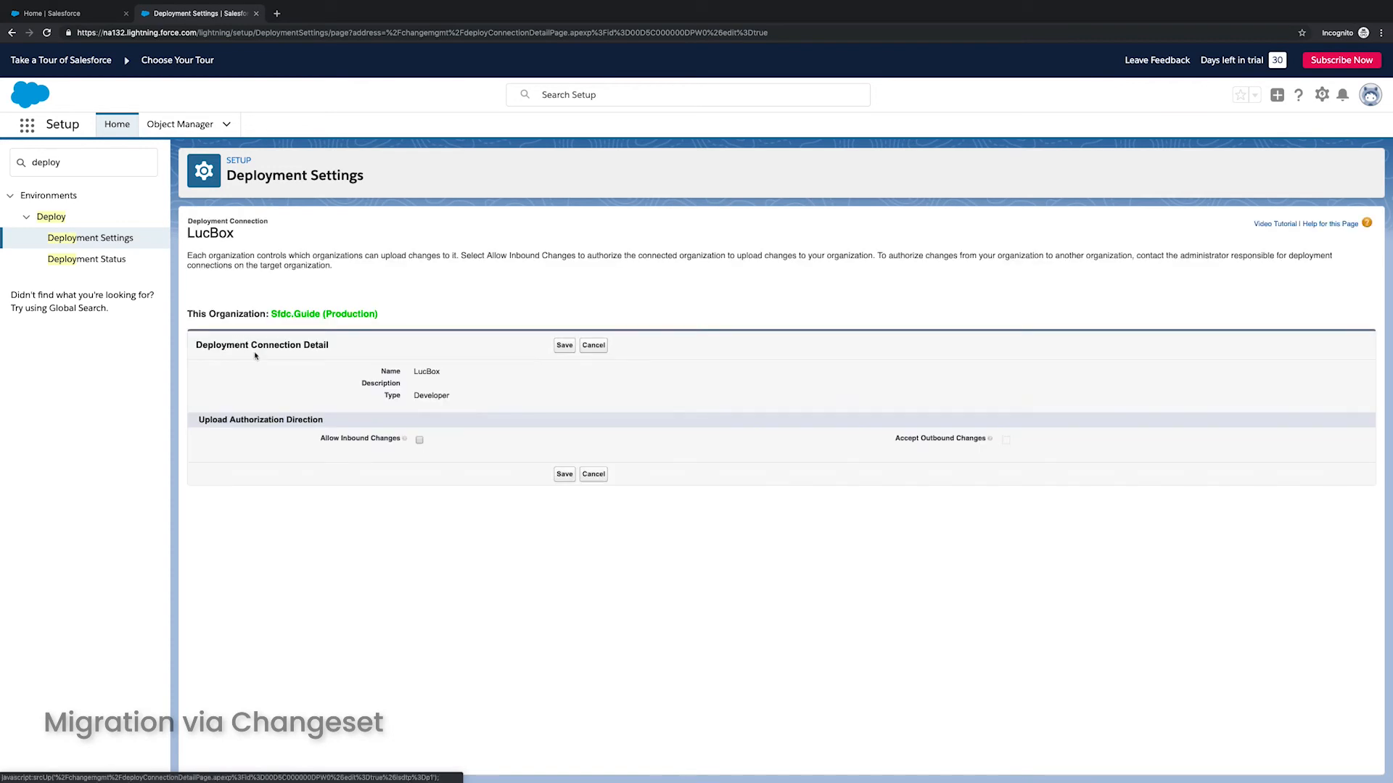
click(418, 438)
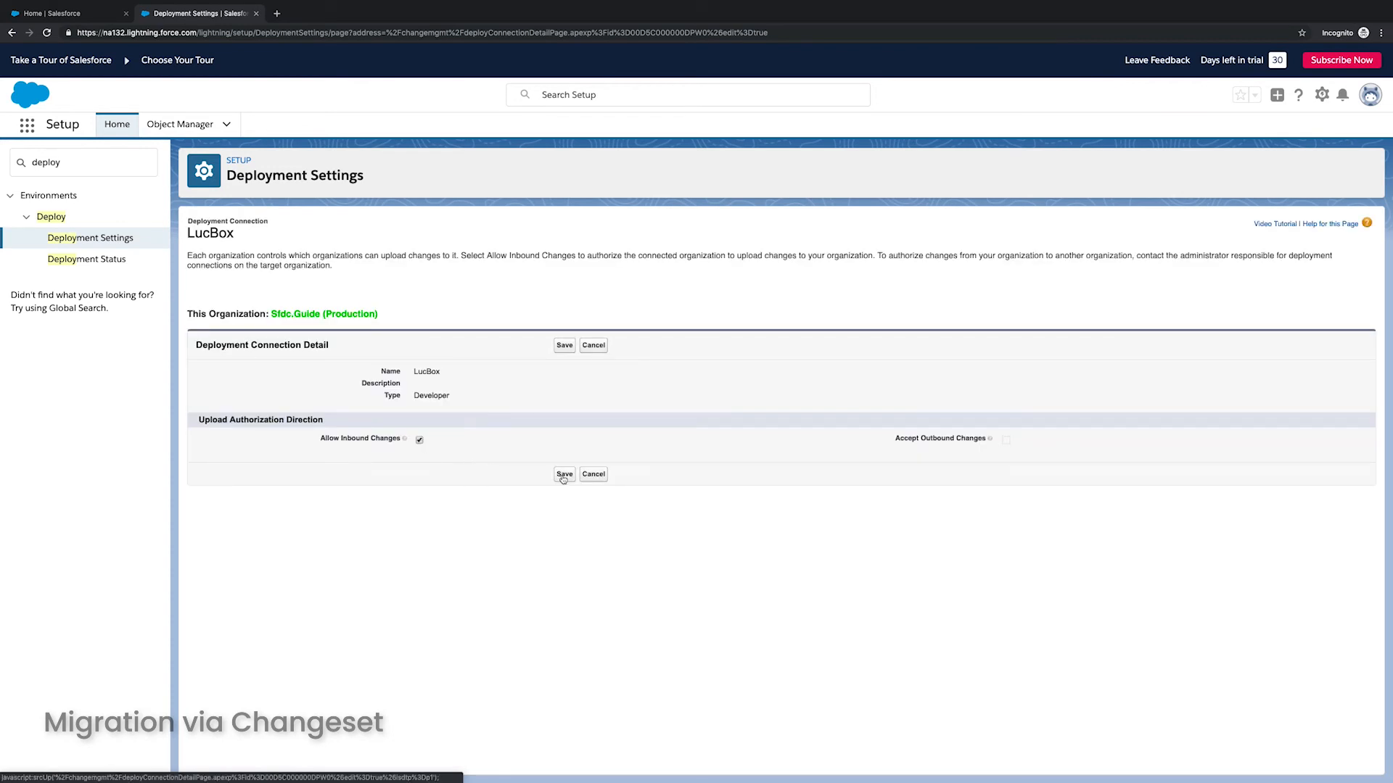
click(563, 472)
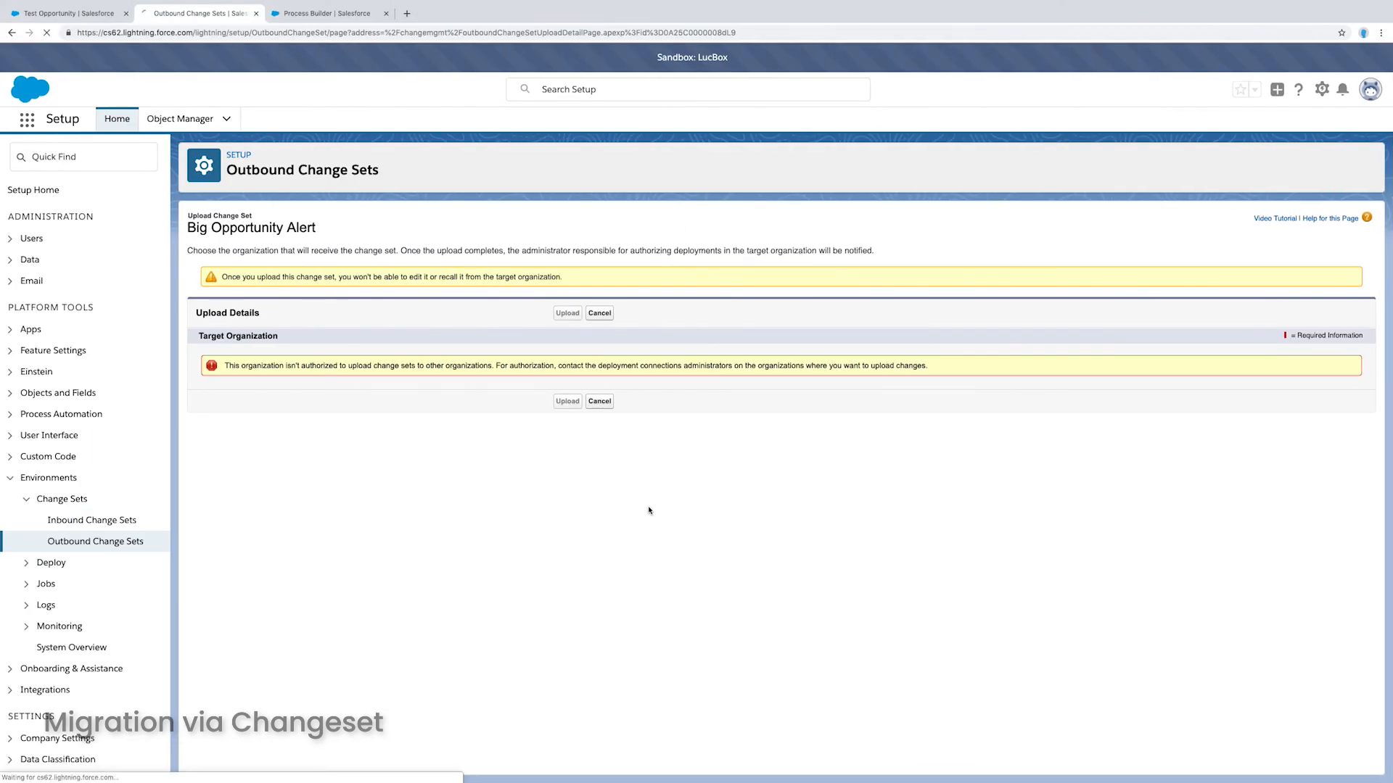
Step: Reload the upload page, select Production as target organization, and upload the change set
click(599, 401)
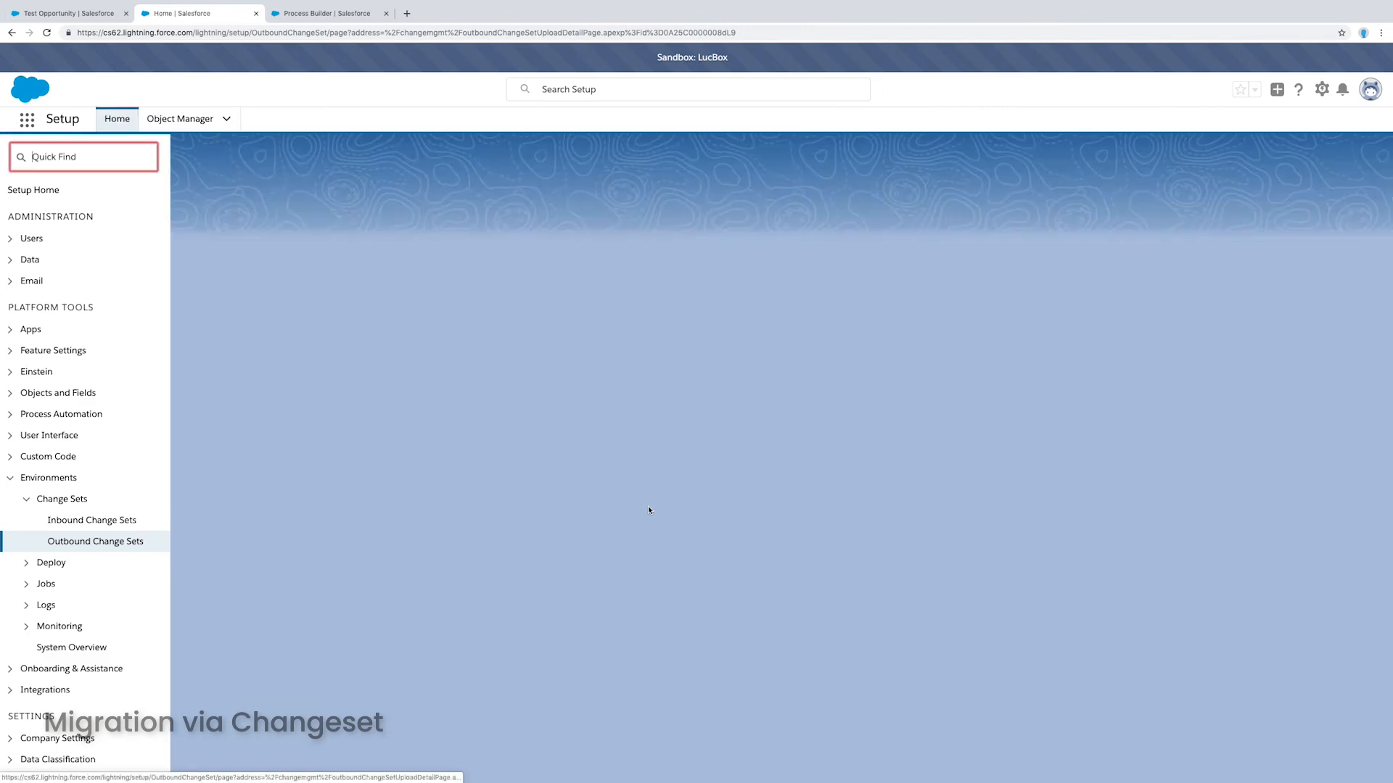
click(96, 541)
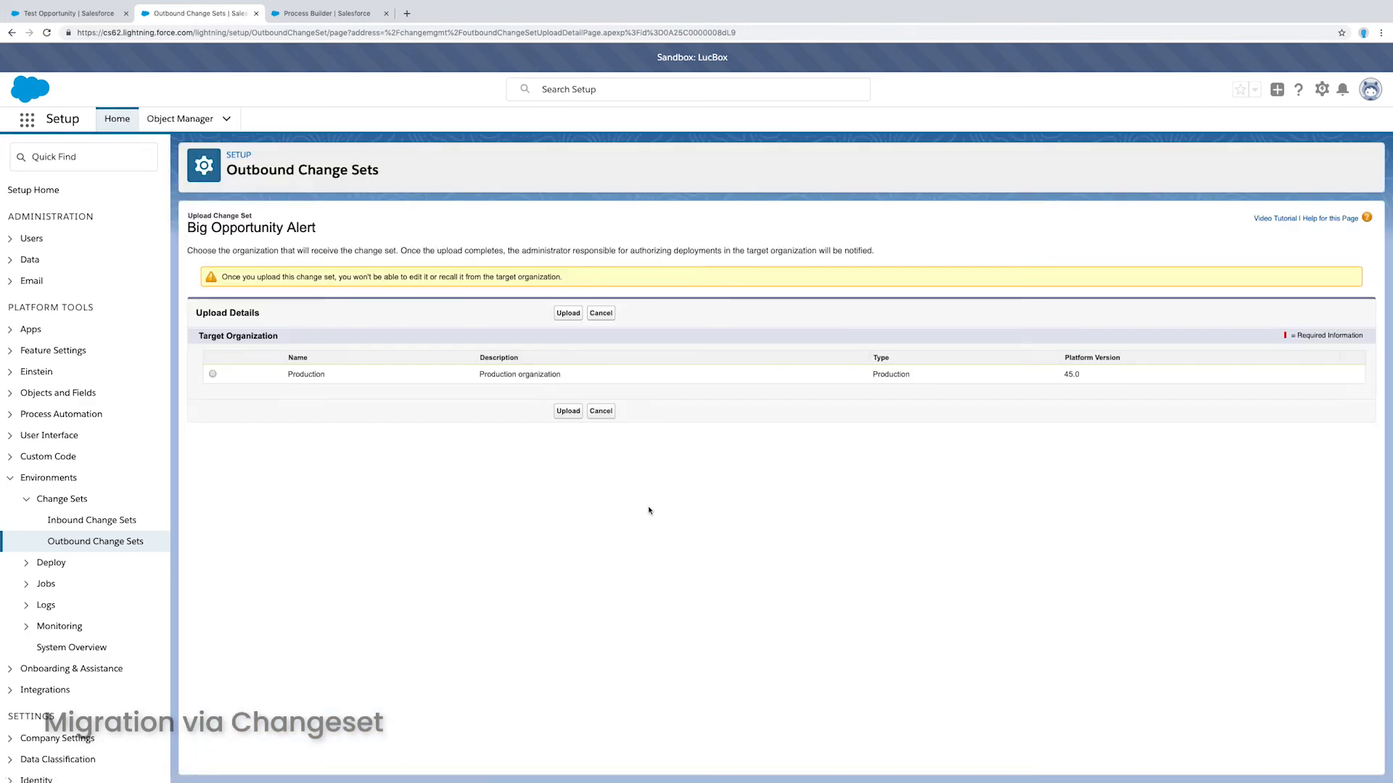
click(211, 375)
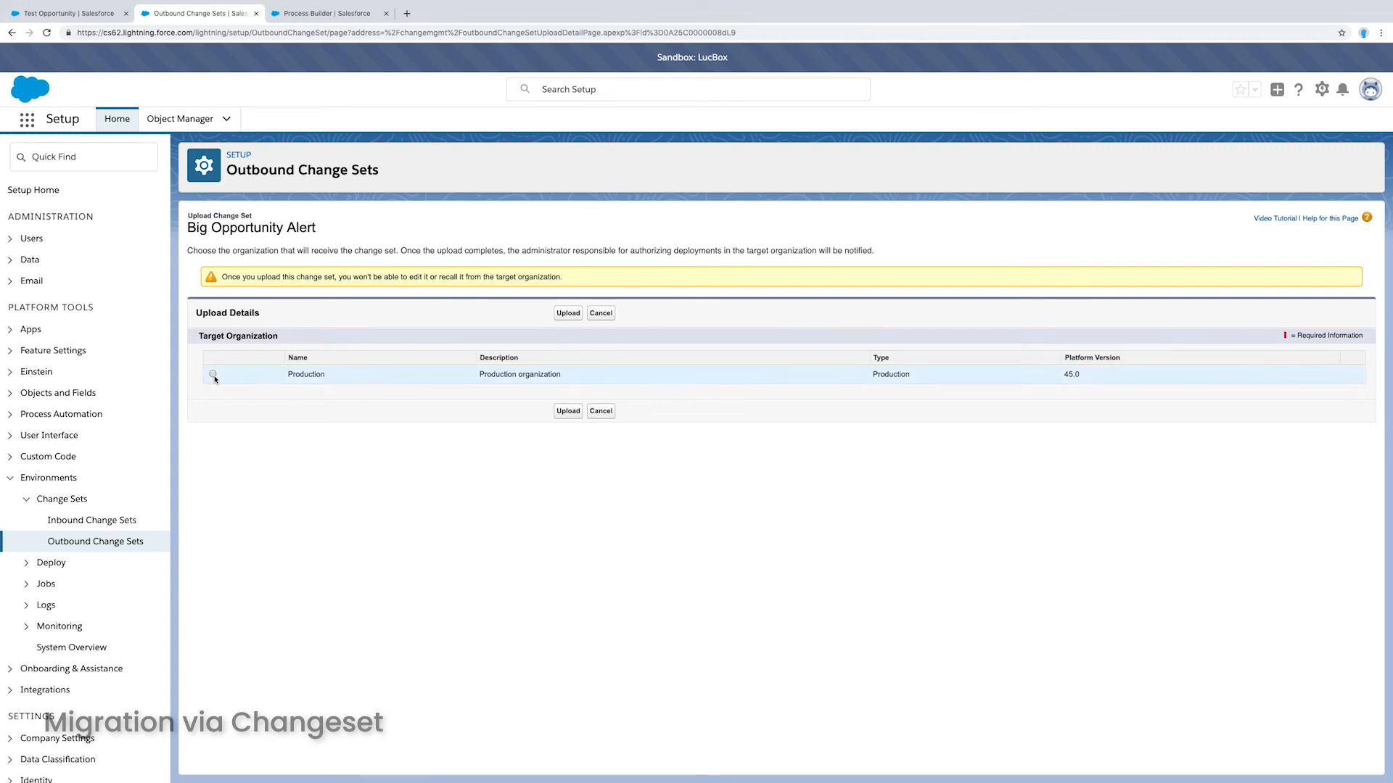
click(212, 375)
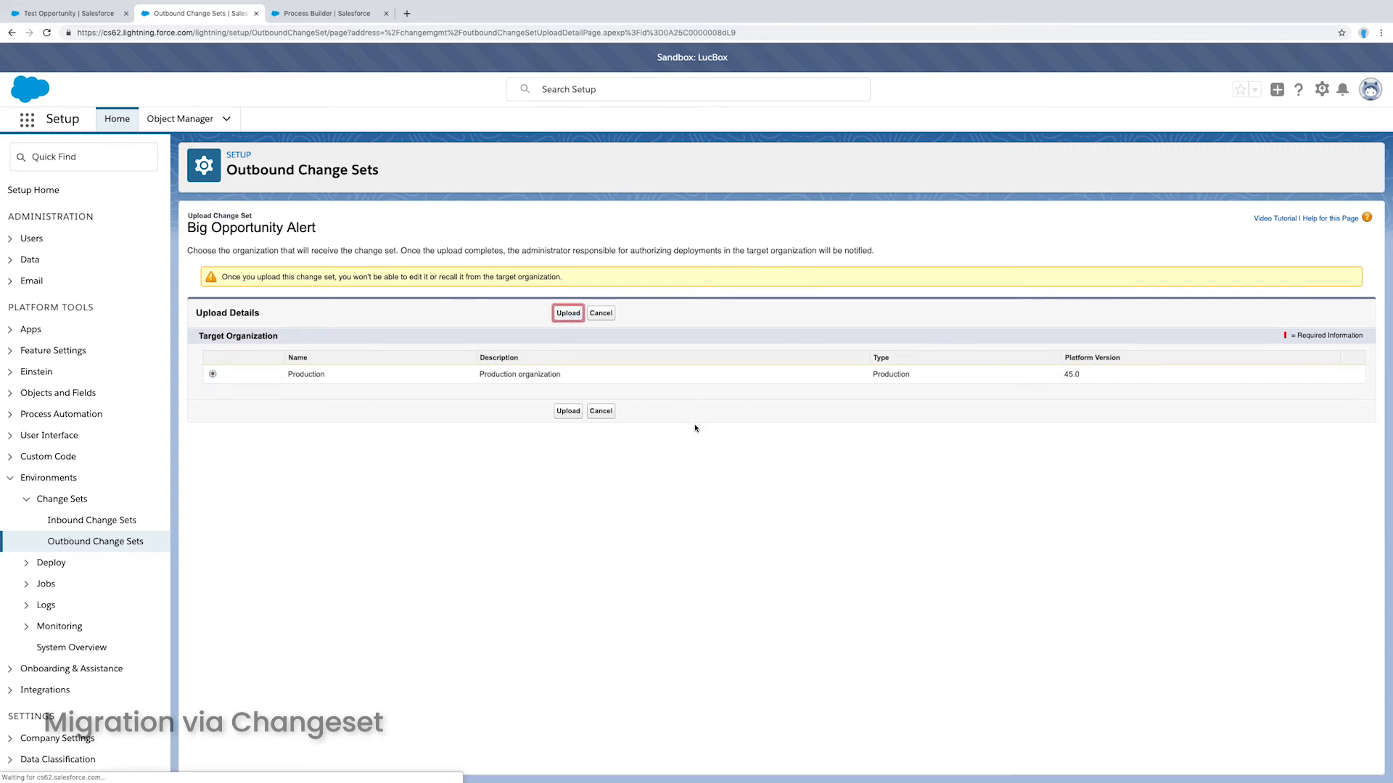
click(567, 313)
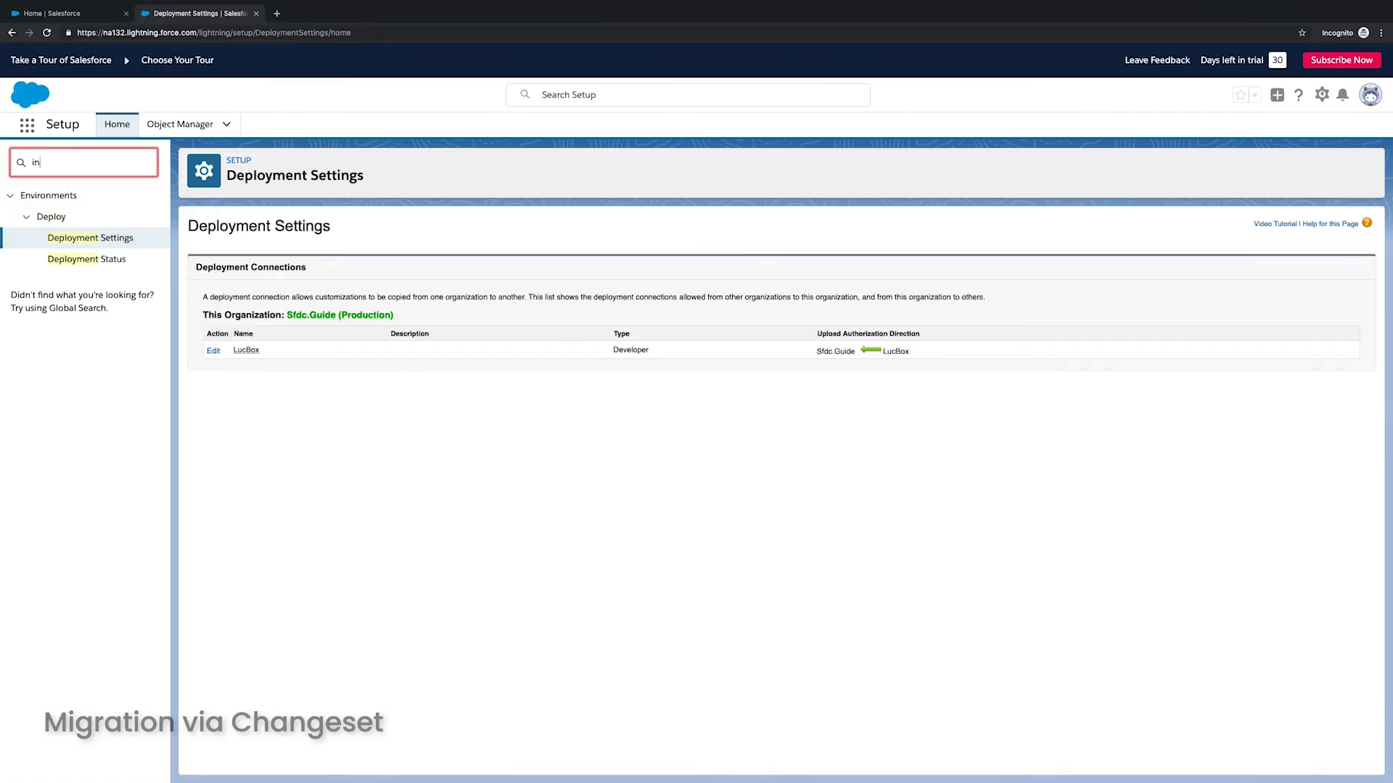
Step: Open the Big Opportunity Alert change set from production's Inbound Change Sets list
click(89, 237)
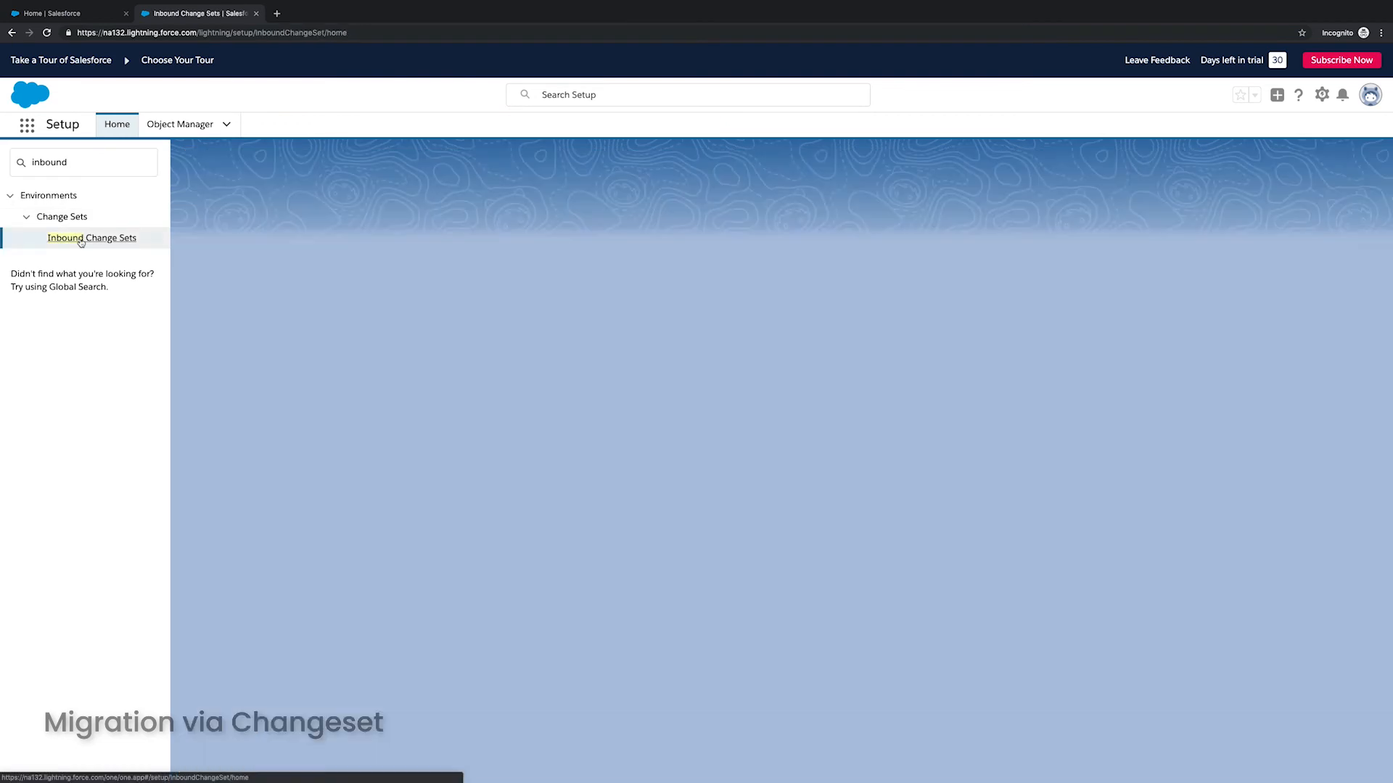
click(90, 236)
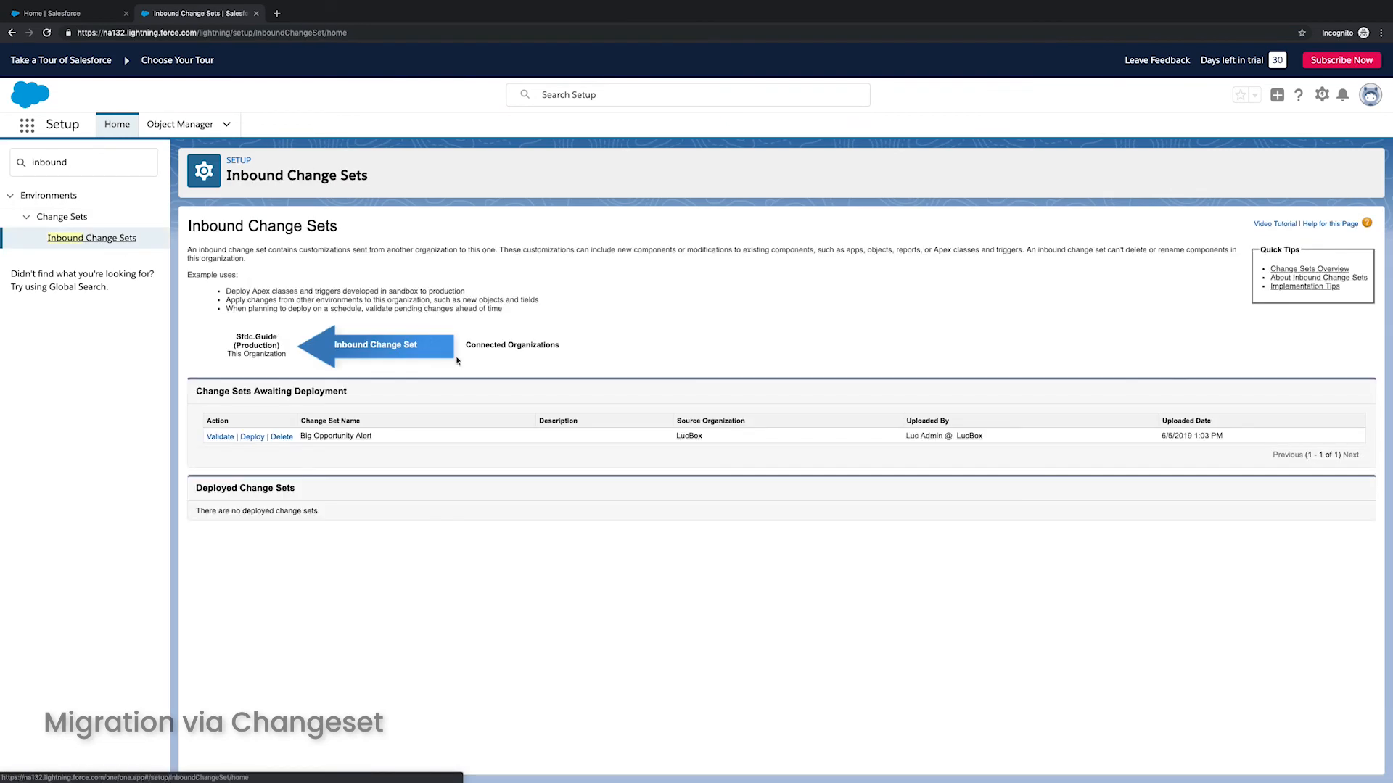
click(335, 437)
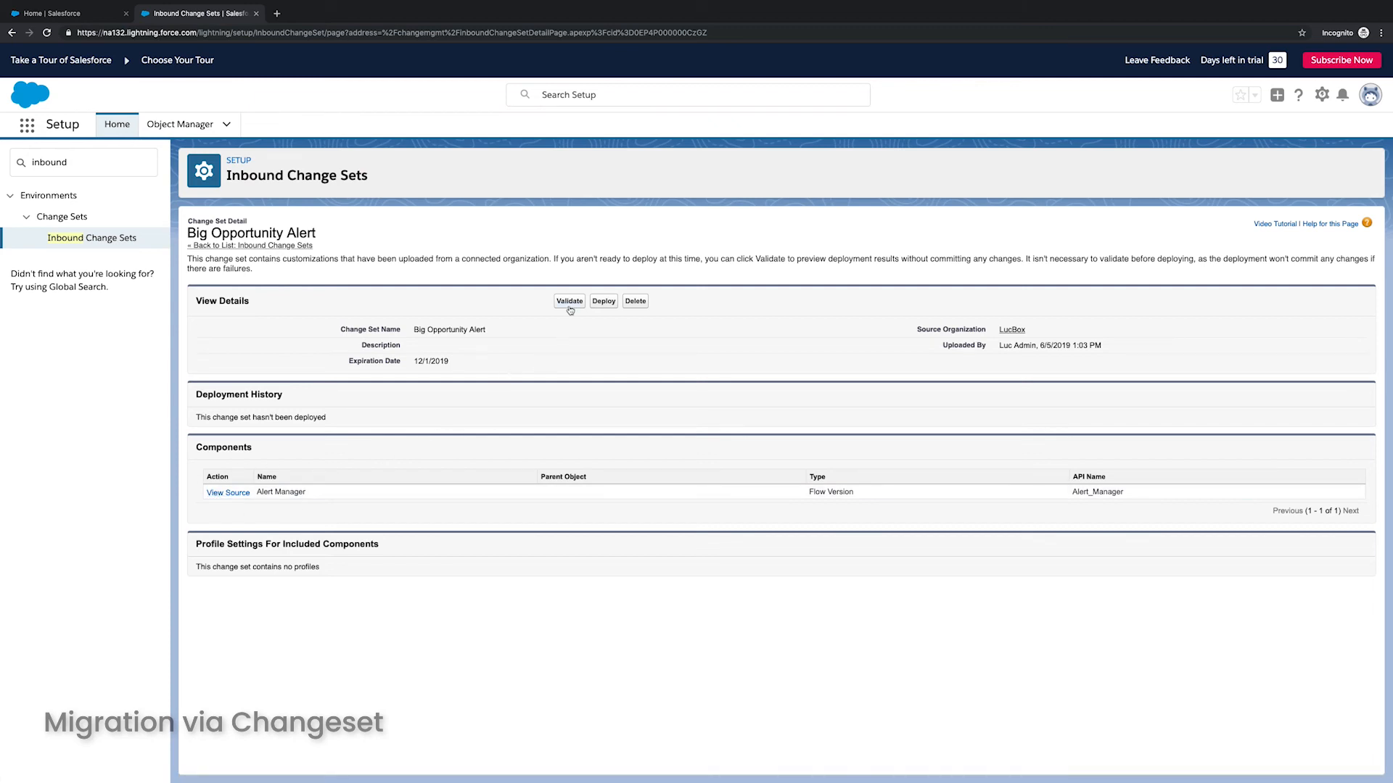
Step: Validate the change set with default tests, check Deployment Status, and return to its details
click(568, 301)
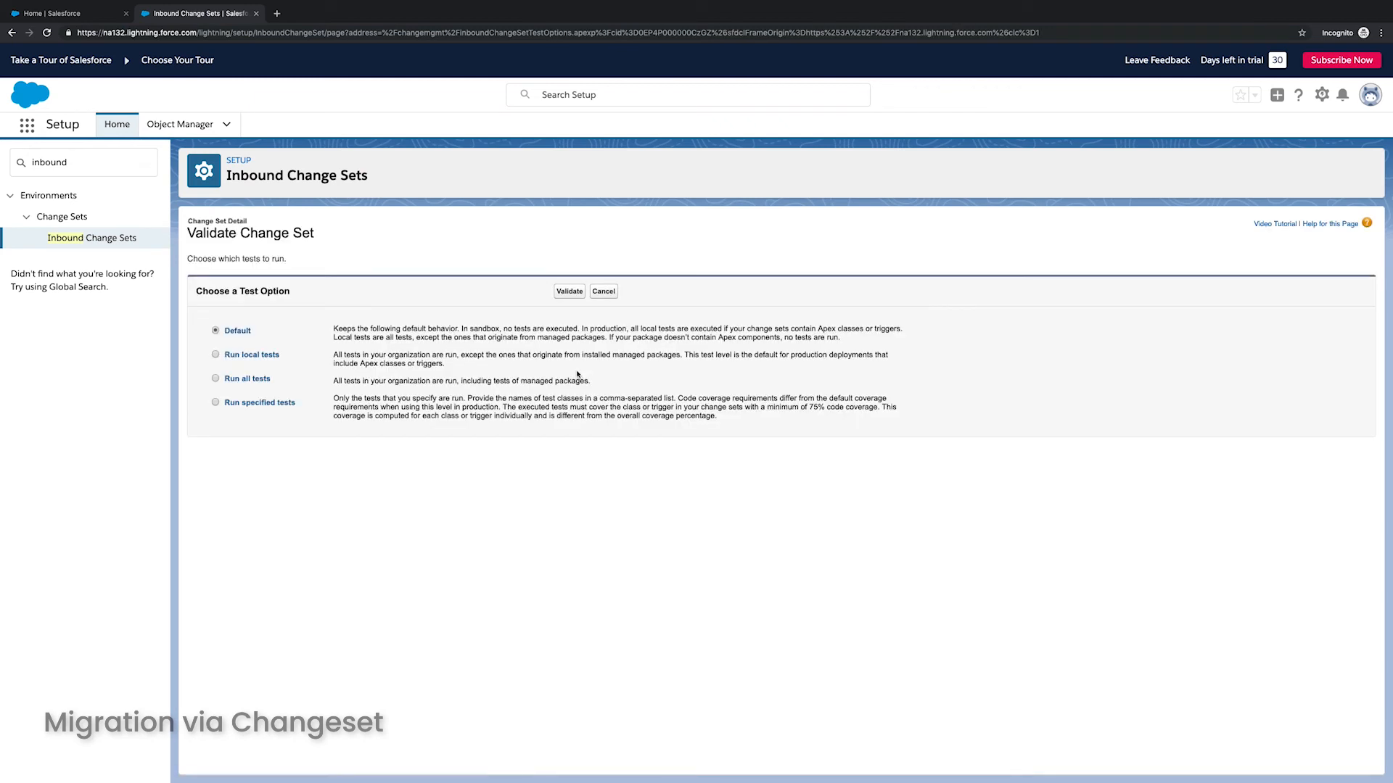
click(569, 291)
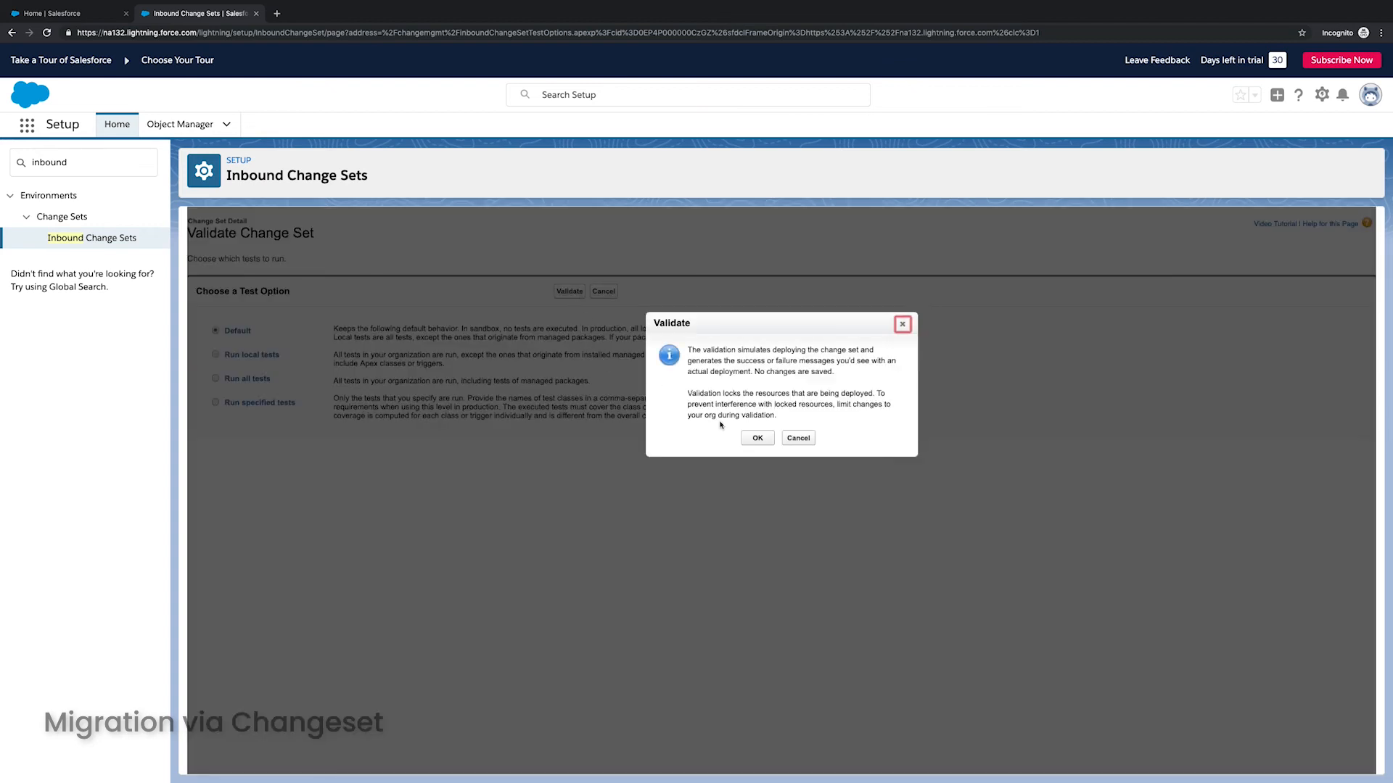
click(756, 438)
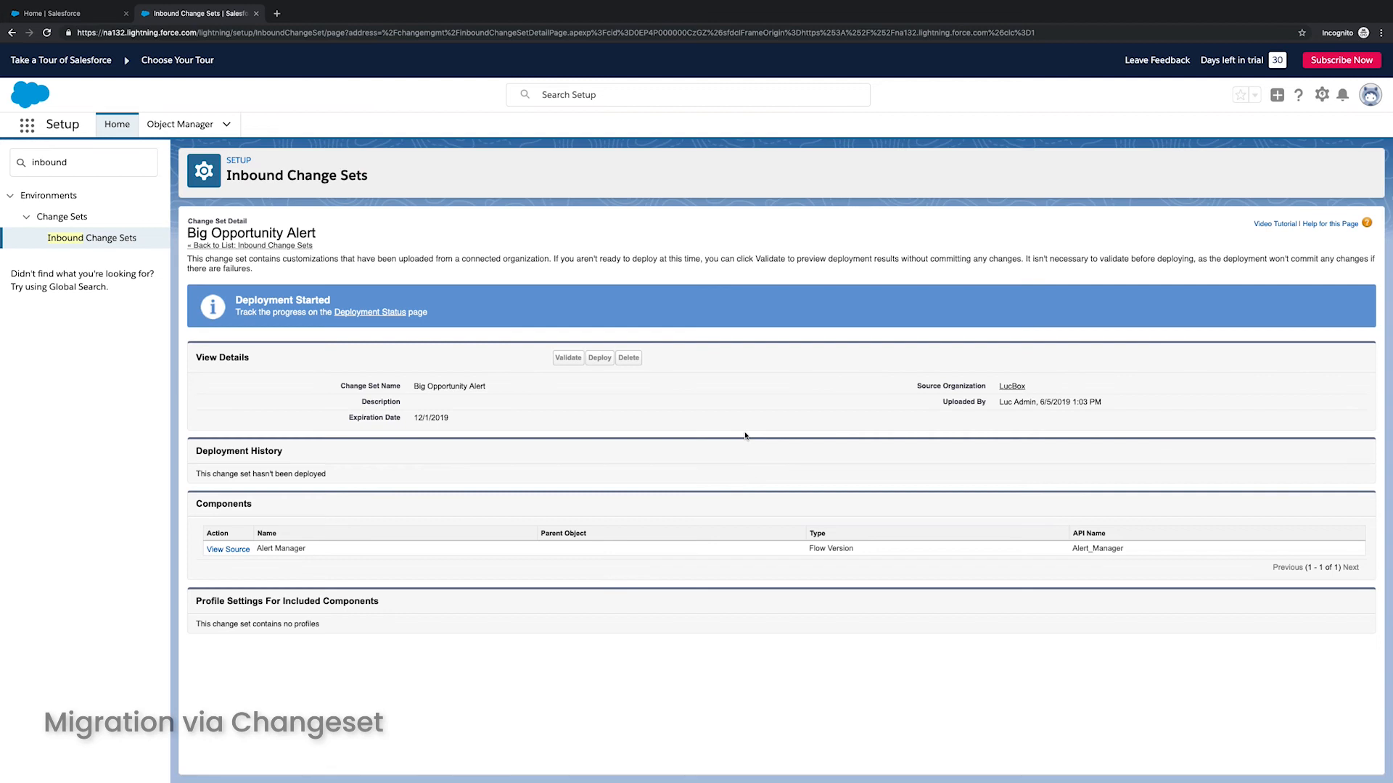
click(370, 312)
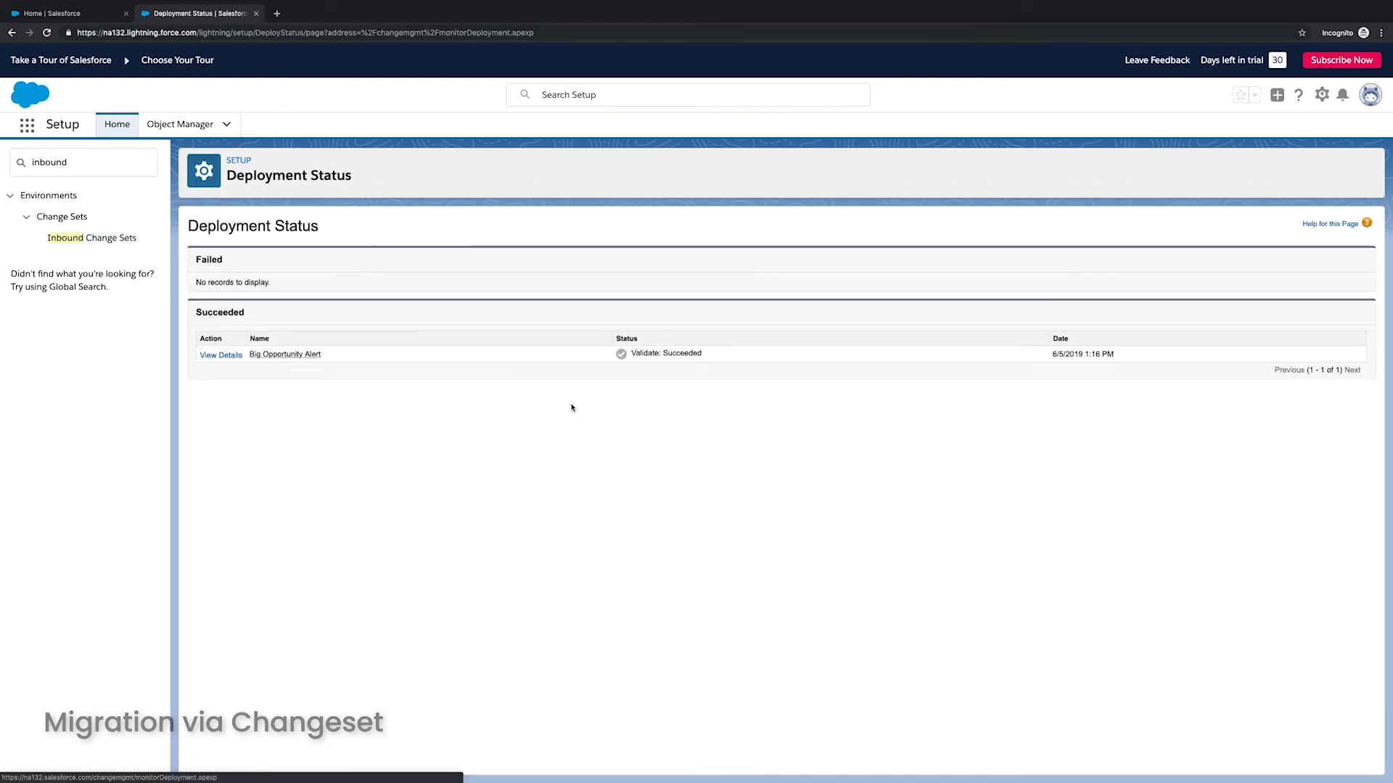
click(64, 237)
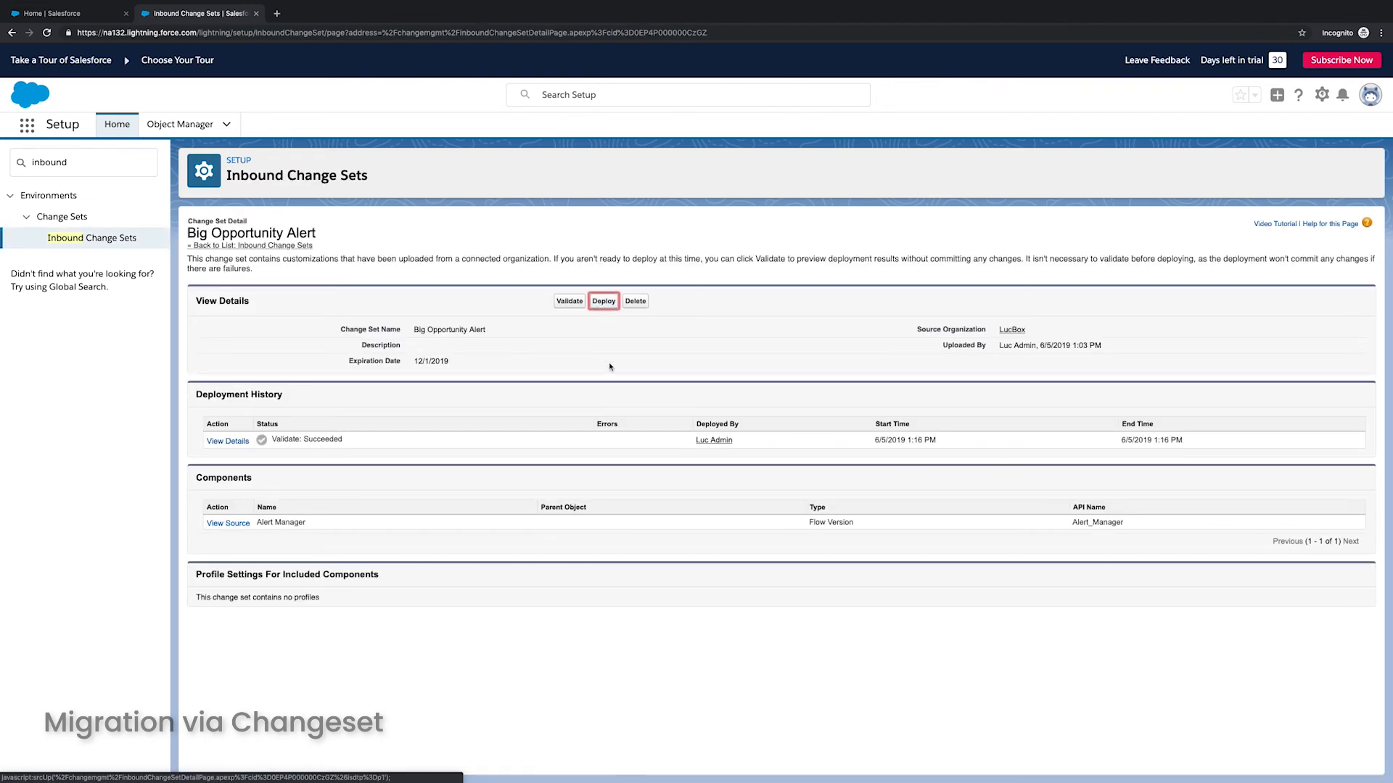
Step: Deploy the change set with the default test option and confirm Deploy: Succeeded in Deployment Status
click(603, 300)
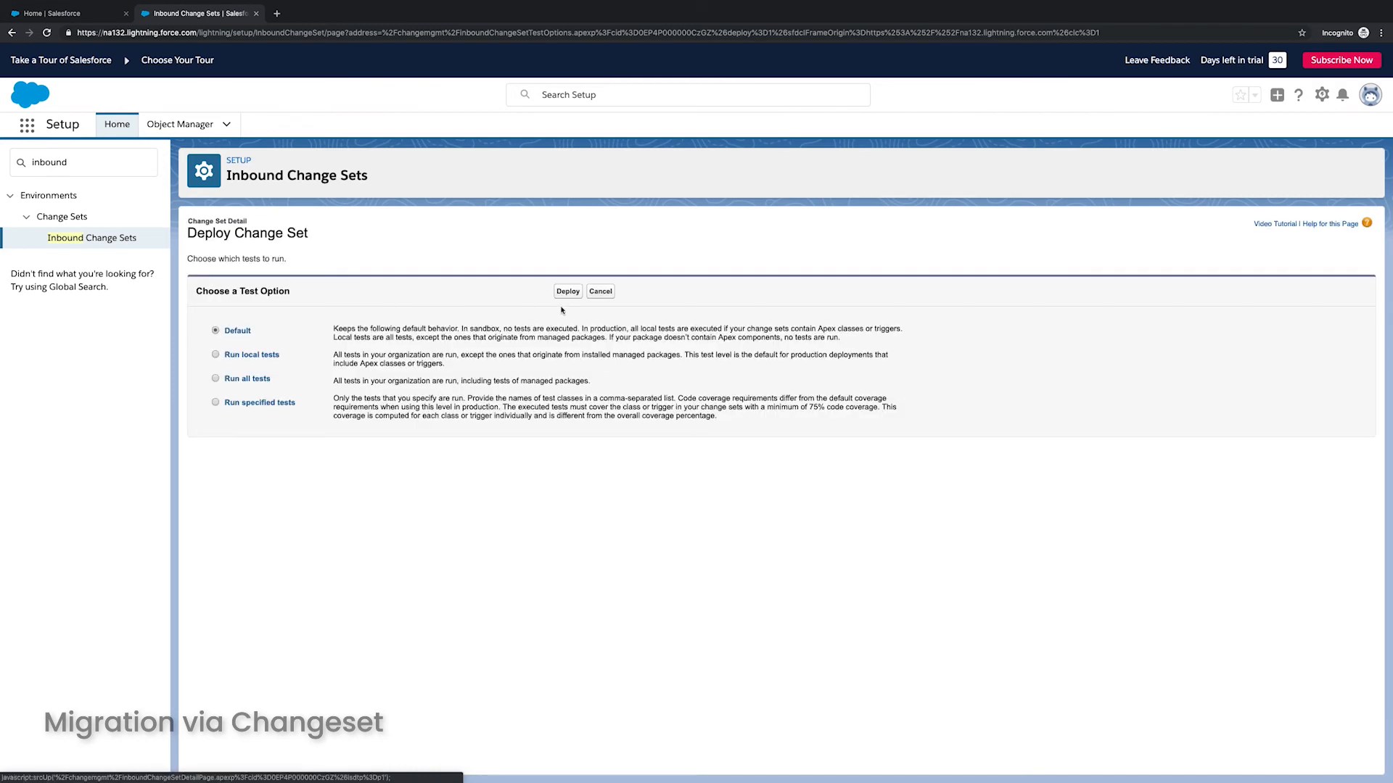
click(567, 291)
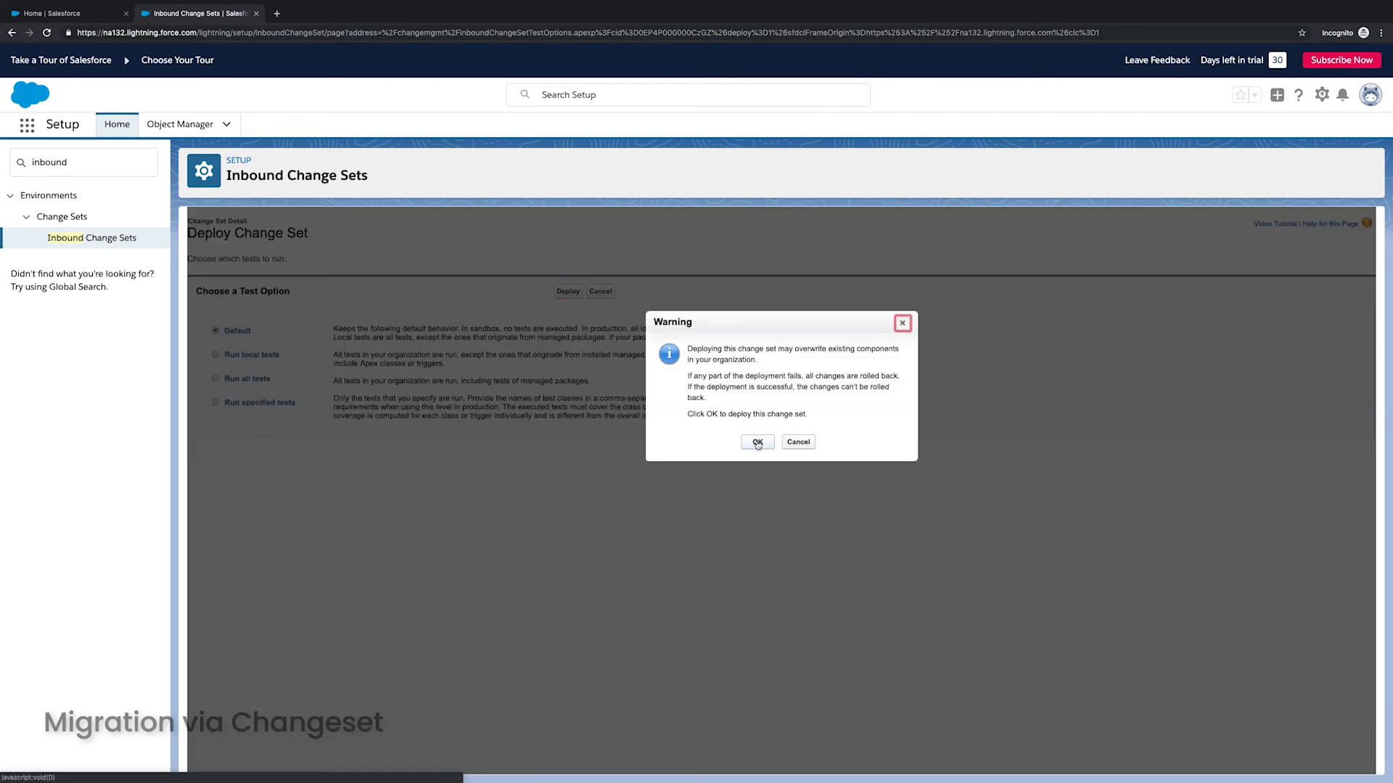
click(756, 444)
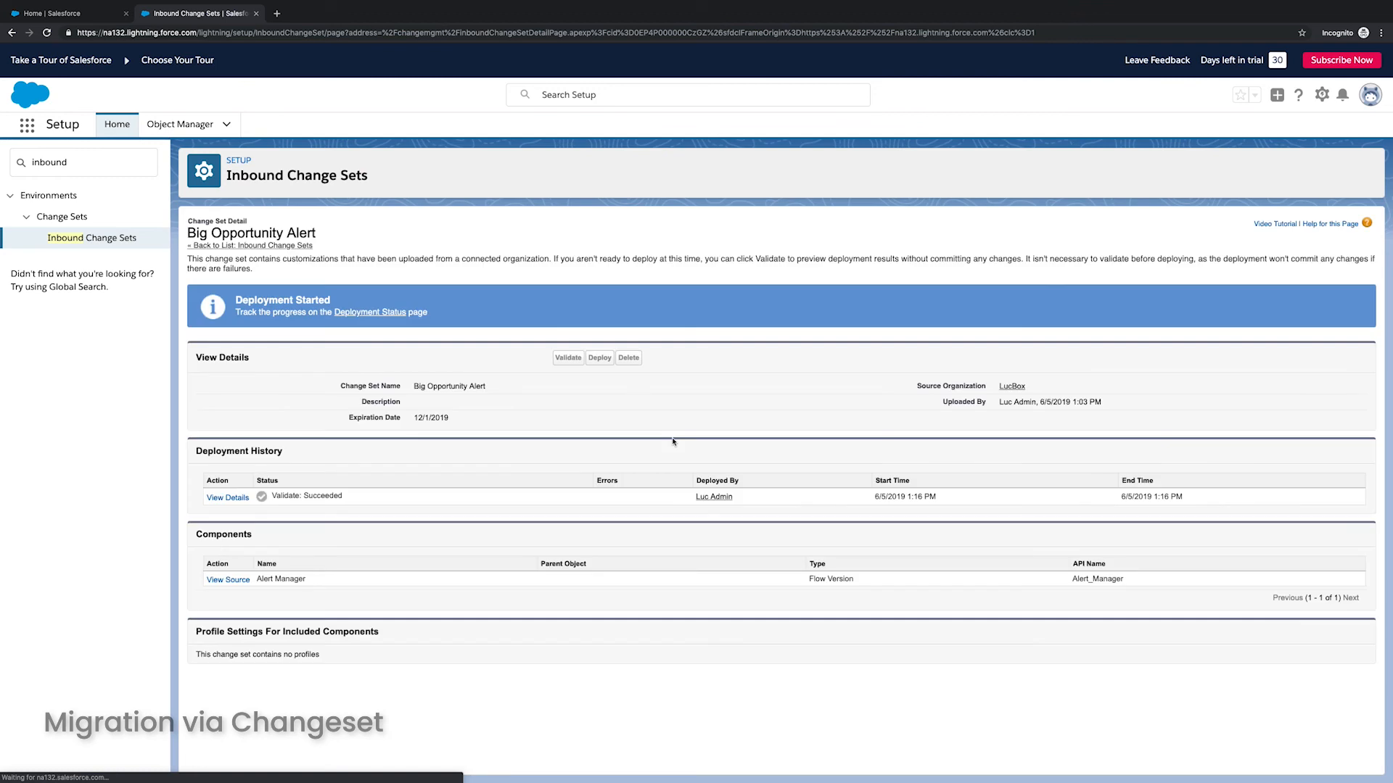
mouse_move(409, 316)
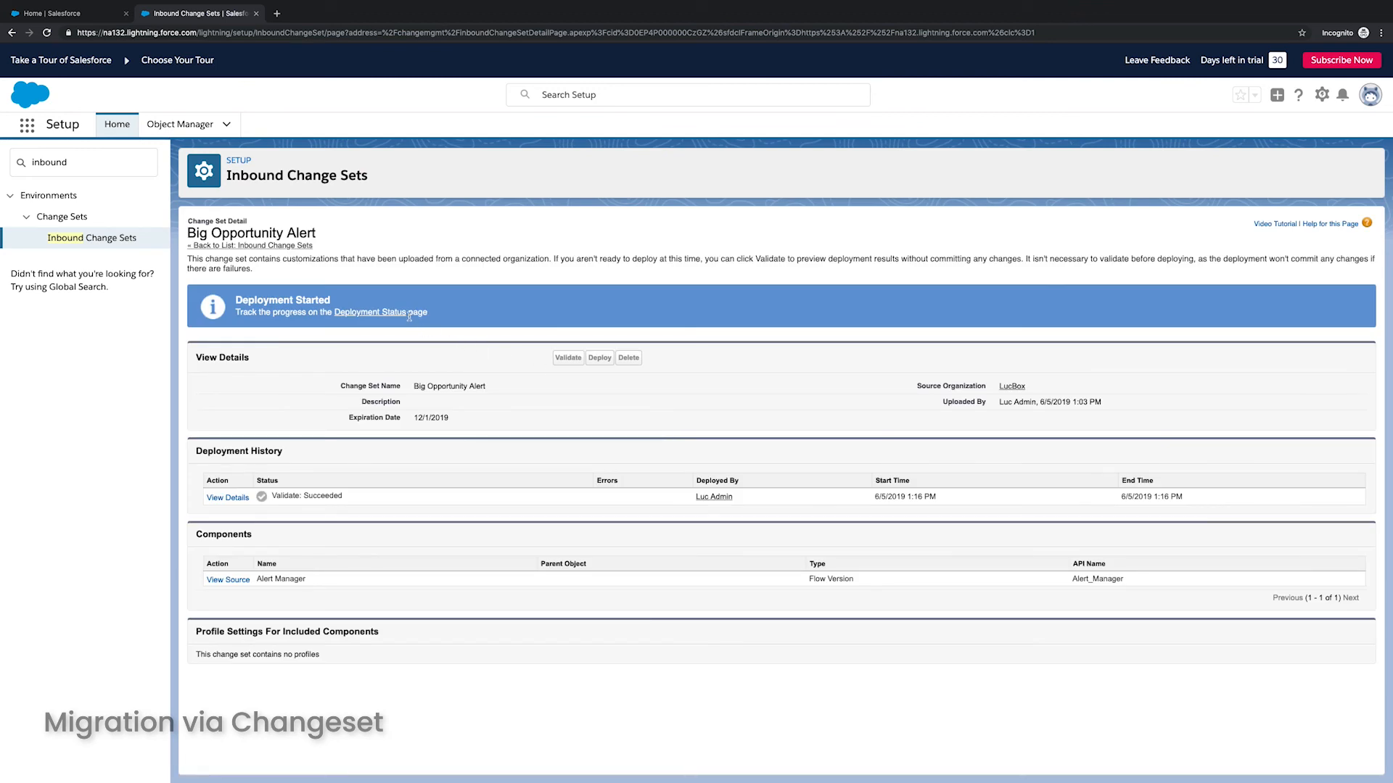
click(370, 312)
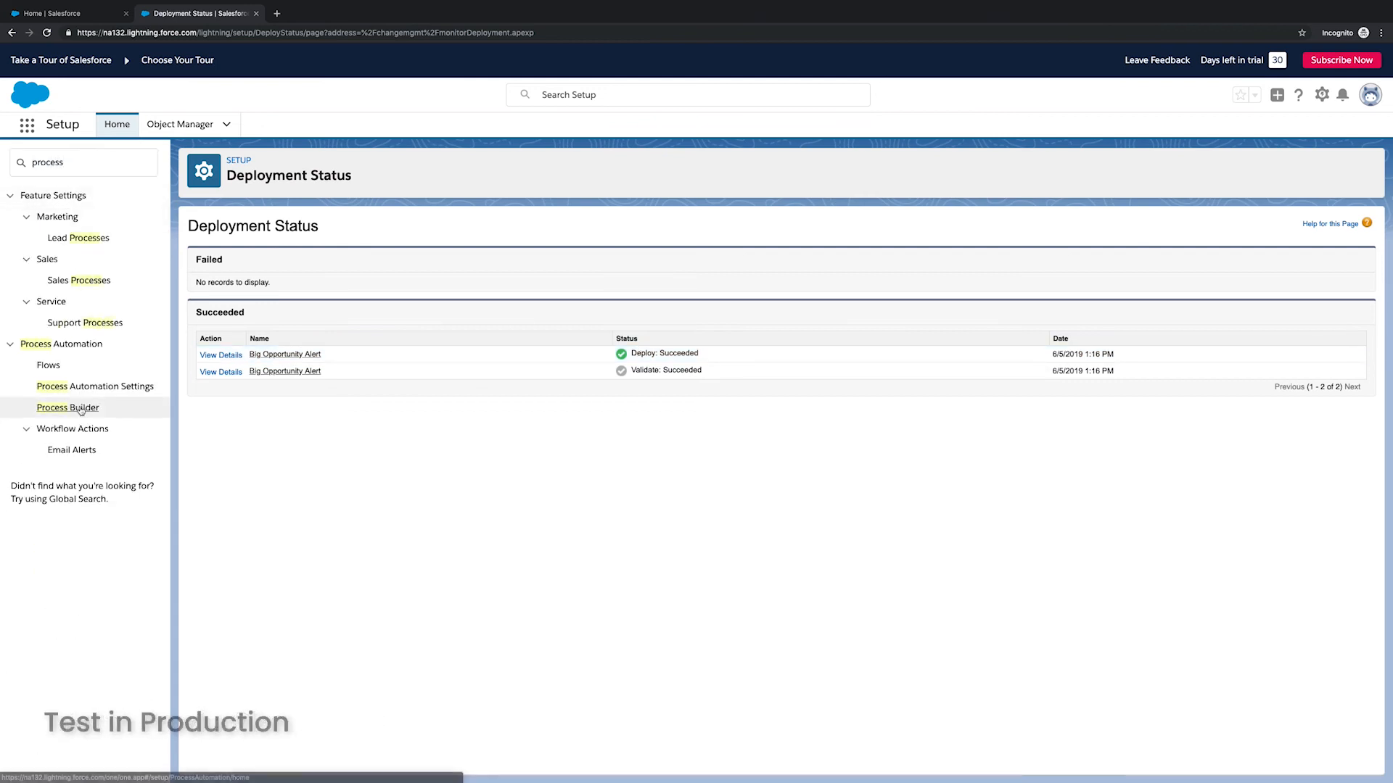
Step: Activate the Alert Manager process in Process Builder, then return to the Sales app home
click(67, 408)
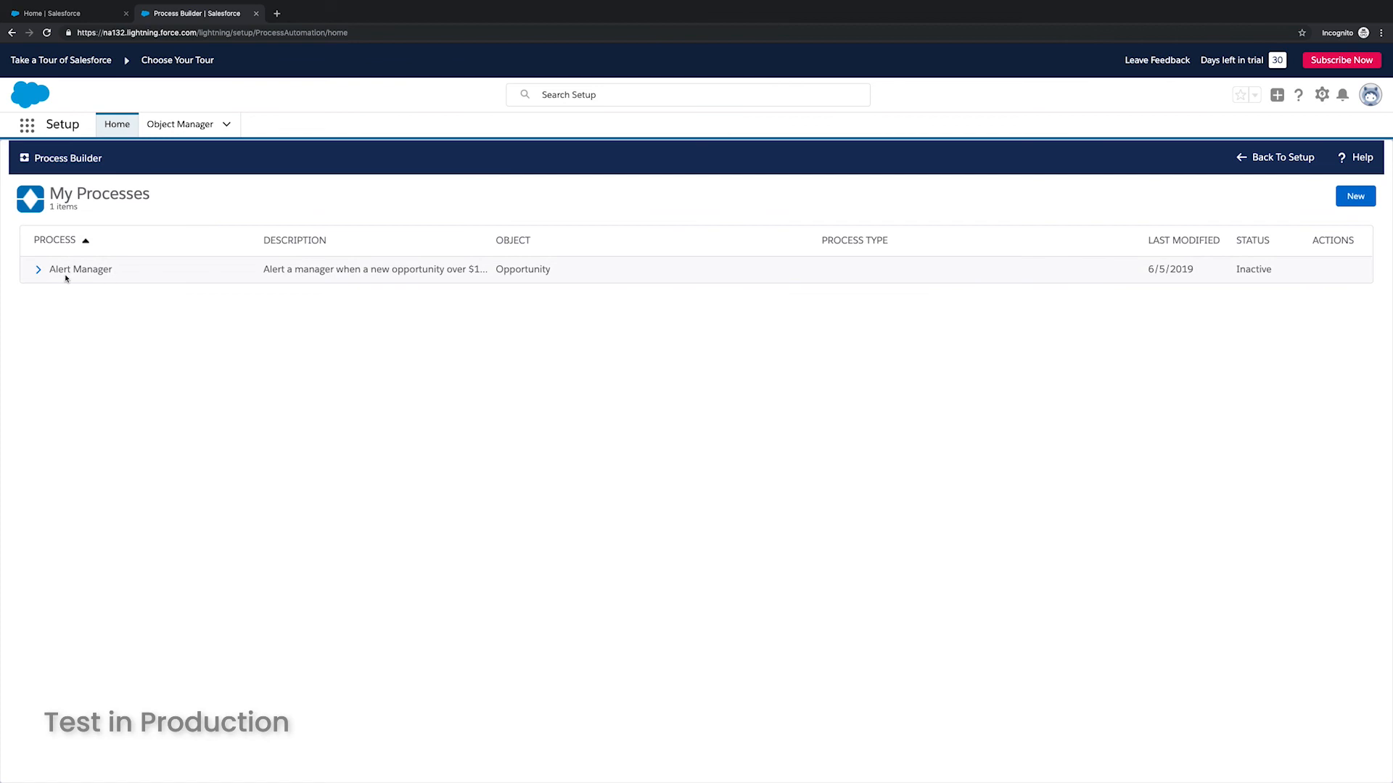
click(80, 270)
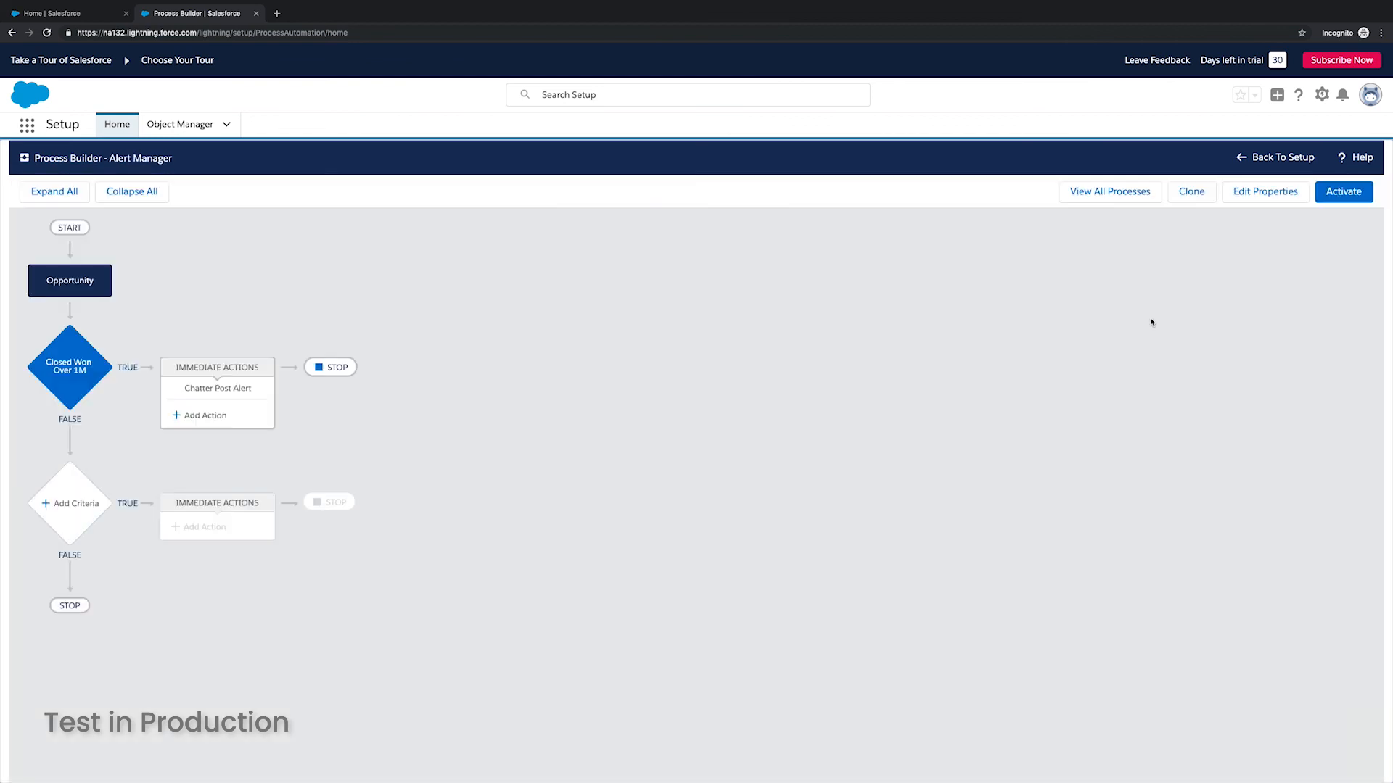
click(1342, 191)
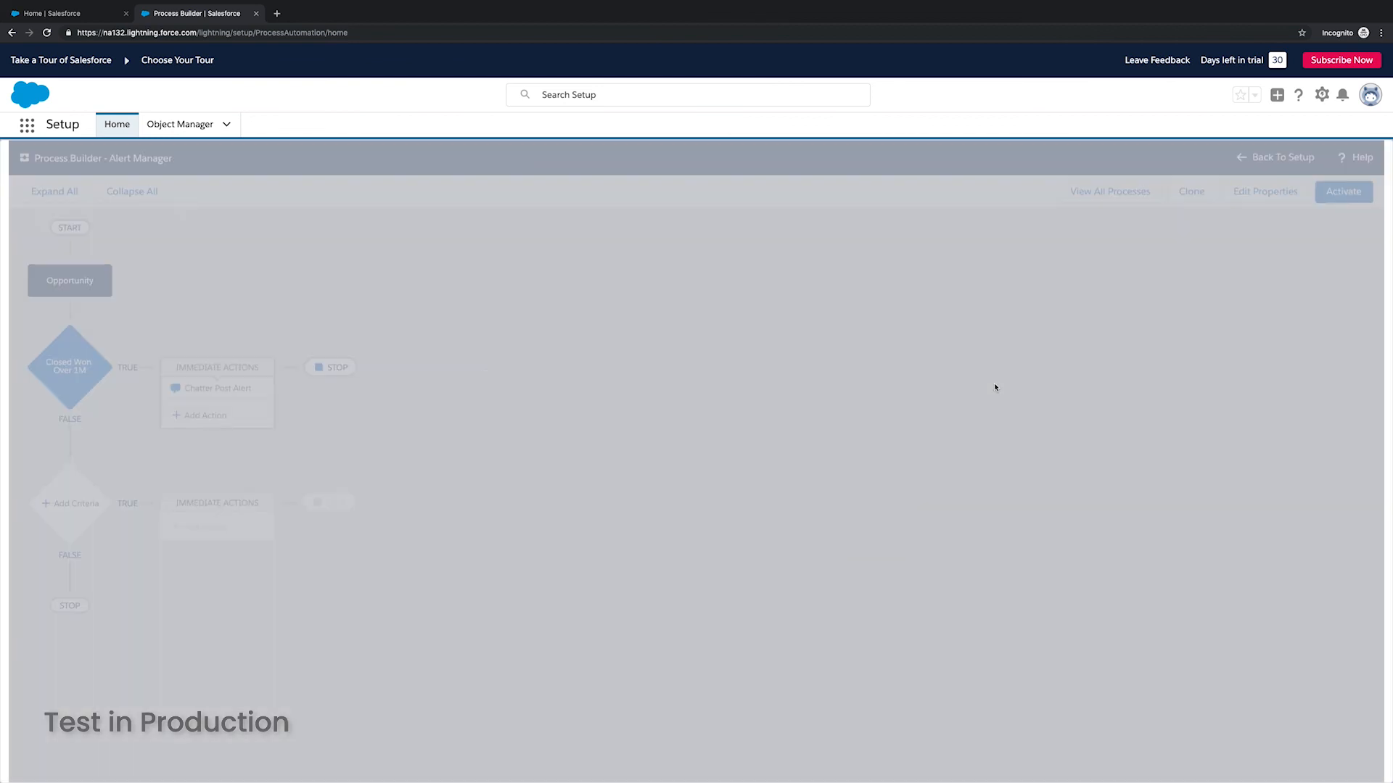
click(1343, 191)
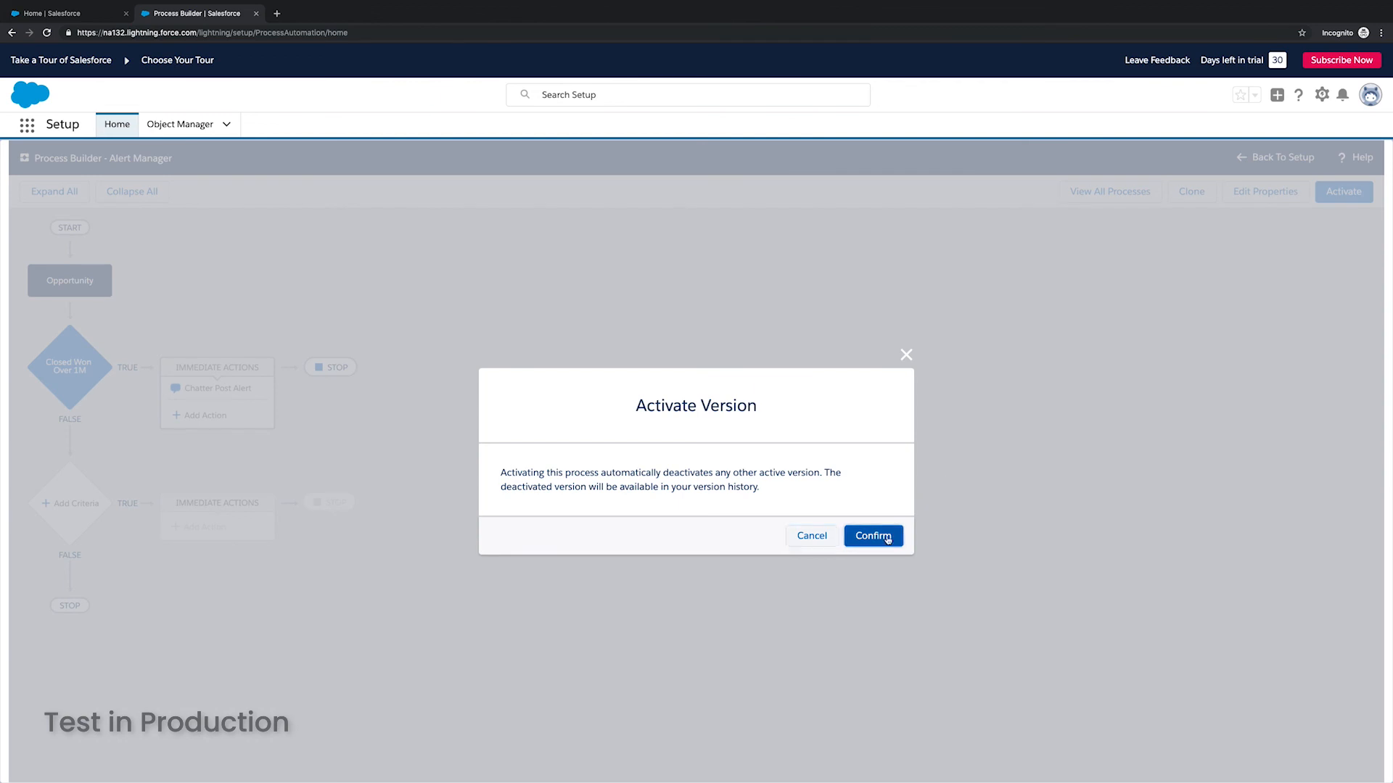
click(872, 535)
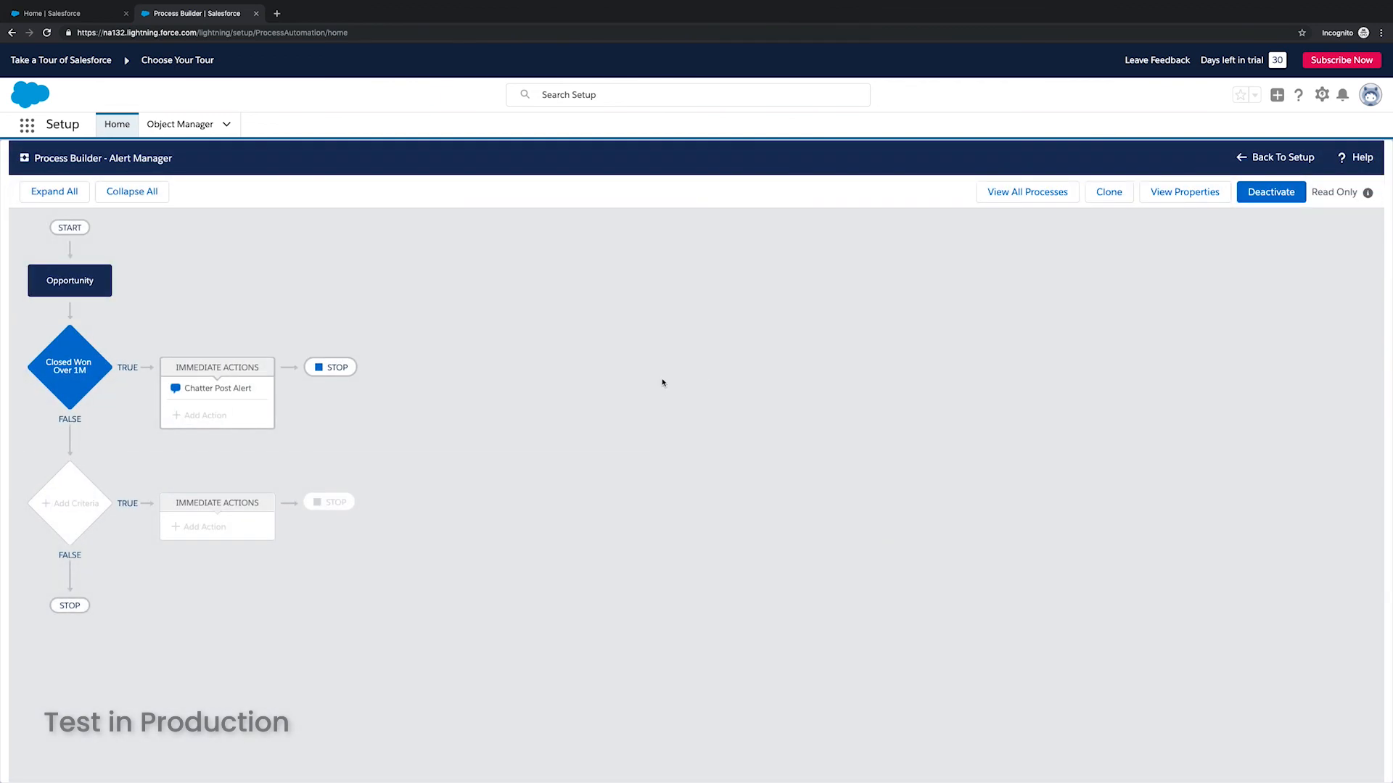
mouse_move(113, 145)
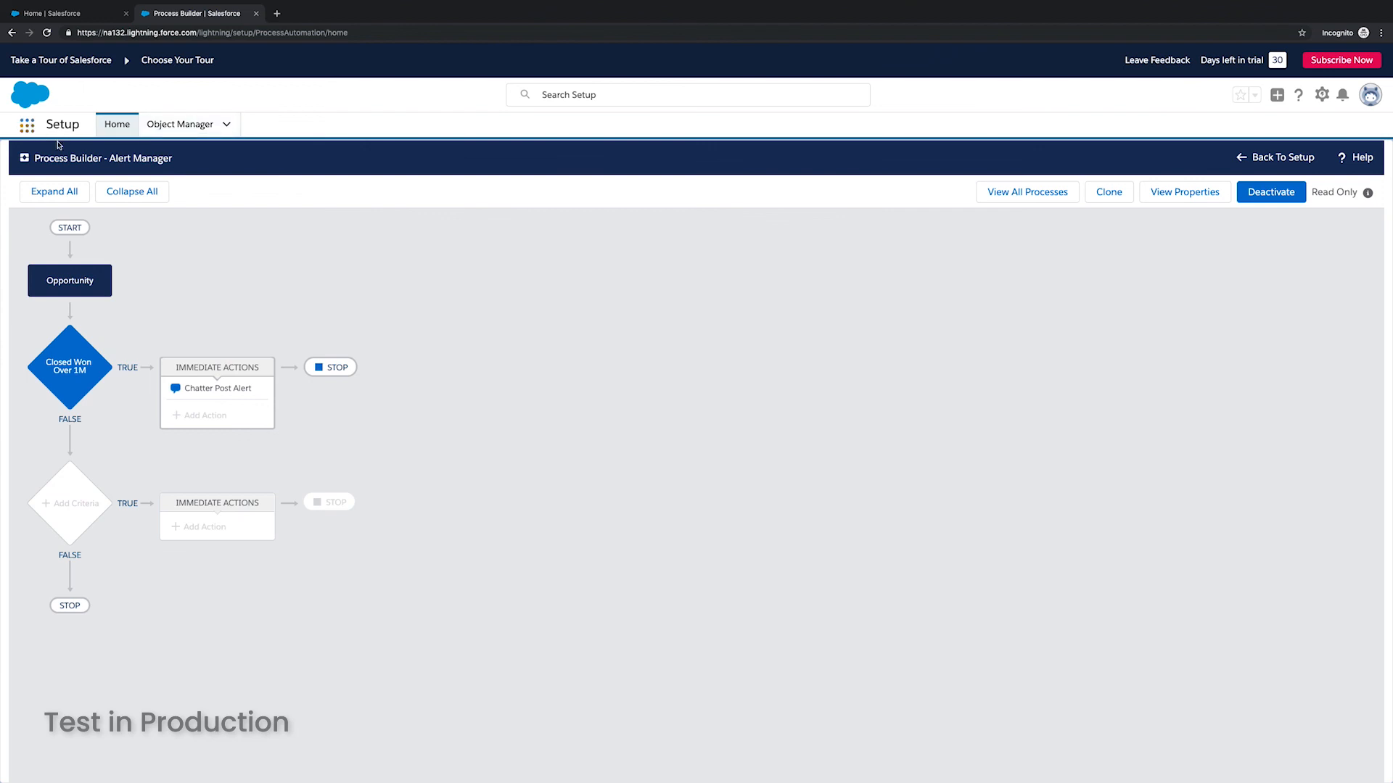
click(26, 123)
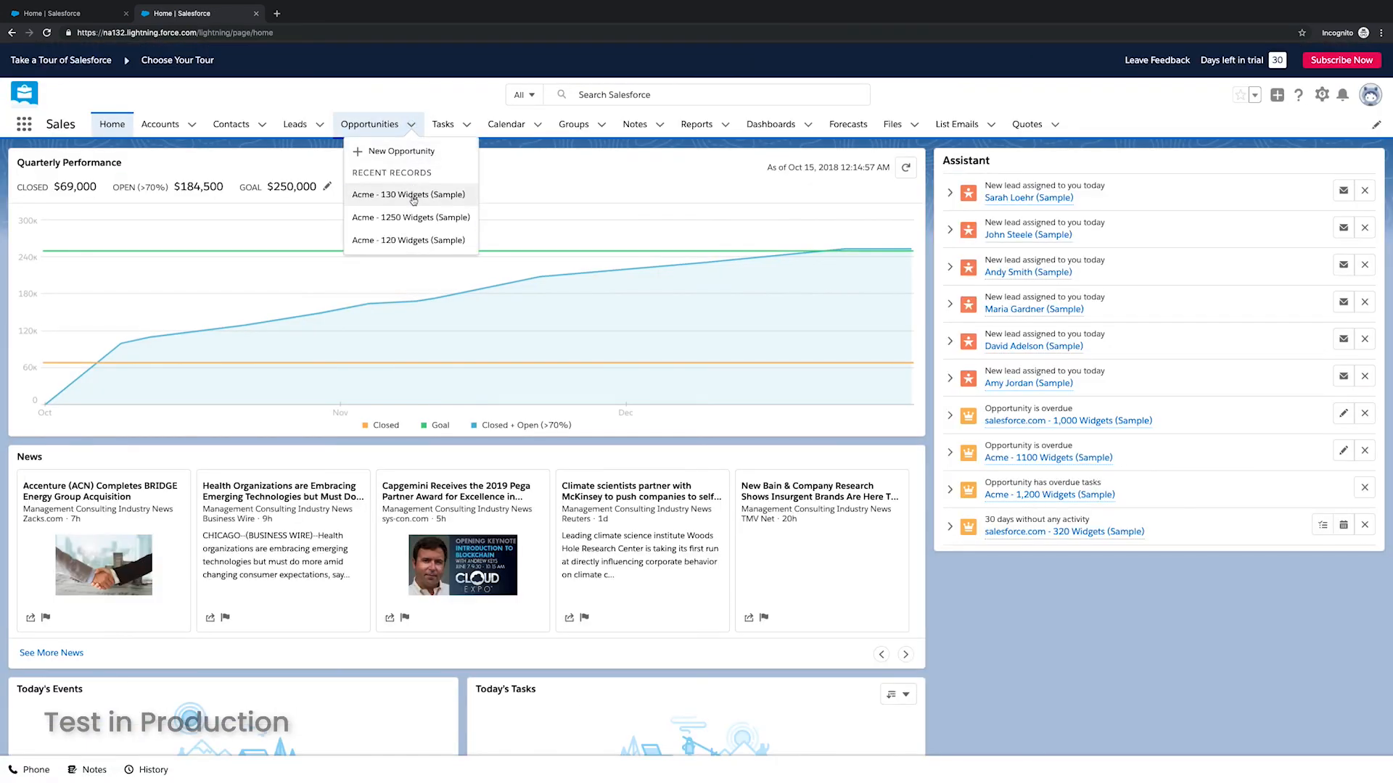
Step: Edit Acme - 130 Widgets to Stage Closed Won with amount 1000001 and save
click(408, 193)
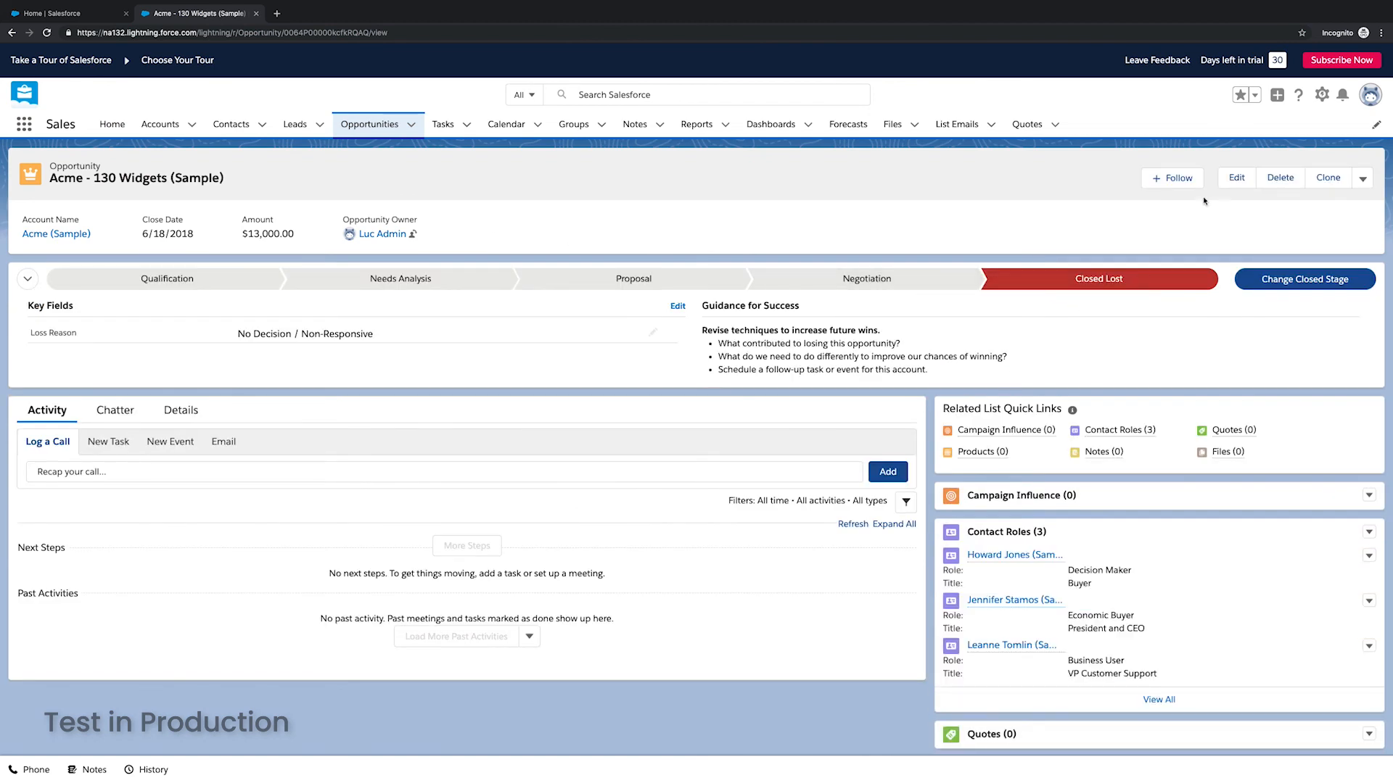
click(1235, 177)
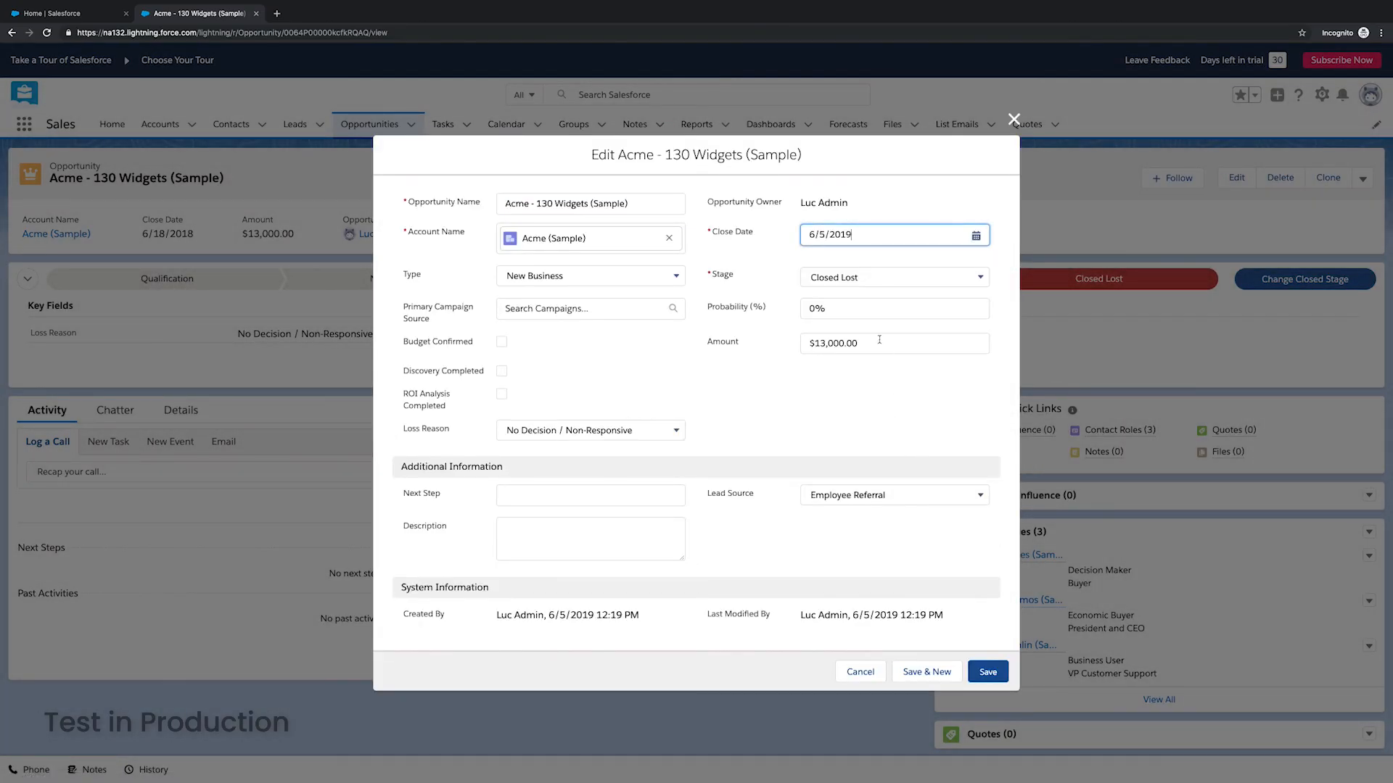
click(892, 276)
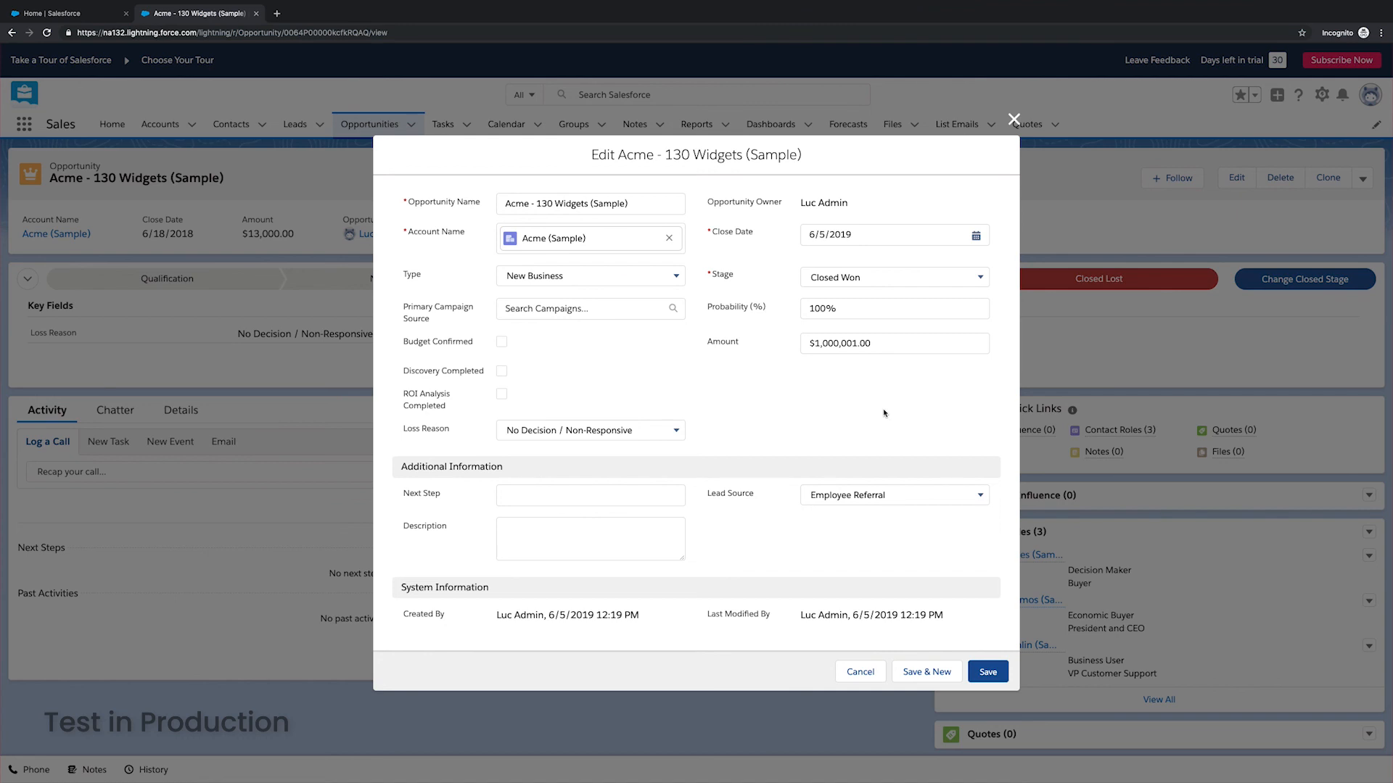
click(986, 672)
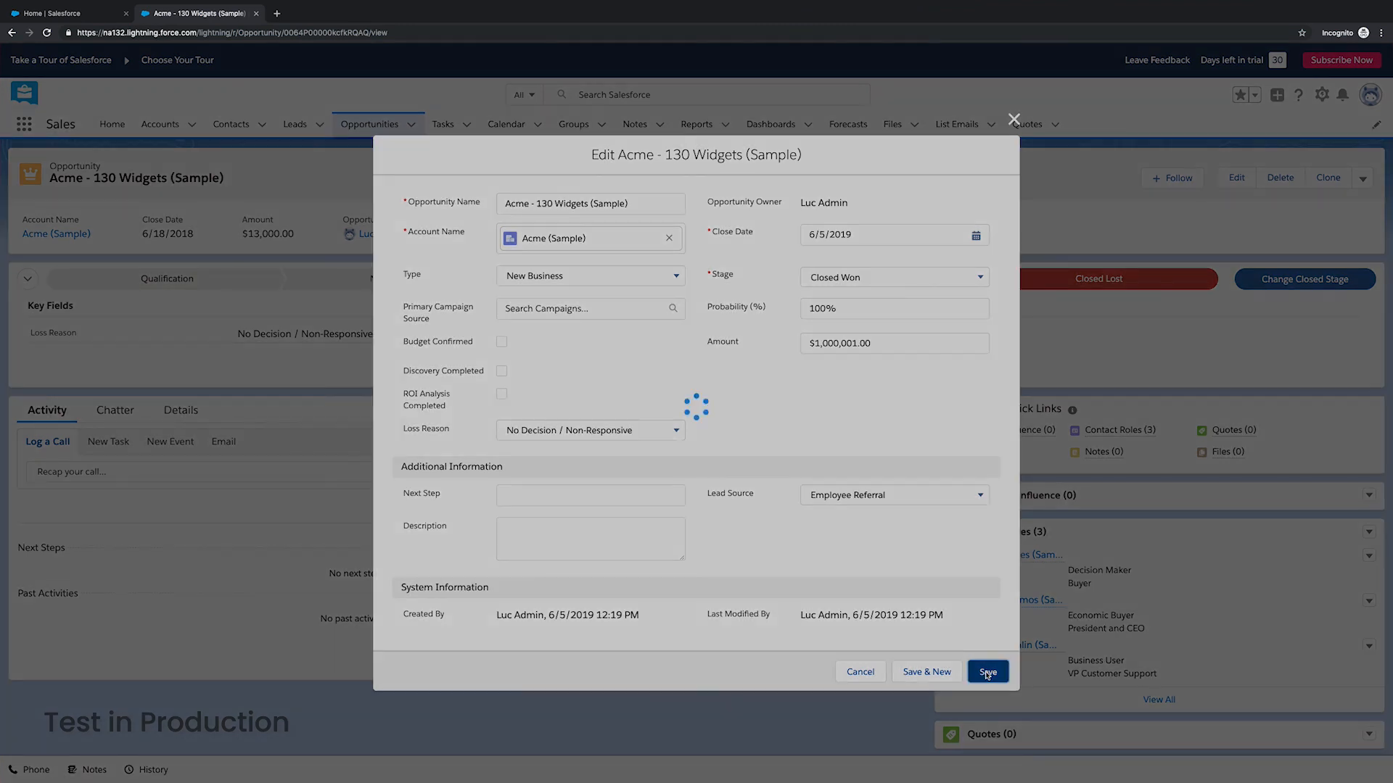
click(987, 672)
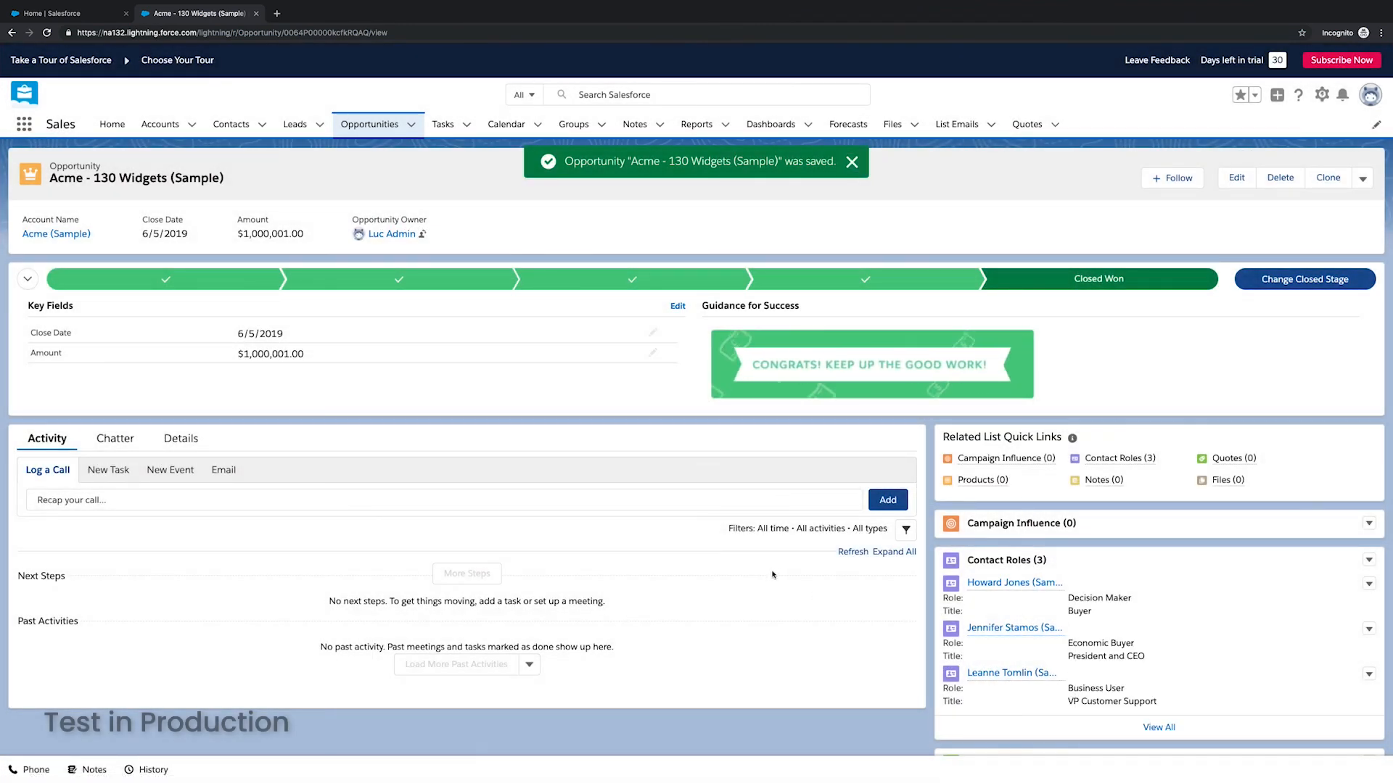
Step: Show the Chatter Post Alert announcing Acme - 130 Widgets closed at 1,000,001
click(113, 438)
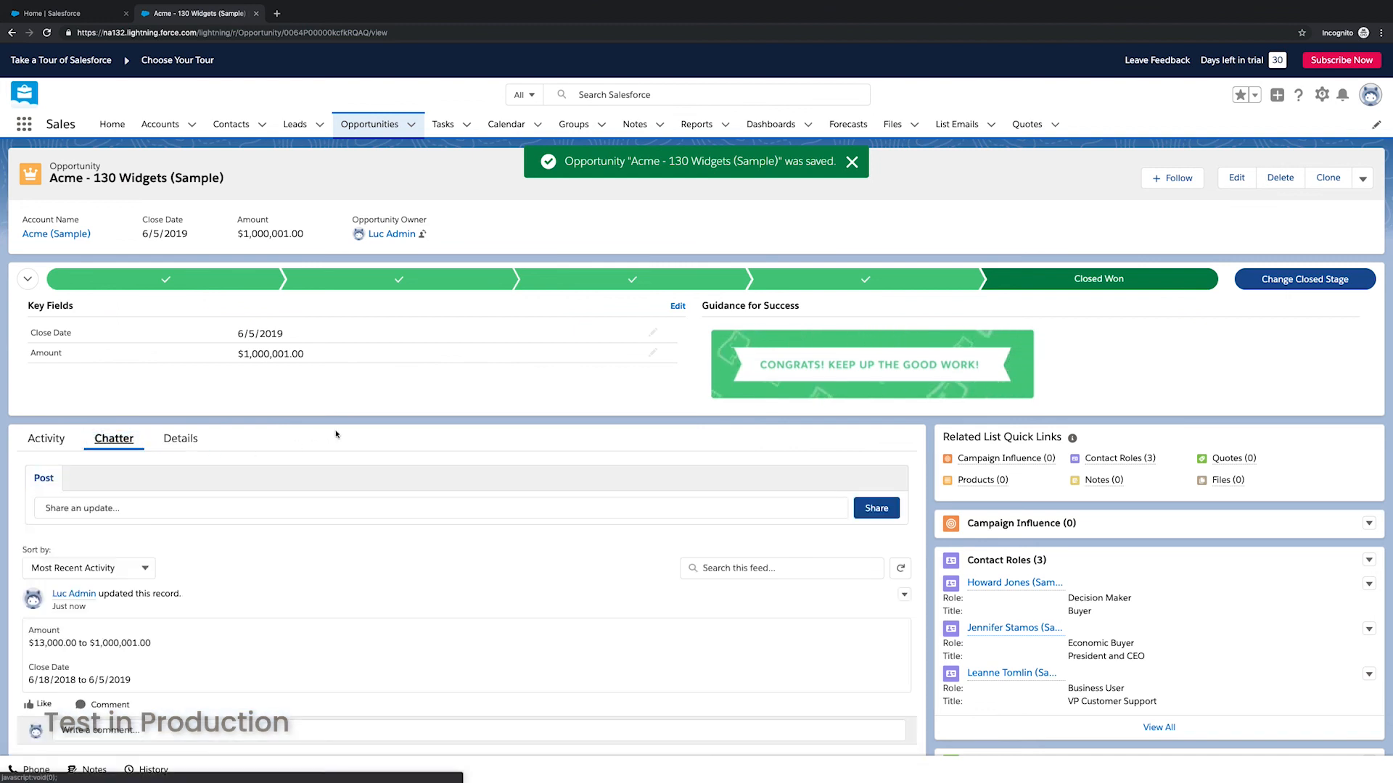
scroll(down, 3)
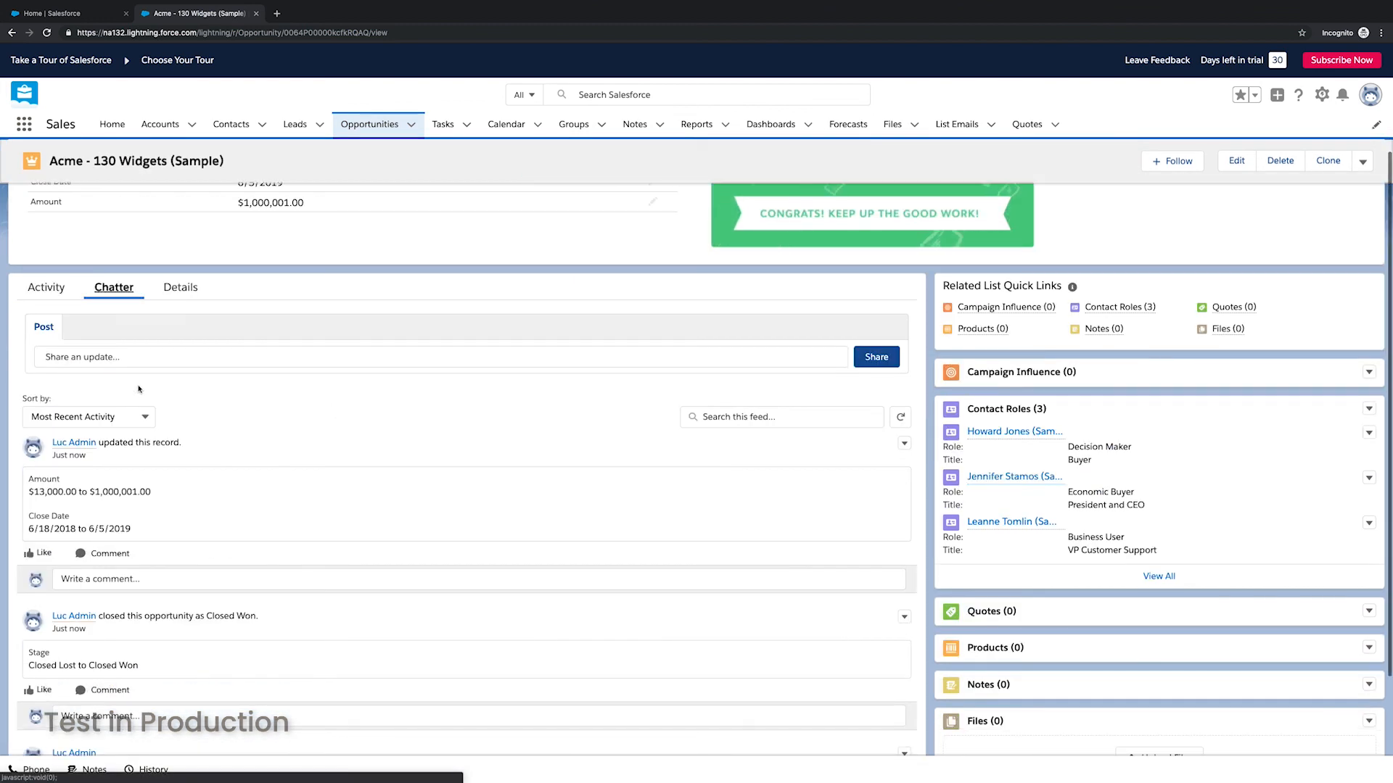
scroll(down, 3)
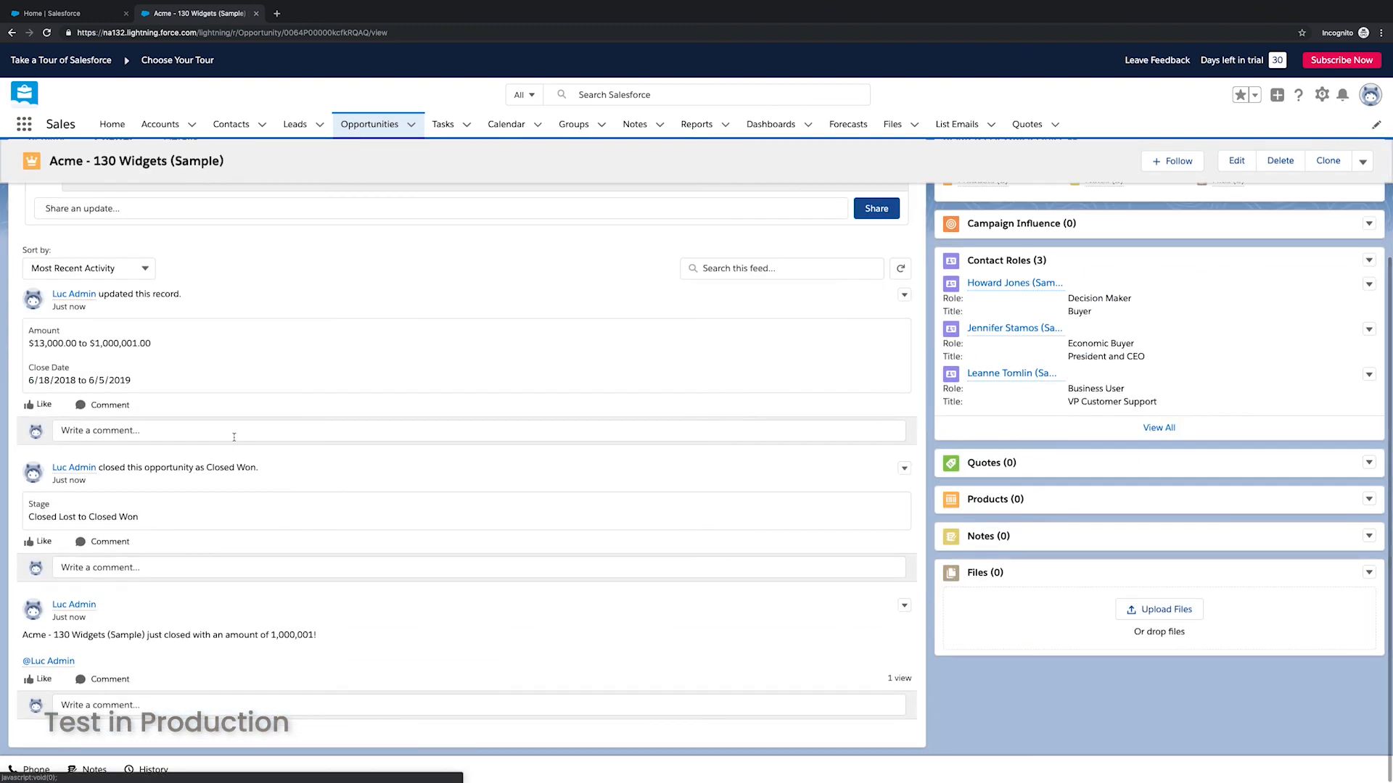
mouse_move(256, 676)
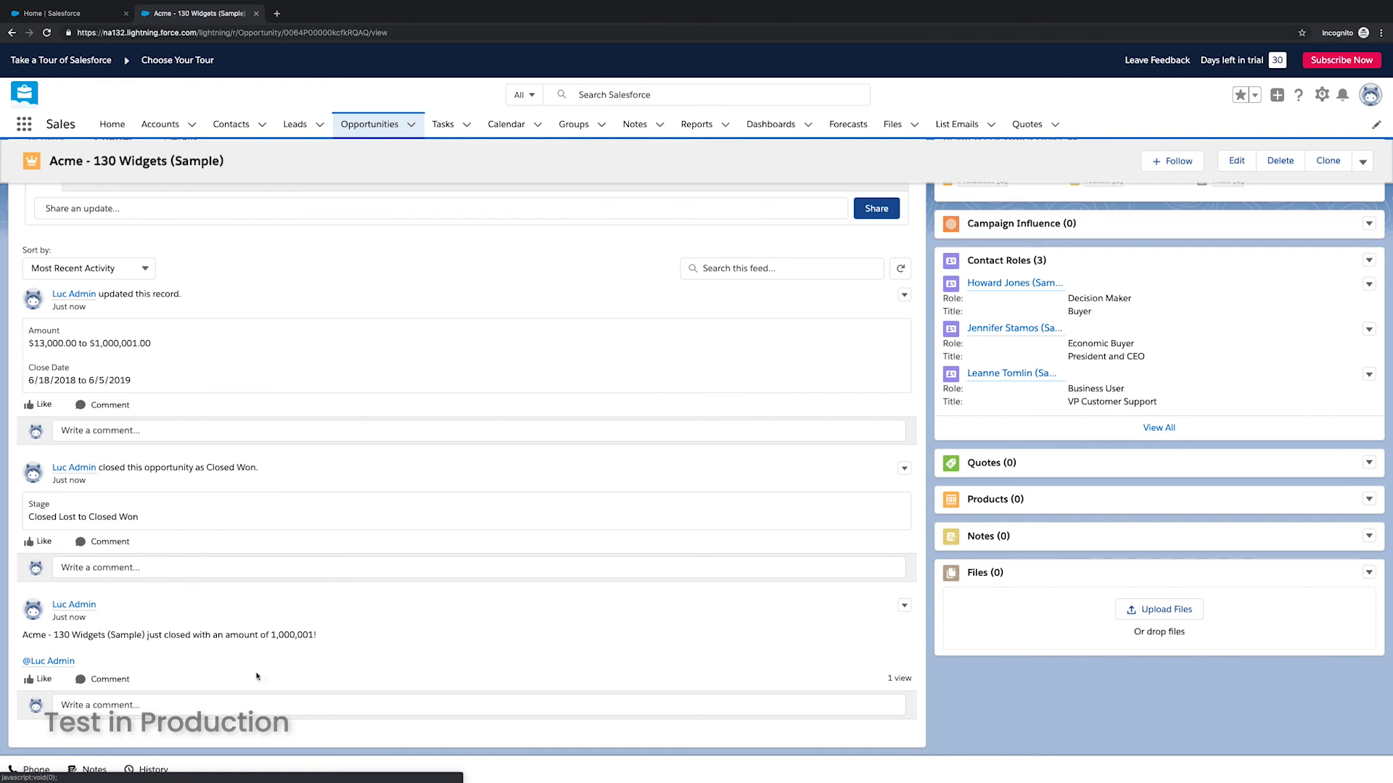